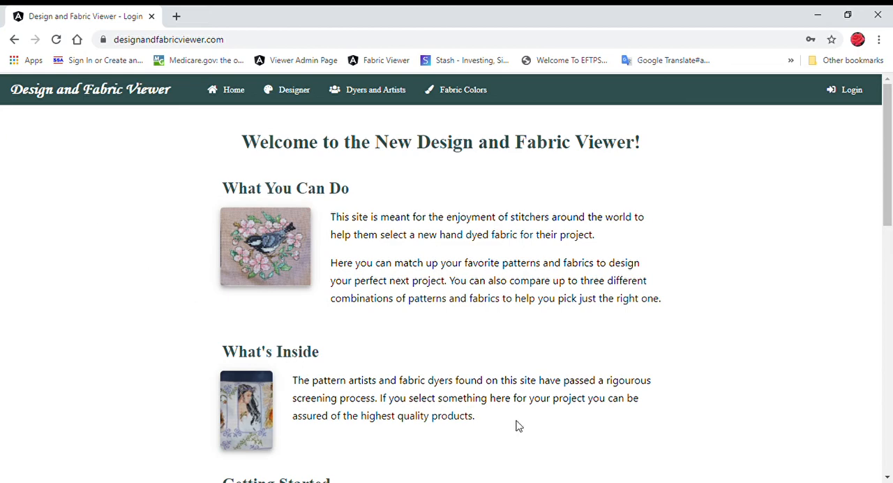
{"action": "mouse_move", "coordinate": [69, 252]}
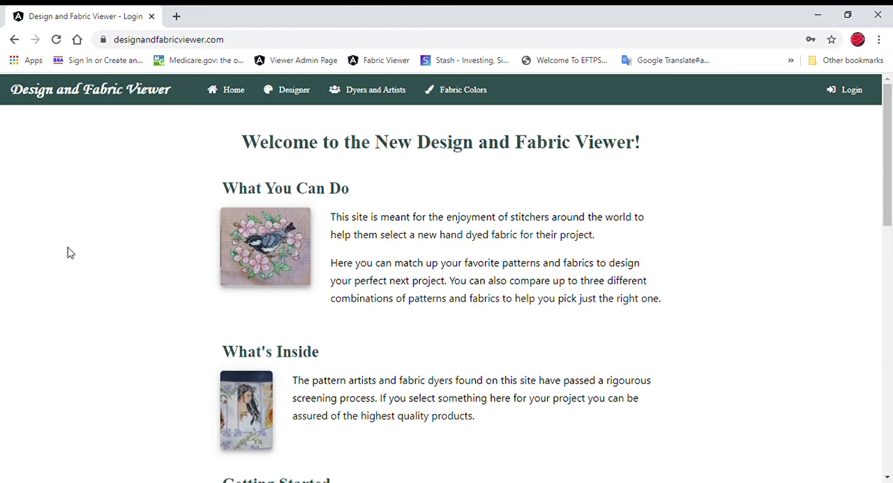
{"action": "mouse_move", "coordinate": [2, 136]}
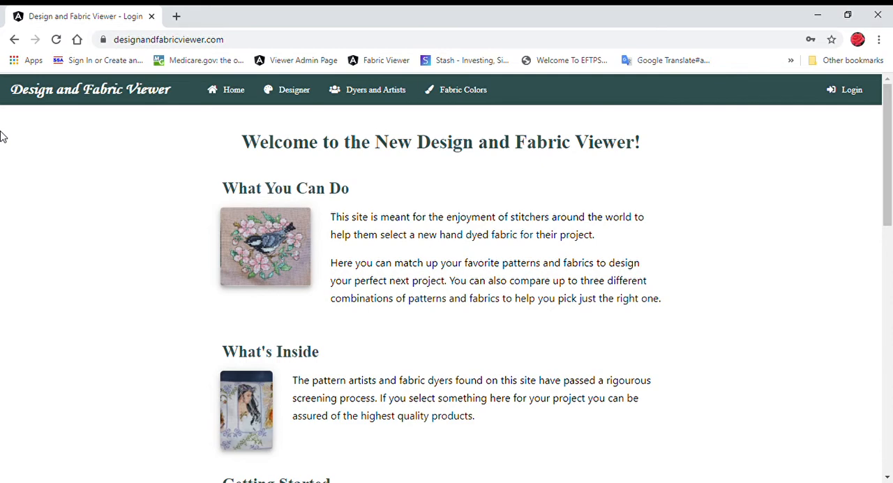
{"action": "mouse_move", "coordinate": [5, 152]}
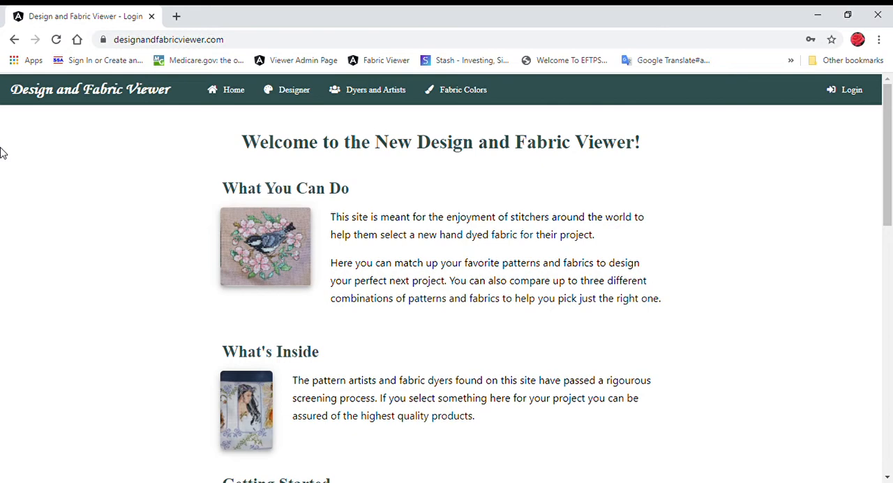
{"action": "mouse_move", "coordinate": [605, 160]}
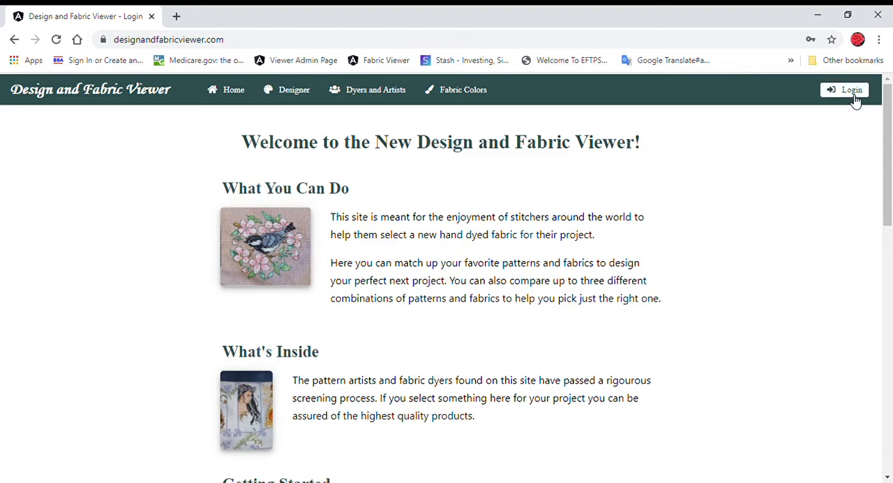
- Preview the free sign-up form's Name field, then go back to the login section
{"action": "left_click", "coordinate": [845, 89]}
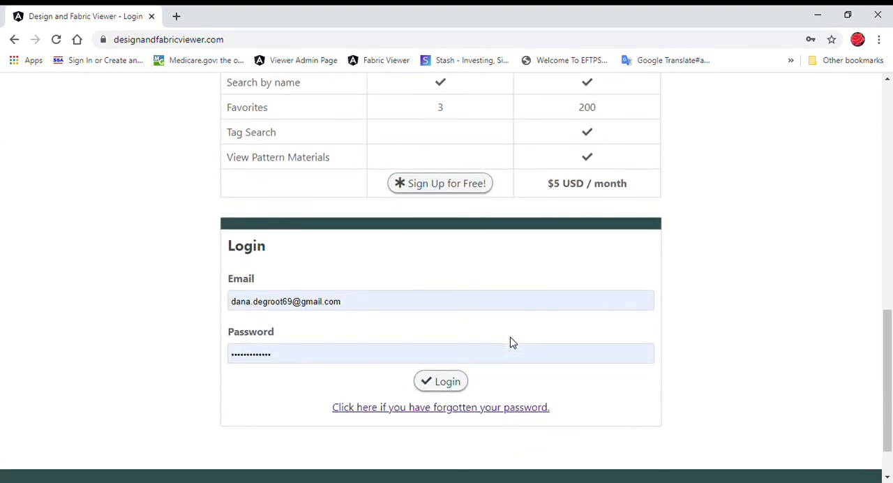
{"action": "mouse_move", "coordinate": [461, 195]}
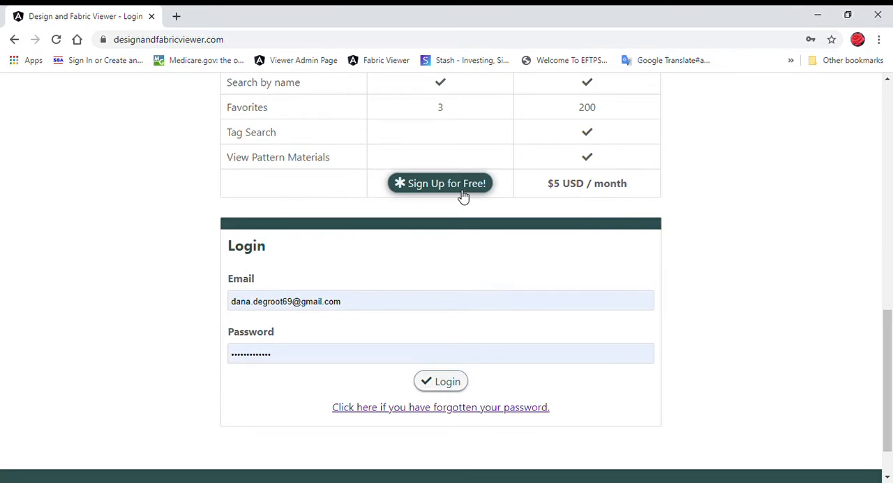
{"action": "left_click", "coordinate": [440, 182]}
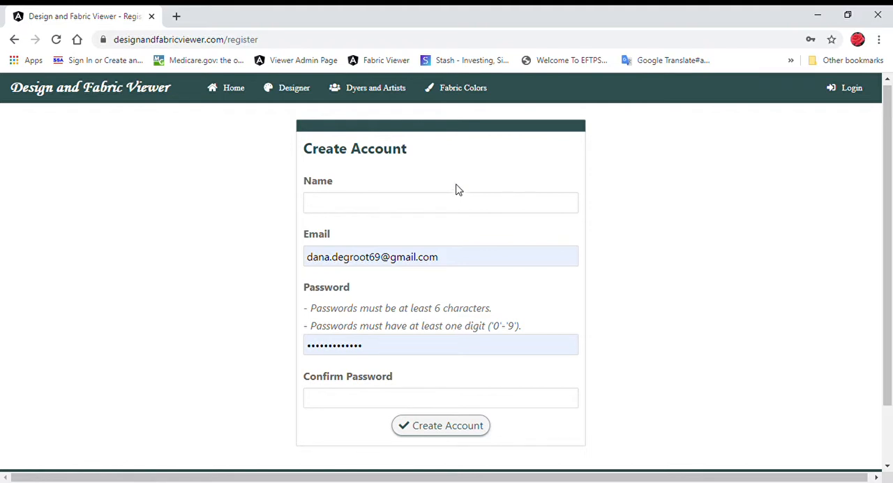
{"action": "left_click", "coordinate": [441, 202]}
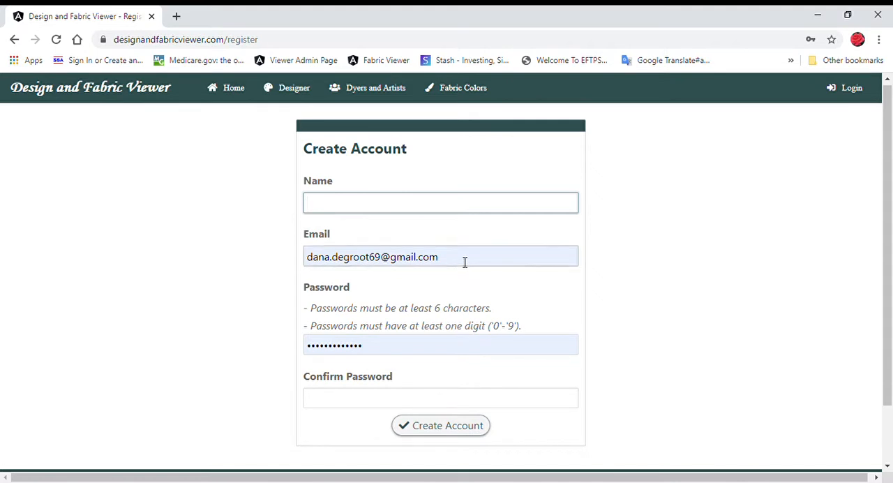
{"action": "left_click", "coordinate": [440, 344]}
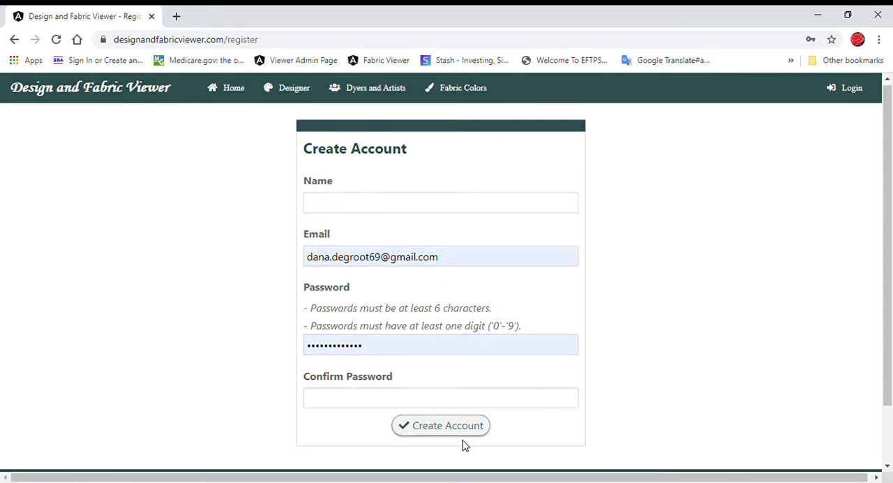
{"action": "mouse_move", "coordinate": [461, 430]}
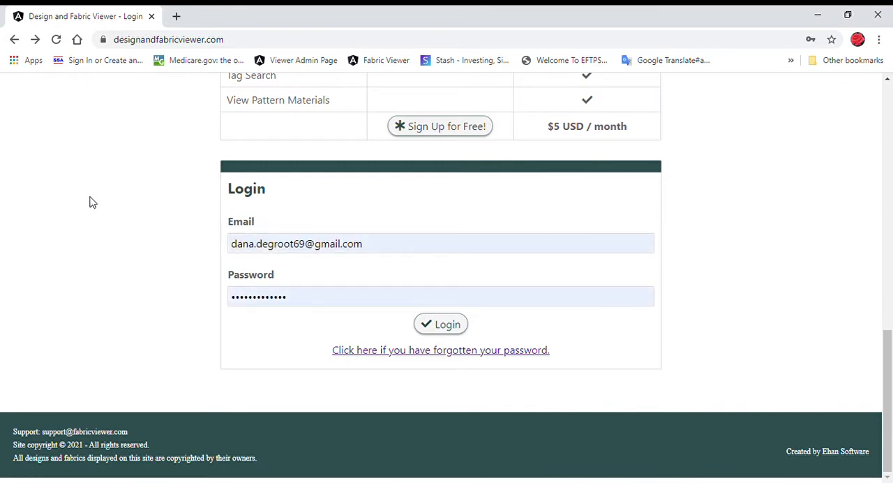
{"action": "mouse_move", "coordinate": [96, 200]}
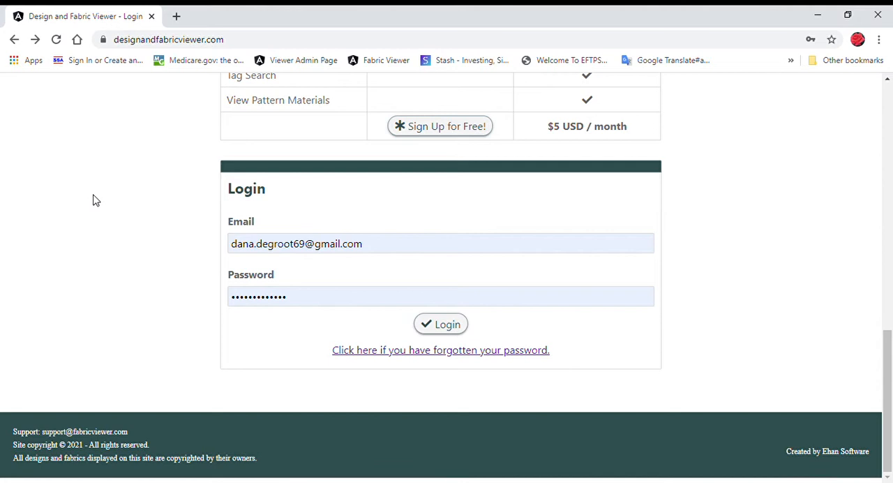
{"action": "mouse_move", "coordinate": [88, 203]}
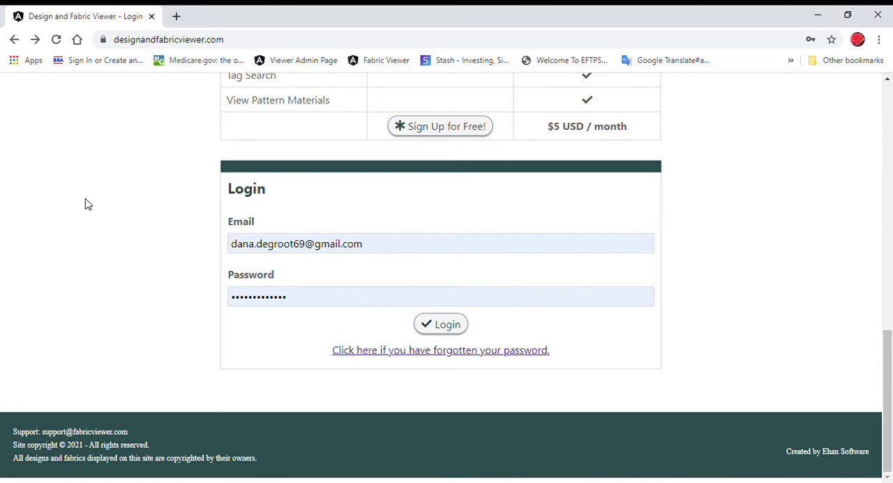
{"action": "mouse_move", "coordinate": [103, 189]}
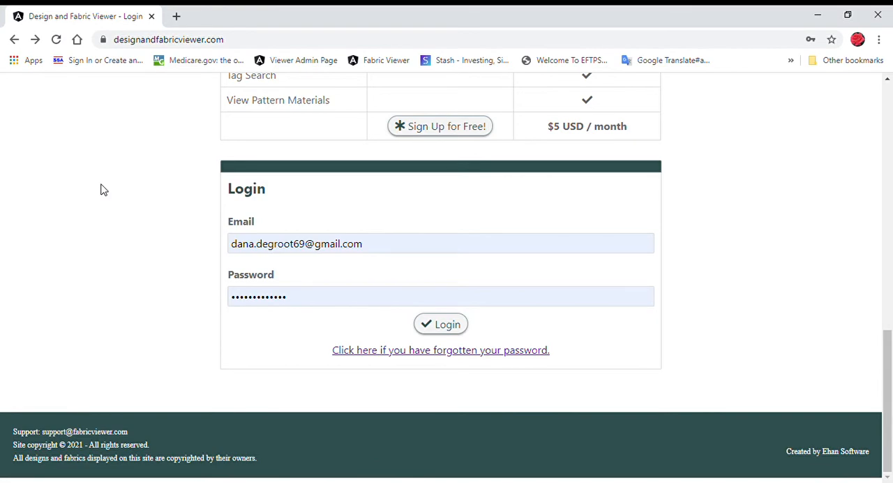
- Log in with the autofilled saved credentials to reach the Designer page
{"action": "left_click", "coordinate": [440, 324]}
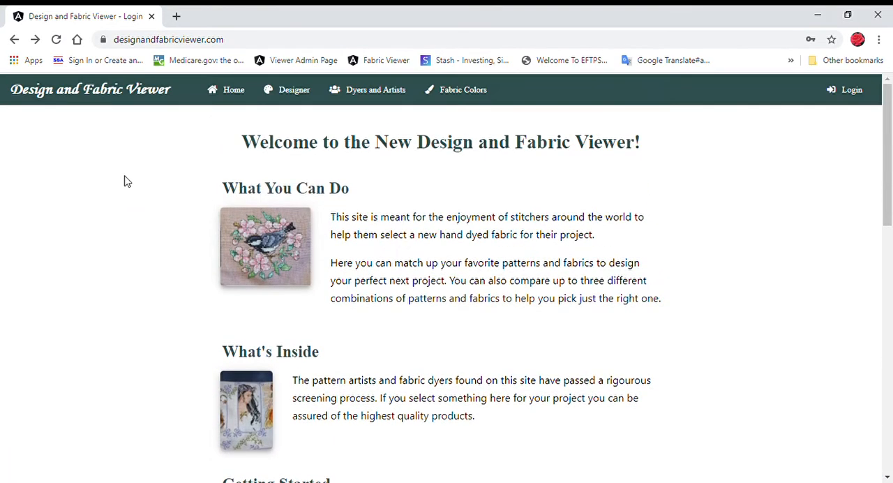
{"action": "left_click", "coordinate": [844, 89]}
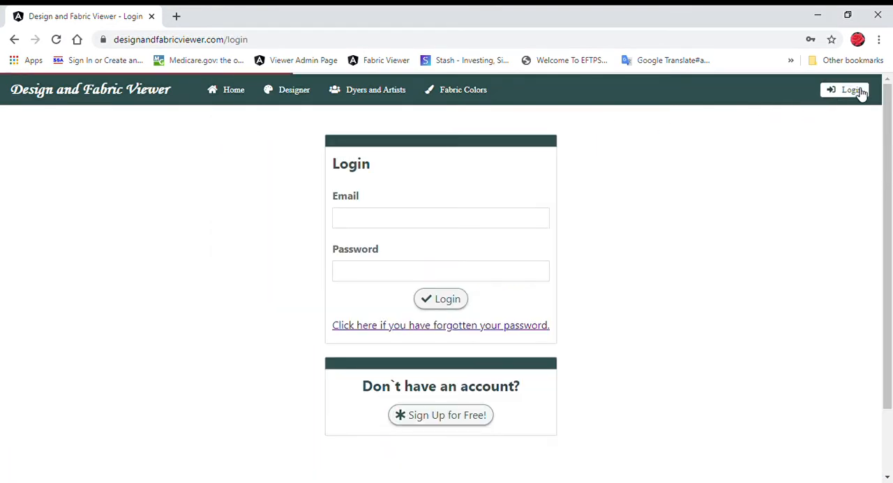
{"action": "left_click", "coordinate": [441, 299]}
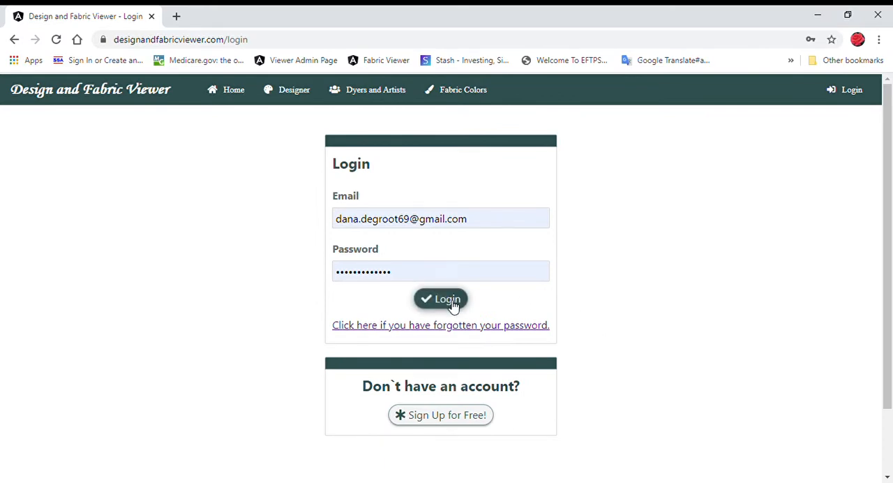
{"action": "left_click", "coordinate": [440, 298]}
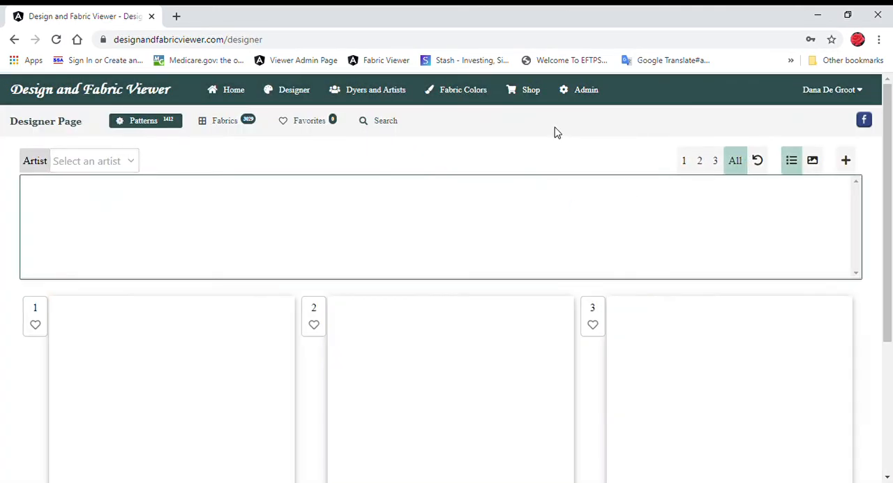
{"action": "mouse_move", "coordinate": [466, 174]}
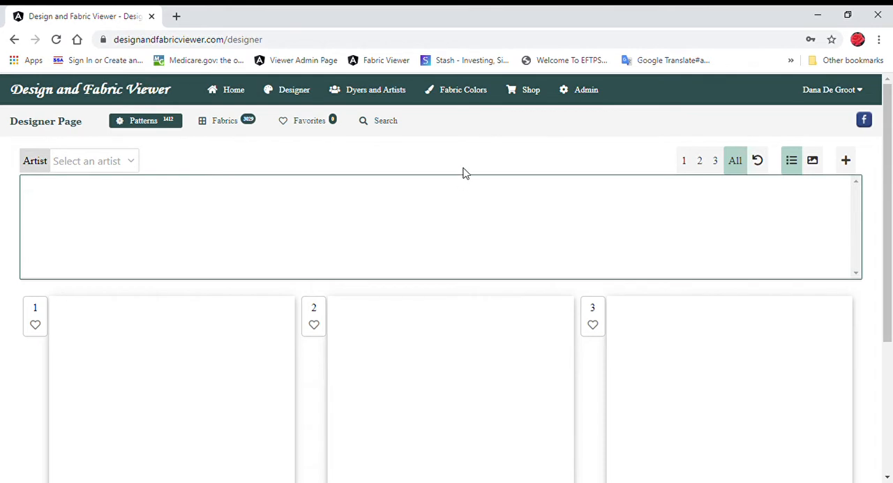
{"action": "mouse_move", "coordinate": [201, 170]}
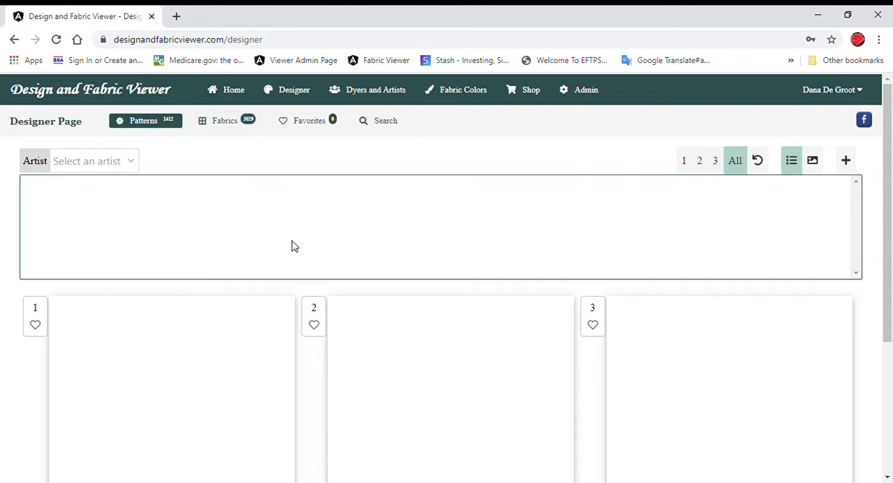
- Cycle the empty design slots through combination 2 and 3, then back to All
{"action": "scroll", "scroll_direction": "down", "scroll_amount": 3}
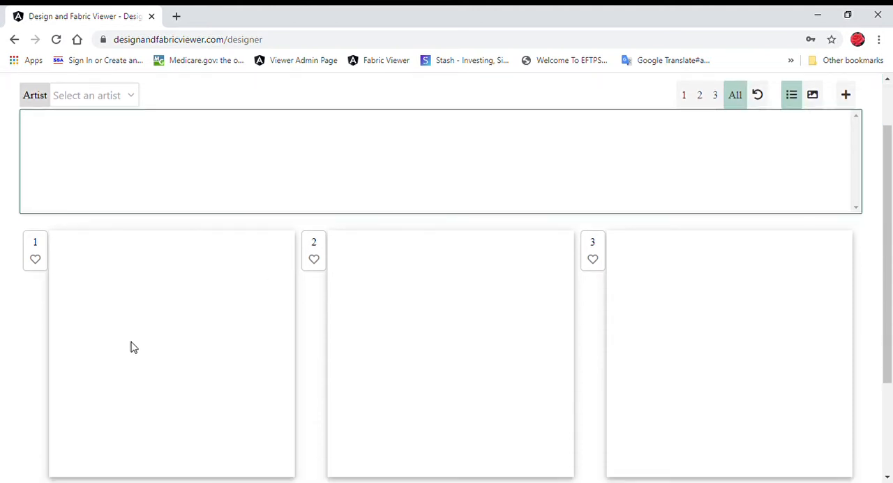
{"action": "mouse_move", "coordinate": [402, 365]}
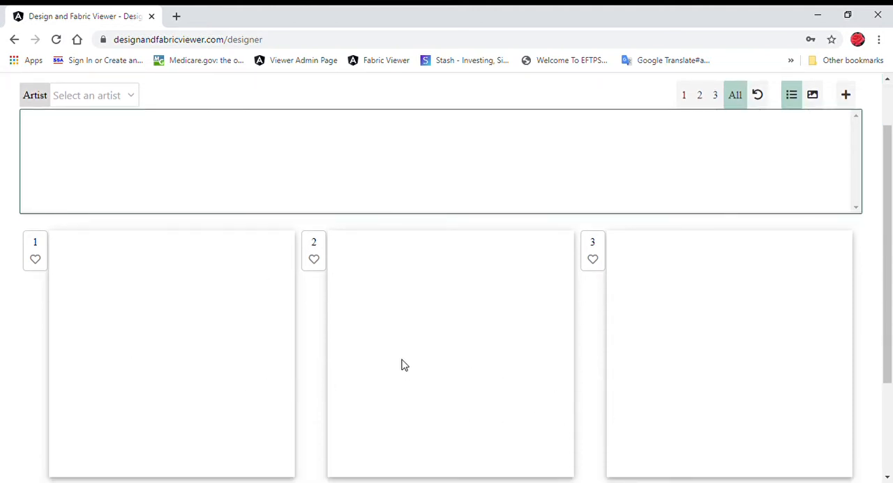
{"action": "mouse_move", "coordinate": [517, 224]}
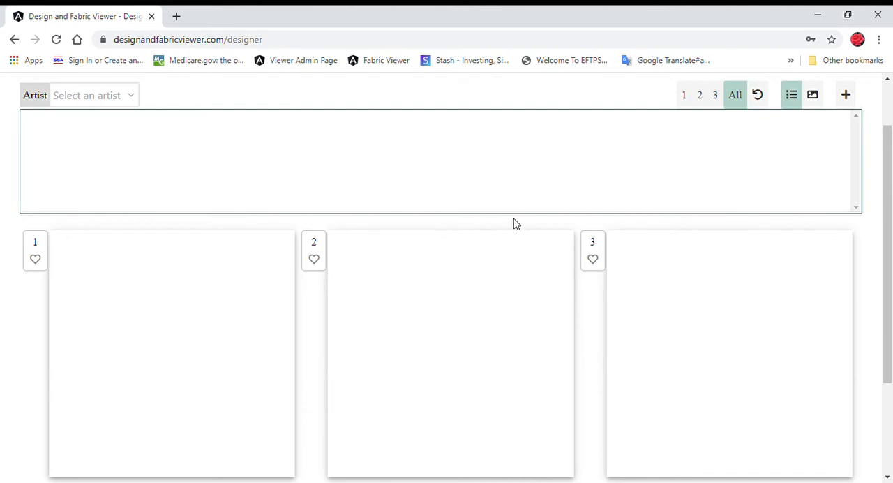
{"action": "mouse_move", "coordinate": [303, 316]}
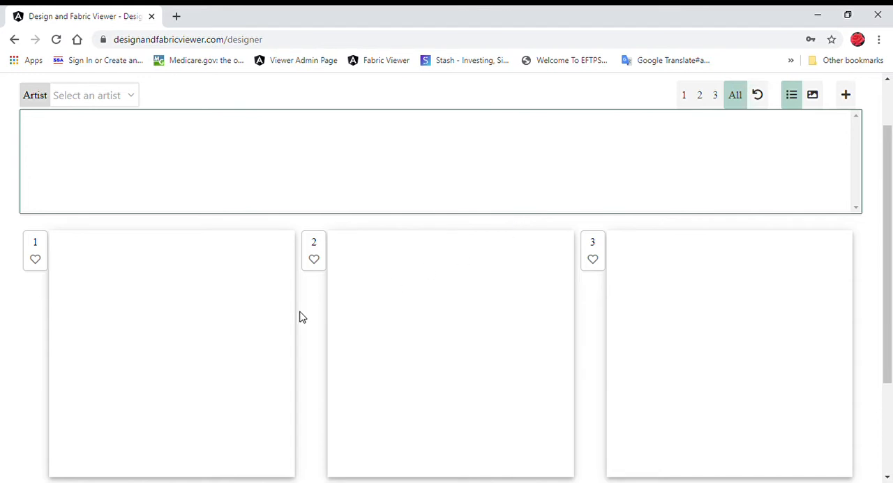
{"action": "mouse_move", "coordinate": [106, 280]}
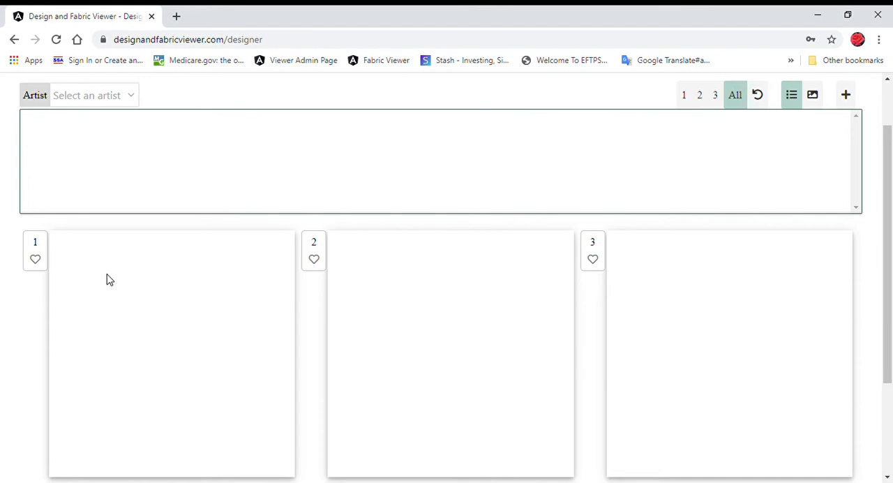
{"action": "mouse_move", "coordinate": [710, 96]}
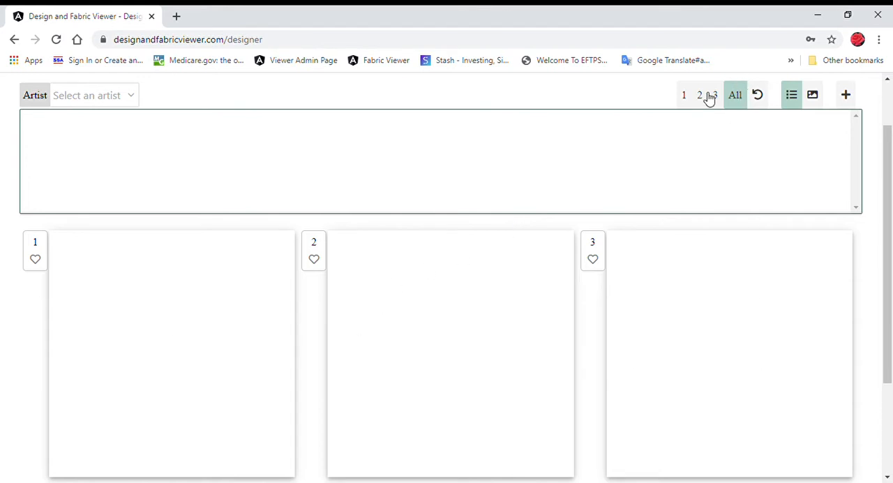
{"action": "left_click", "coordinate": [702, 94]}
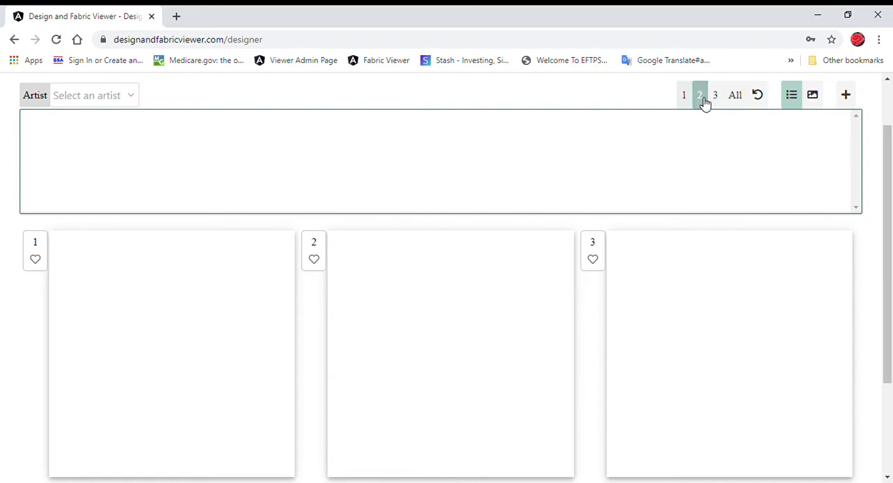
{"action": "left_click", "coordinate": [715, 94]}
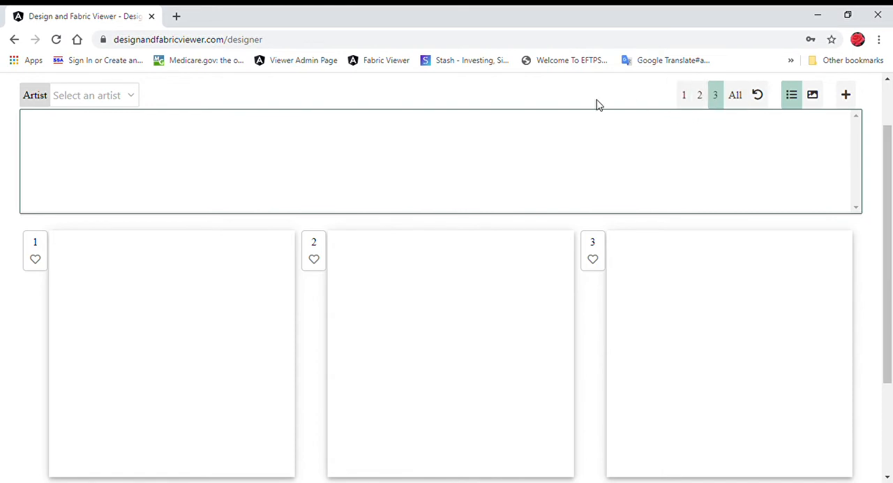
{"action": "left_click", "coordinate": [735, 95]}
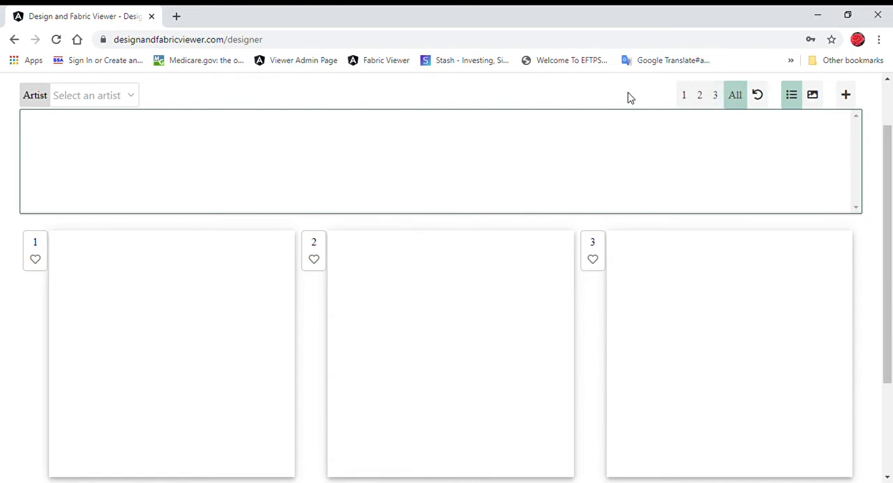
{"action": "mouse_move", "coordinate": [628, 188]}
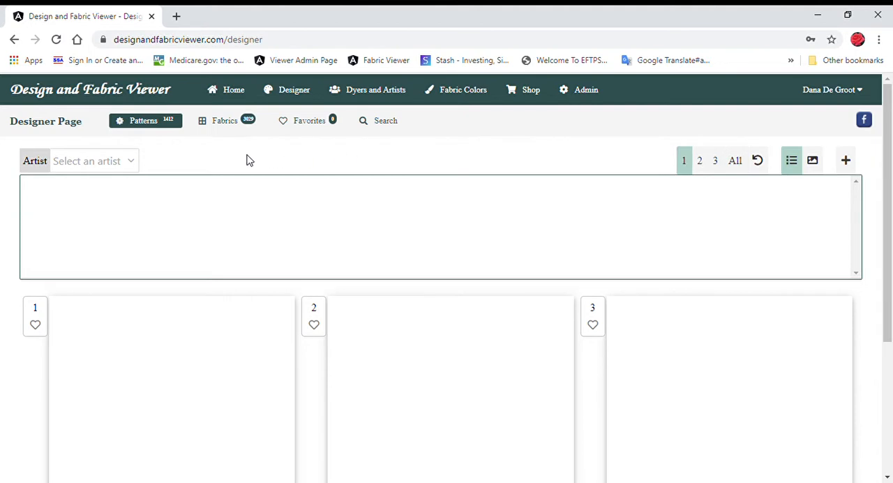
{"action": "mouse_move", "coordinate": [167, 156]}
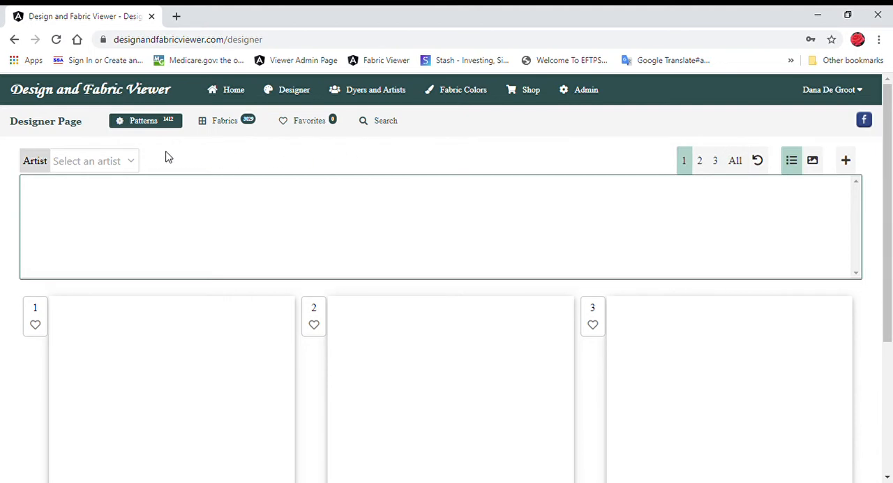
- Choose Bella Filipina Designs and show Amihan, Deity of the Wind in all three panels
{"action": "left_click", "coordinate": [94, 160]}
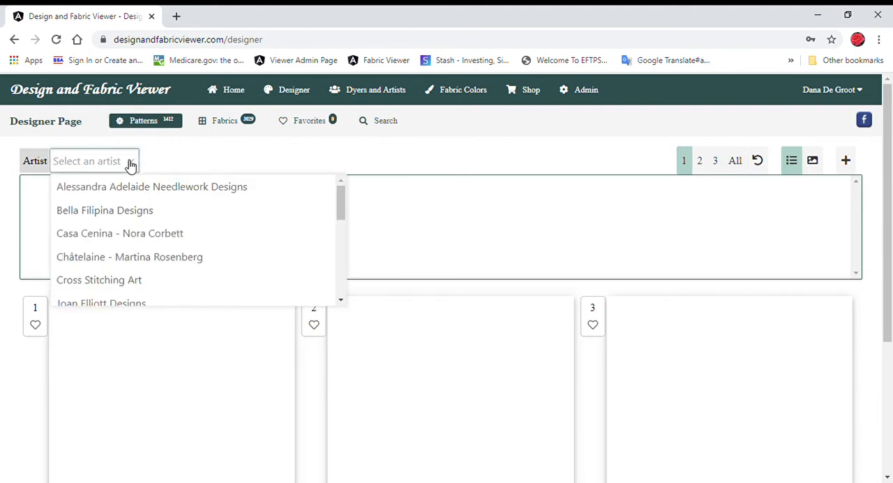
{"action": "mouse_move", "coordinate": [225, 131]}
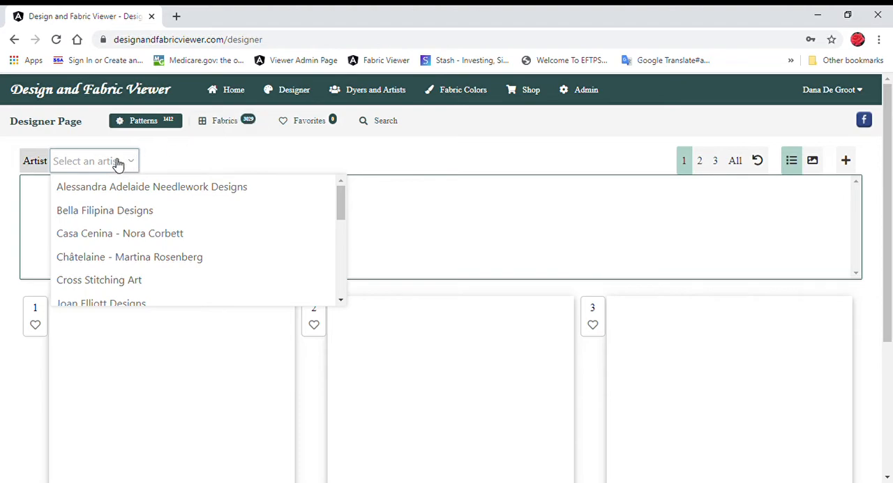
{"action": "left_click", "coordinate": [104, 210]}
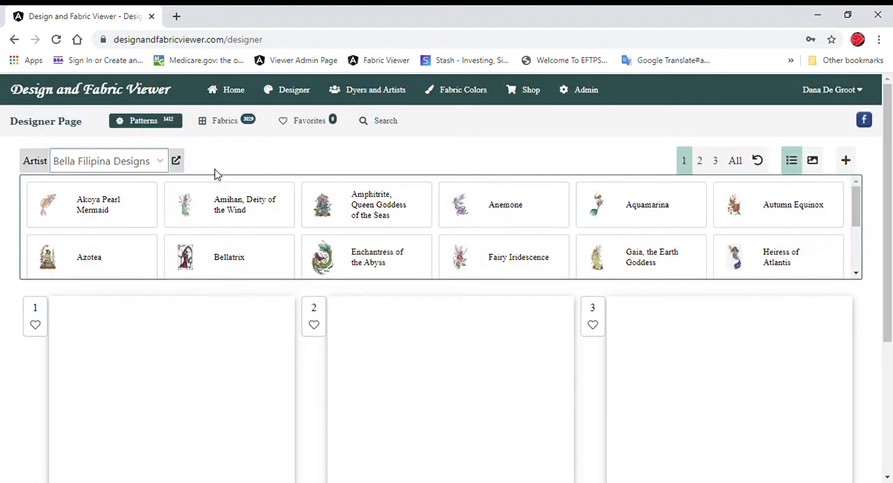
{"action": "mouse_move", "coordinate": [248, 211]}
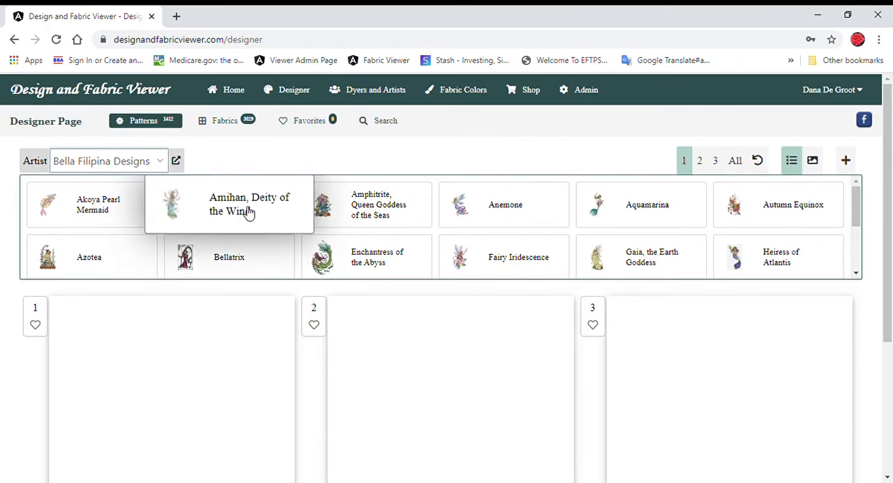
{"action": "left_click", "coordinate": [244, 203]}
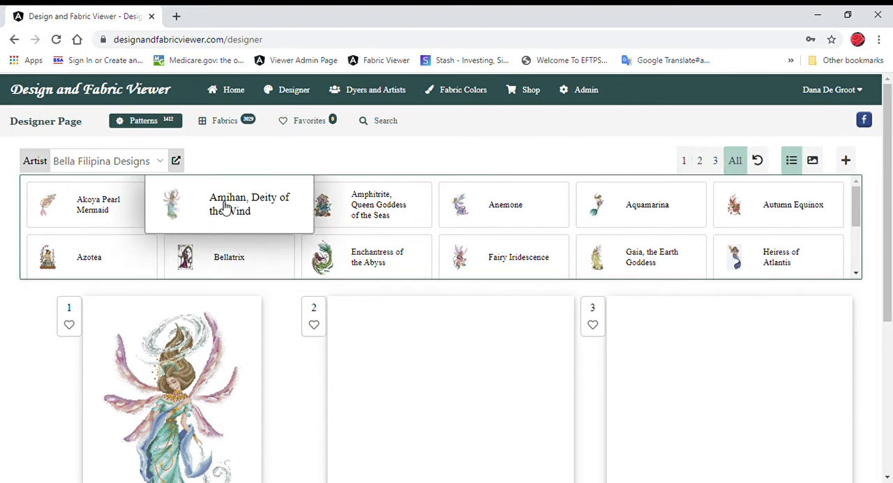
{"action": "left_click", "coordinate": [734, 160]}
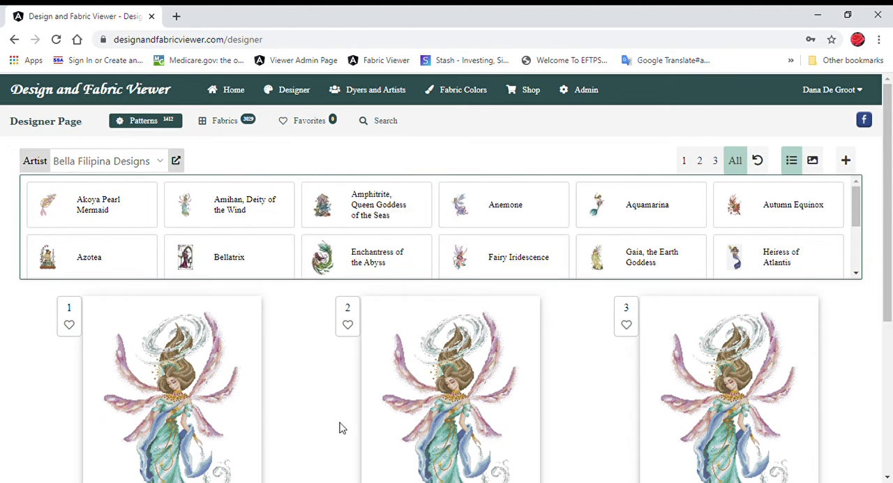
{"action": "mouse_move", "coordinate": [595, 411]}
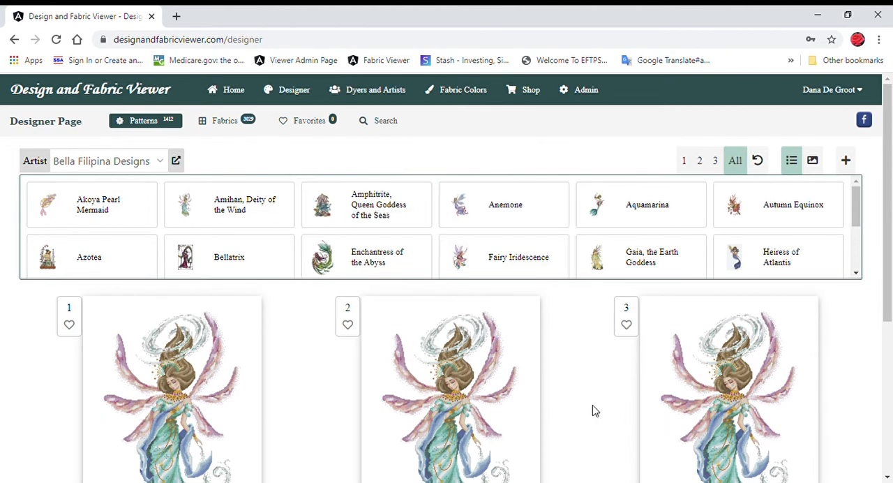
{"action": "mouse_move", "coordinate": [615, 158]}
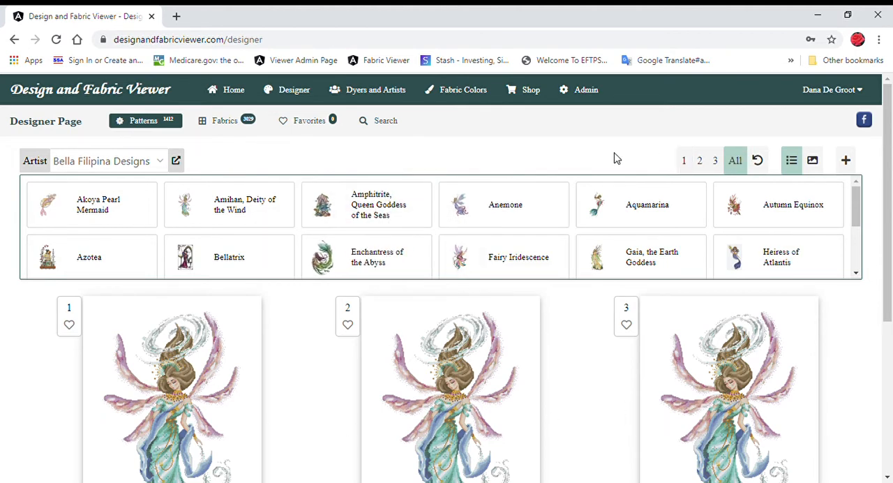
{"action": "mouse_move", "coordinate": [251, 145]}
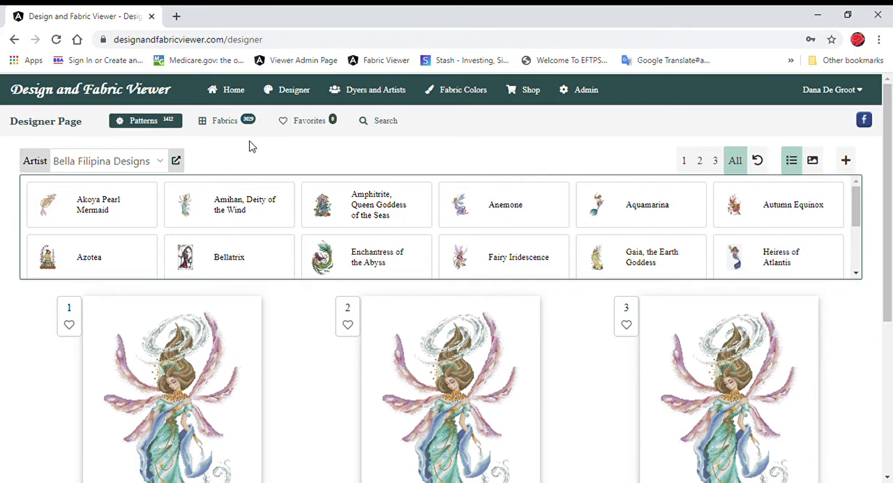
{"action": "mouse_move", "coordinate": [222, 140]}
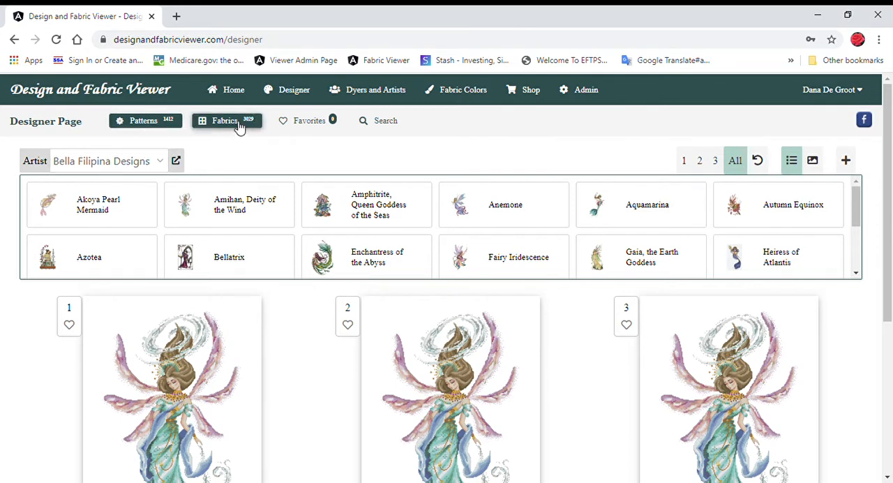
- Switch the Designer page from Patterns to the Fabrics tab
{"action": "left_click", "coordinate": [226, 120]}
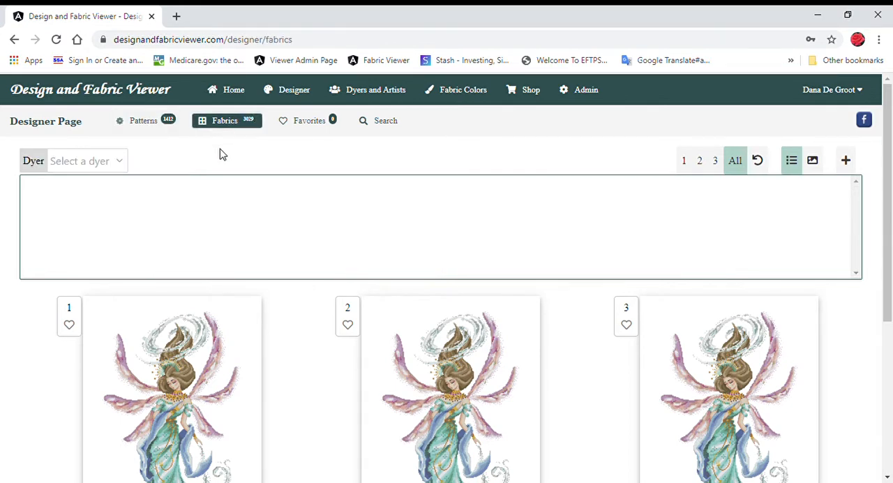
{"action": "mouse_move", "coordinate": [126, 168]}
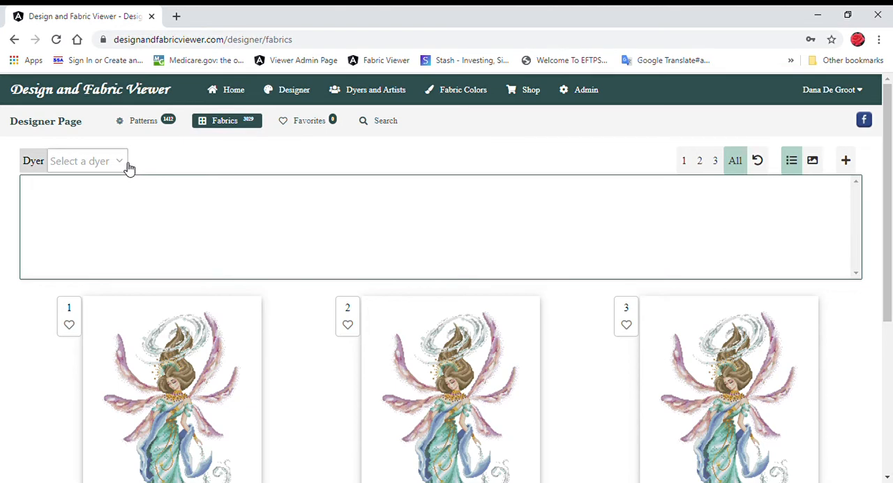
{"action": "mouse_move", "coordinate": [138, 162]}
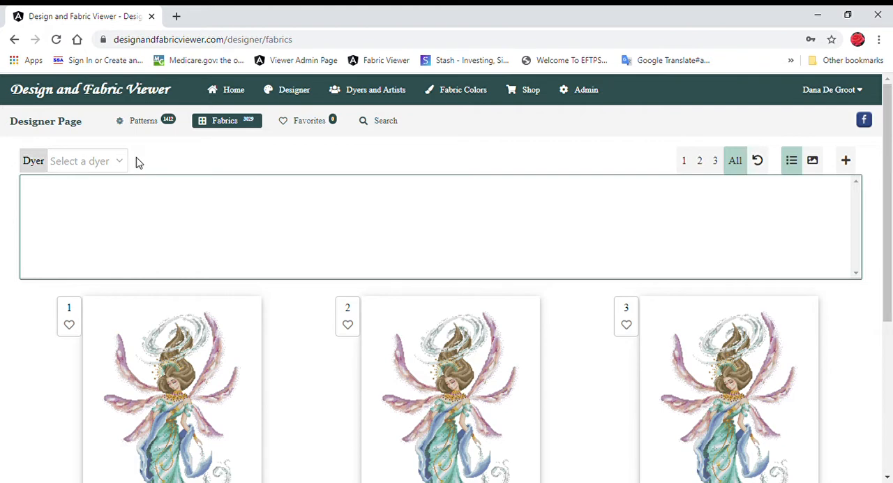
{"action": "mouse_move", "coordinate": [150, 131]}
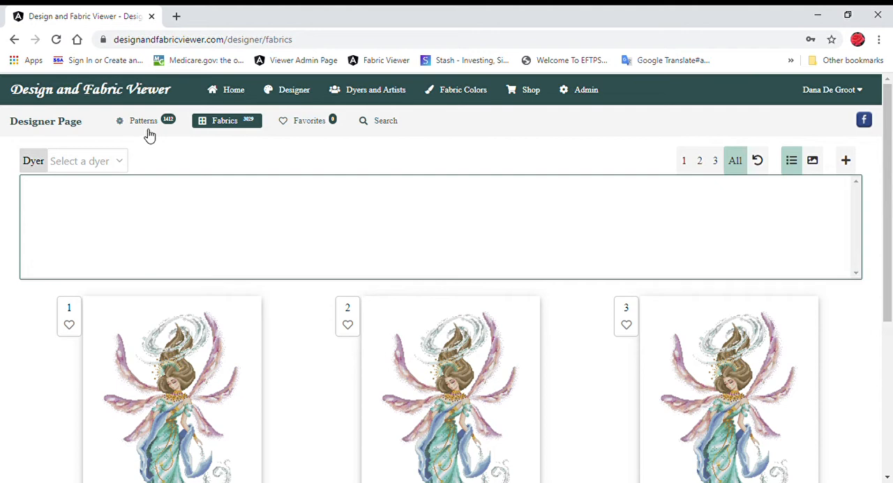
{"action": "mouse_move", "coordinate": [191, 177]}
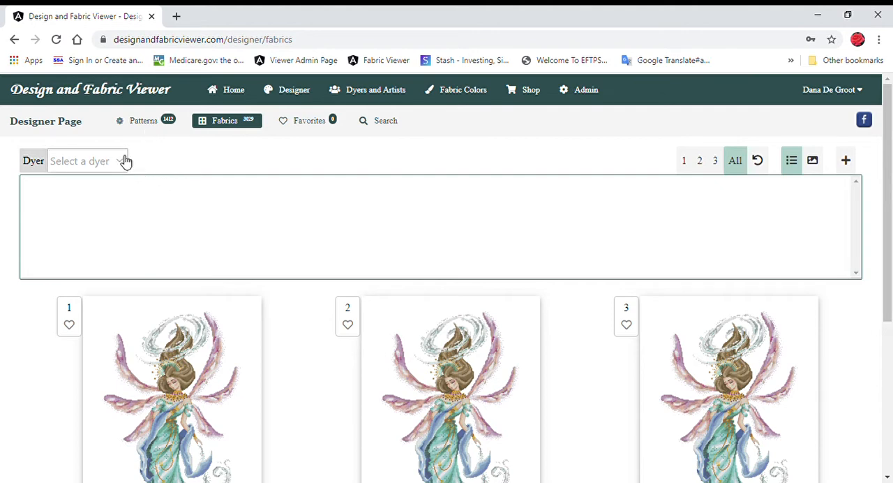
{"action": "mouse_move", "coordinate": [122, 165]}
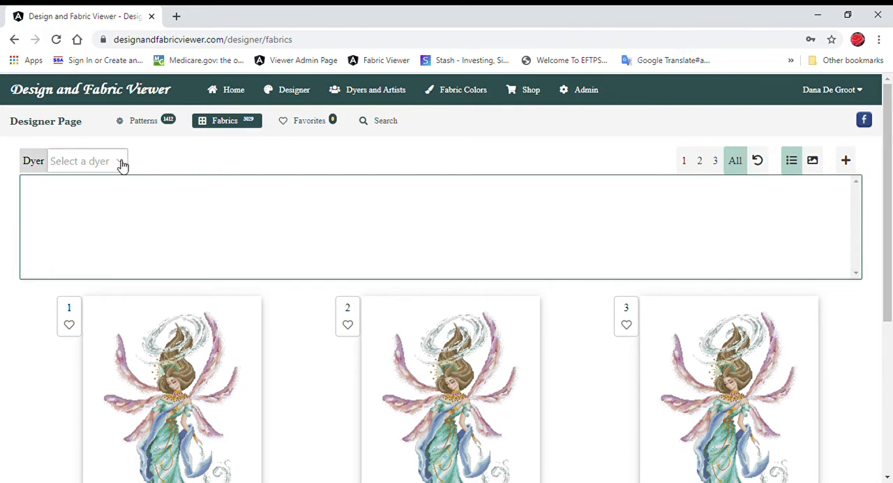
- Pick Country Stitch - New Zealand as dyer and browse for Antarctic Storm - Lugana
{"action": "left_click", "coordinate": [86, 161]}
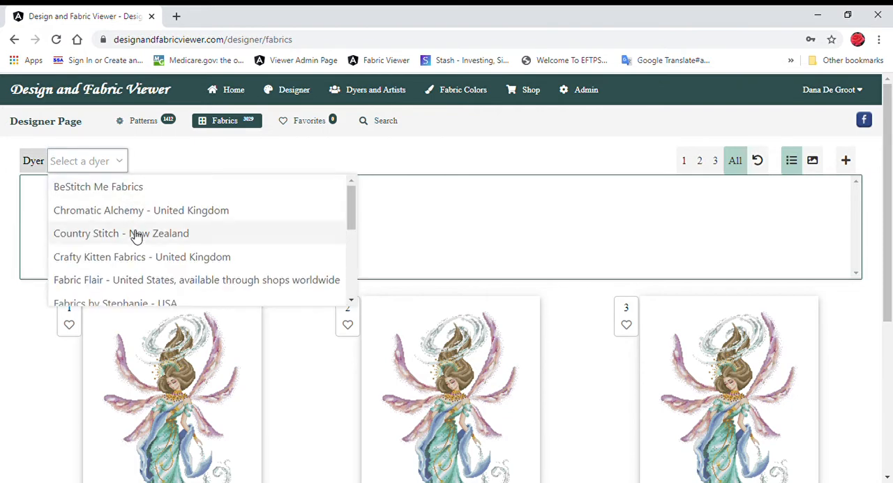
{"action": "mouse_move", "coordinate": [125, 239]}
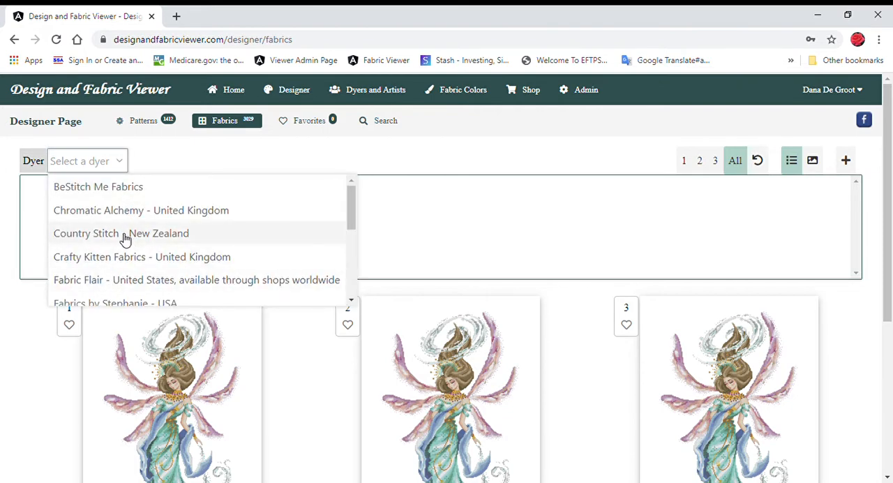
{"action": "left_click", "coordinate": [121, 233]}
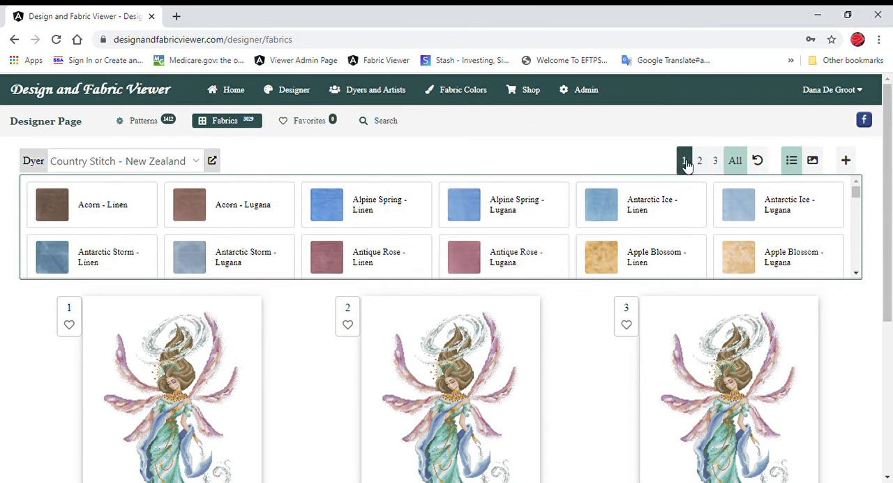
{"action": "mouse_move", "coordinate": [499, 166]}
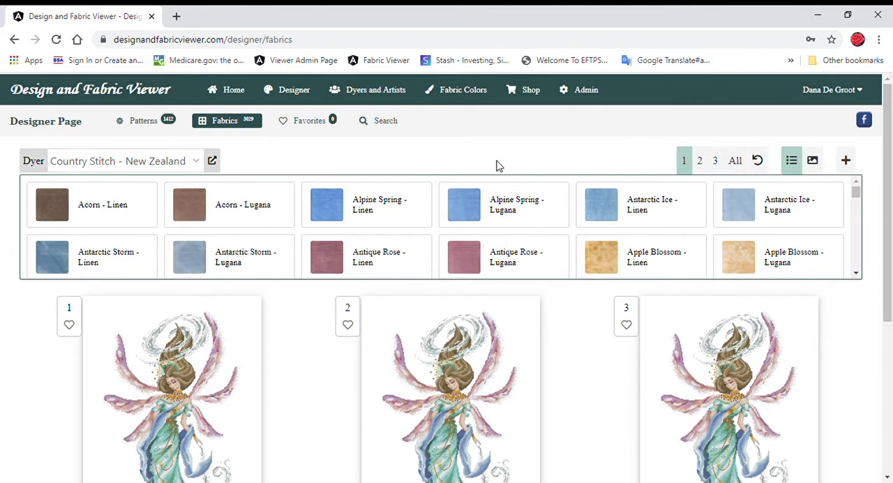
{"action": "mouse_move", "coordinate": [474, 158]}
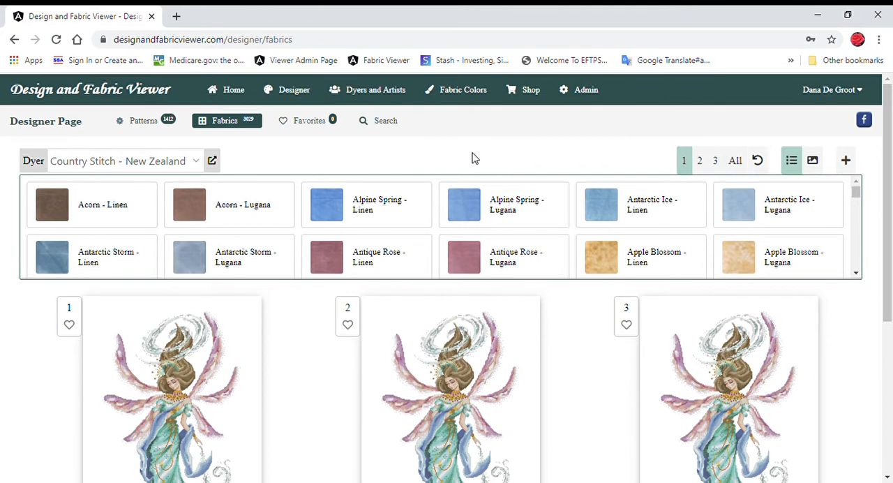
{"action": "mouse_move", "coordinate": [225, 265]}
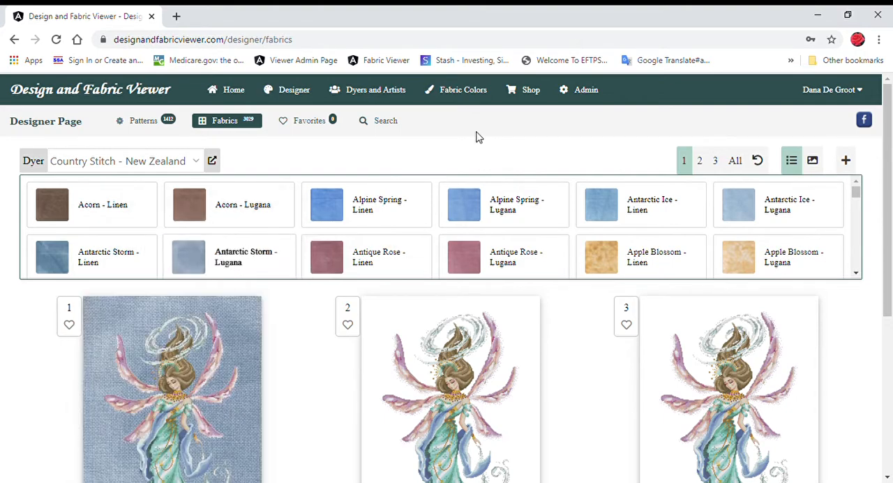
{"action": "scroll", "scroll_direction": "down", "scroll_amount": 3}
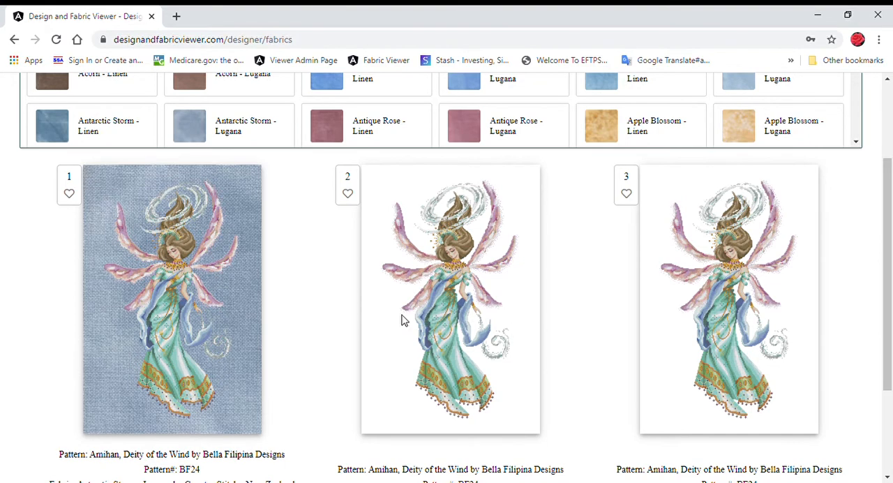
{"action": "mouse_move", "coordinate": [307, 302]}
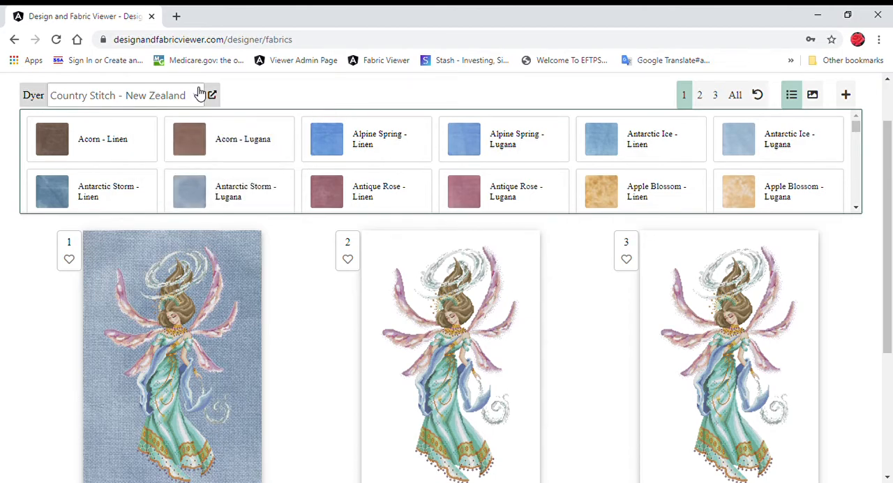
- Use the dyer list to put slot 2 on deep blue Fabrics by Stephanie fabric
{"action": "left_click", "coordinate": [126, 95]}
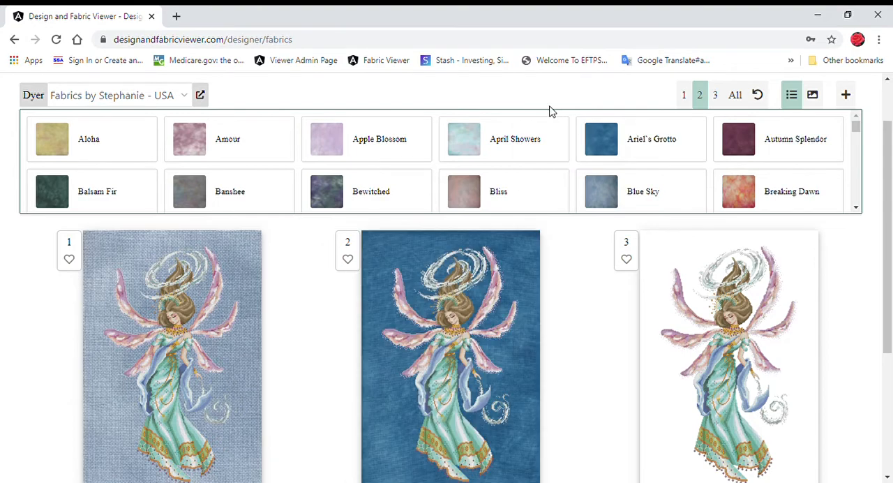
{"action": "scroll", "scroll_direction": "down", "scroll_amount": 3}
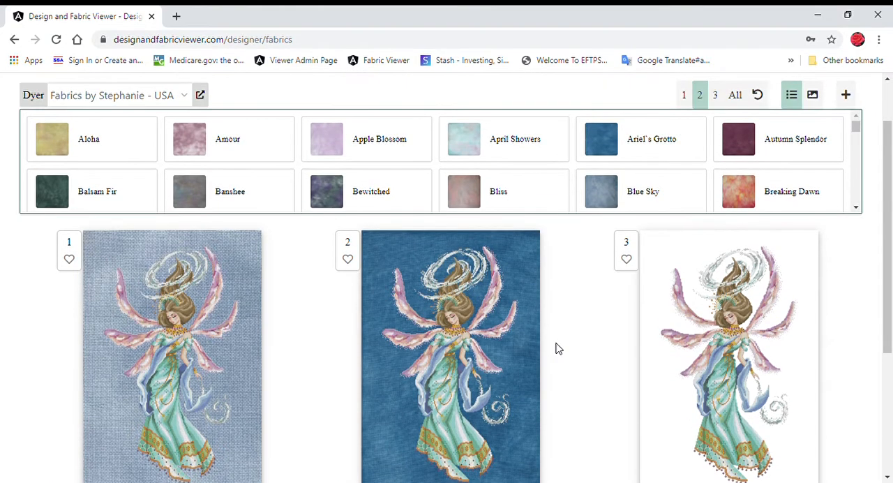
{"action": "left_click", "coordinate": [118, 95]}
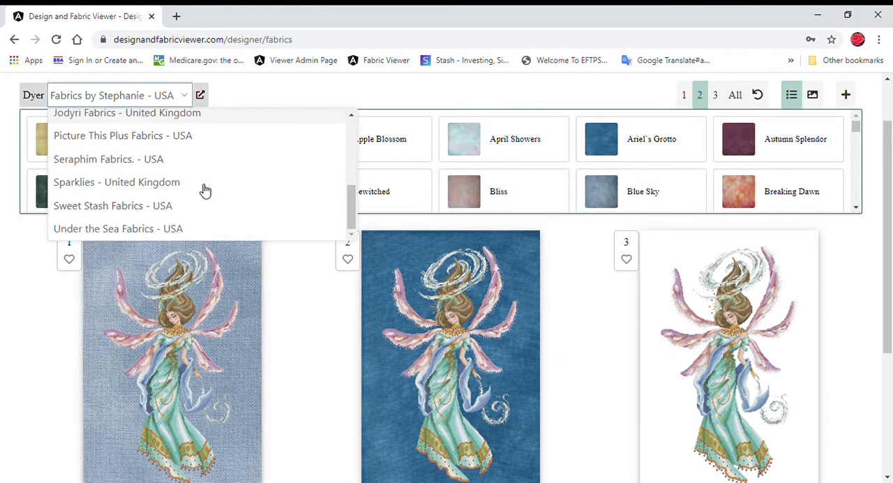
- Pick Sparklies - United Kingdom and put slot 3 on Basically Bonkers linen
{"action": "left_click", "coordinate": [117, 181]}
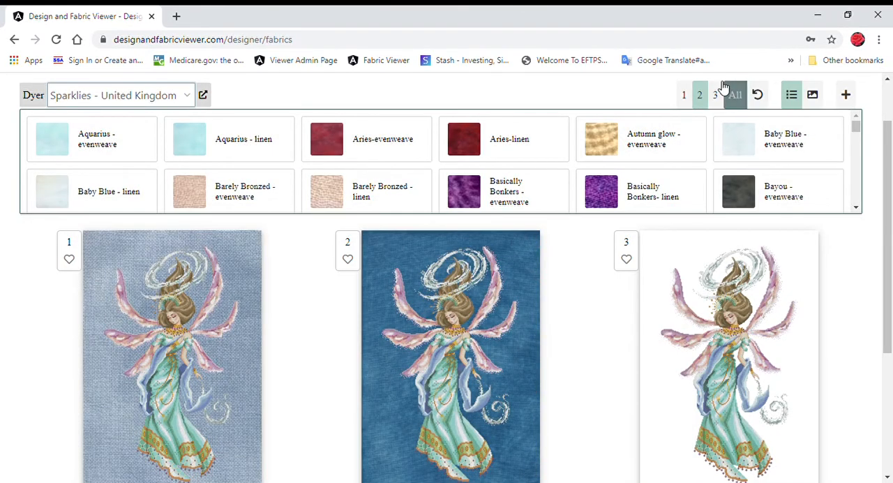
{"action": "left_click", "coordinate": [715, 95]}
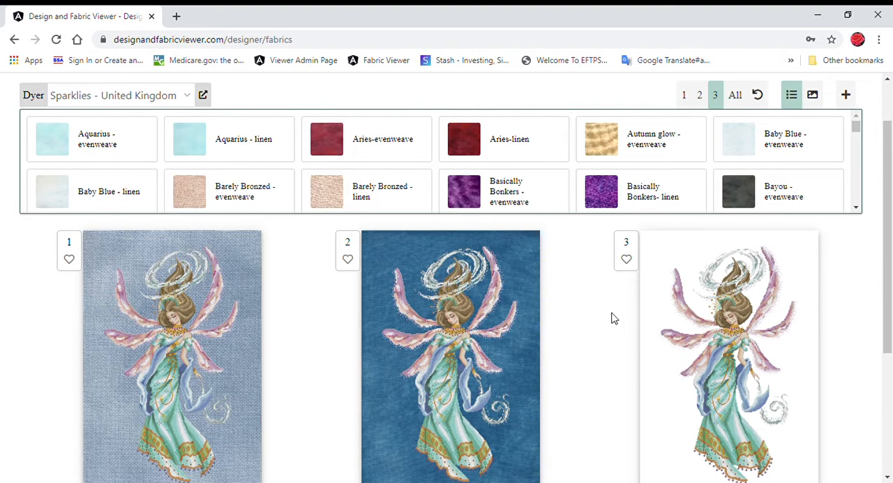
{"action": "mouse_move", "coordinate": [634, 196]}
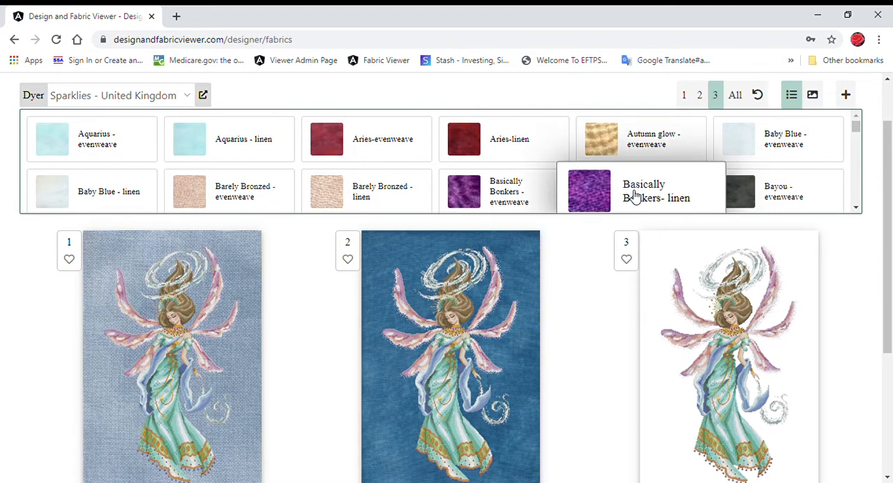
{"action": "left_click", "coordinate": [589, 191]}
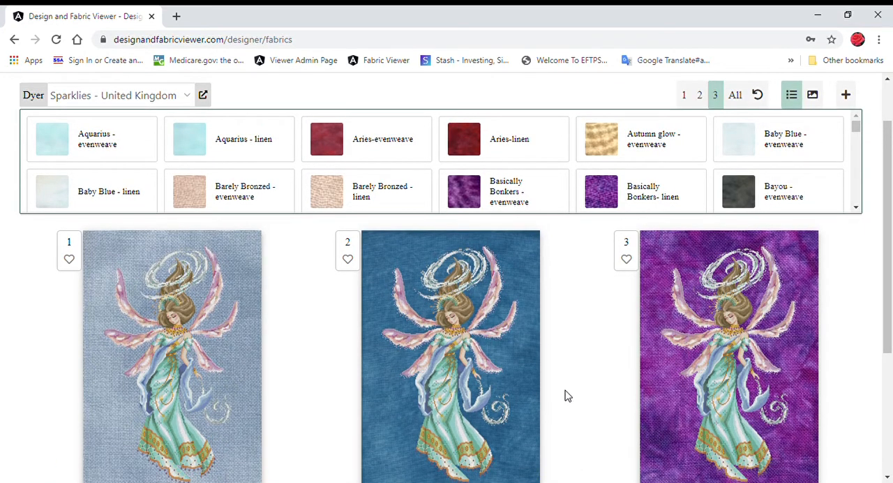
{"action": "scroll", "scroll_direction": "down", "scroll_amount": 3}
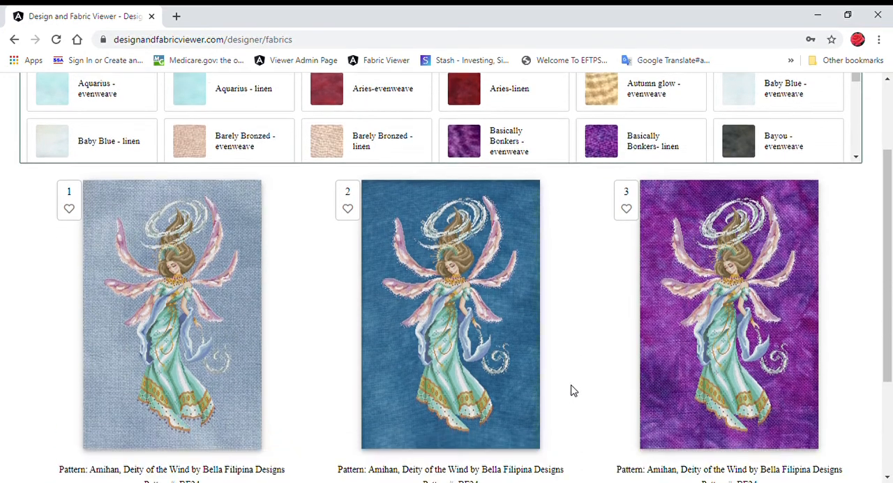
{"action": "scroll", "scroll_direction": "down", "scroll_amount": 3}
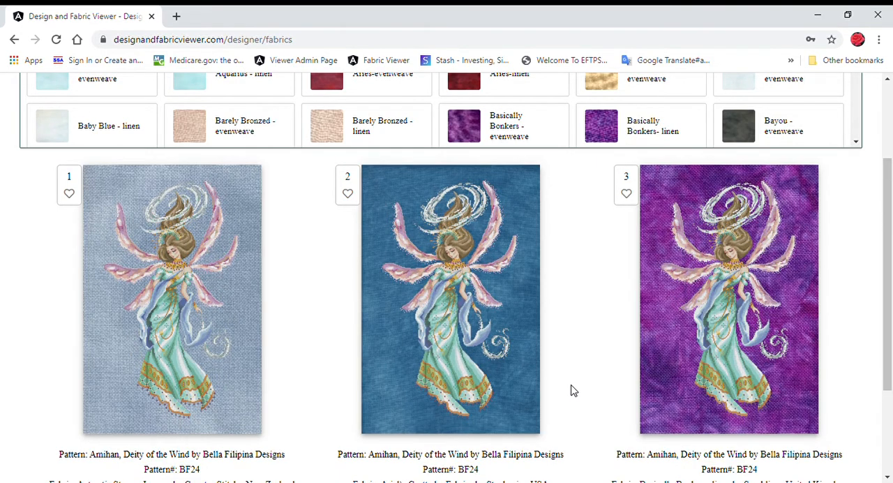
{"action": "mouse_move", "coordinate": [187, 350]}
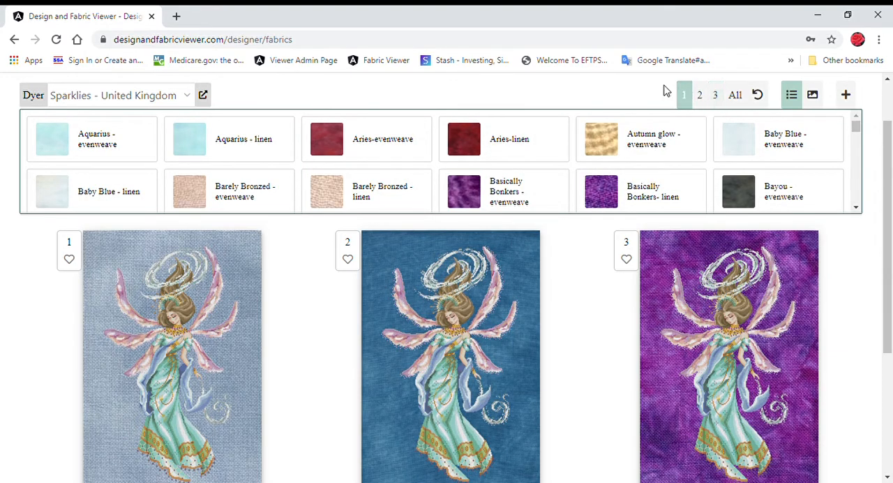
{"action": "mouse_move", "coordinate": [196, 97]}
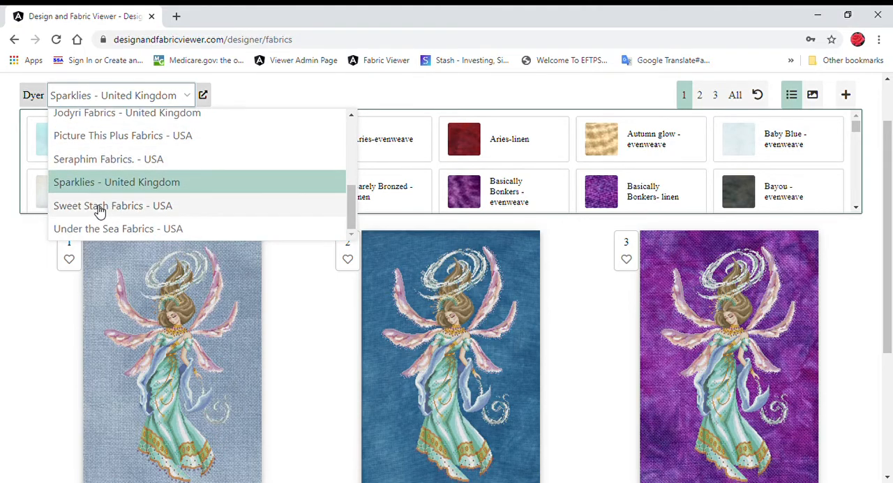
- Choose Sweet Stash Fabrics - USA and put slot 1 on Blue Morpho
{"action": "left_click", "coordinate": [112, 205]}
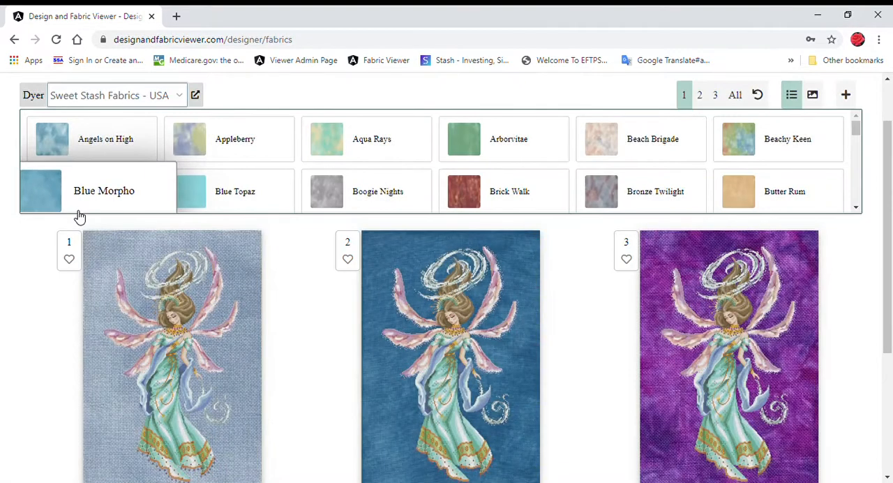
{"action": "left_click", "coordinate": [104, 191]}
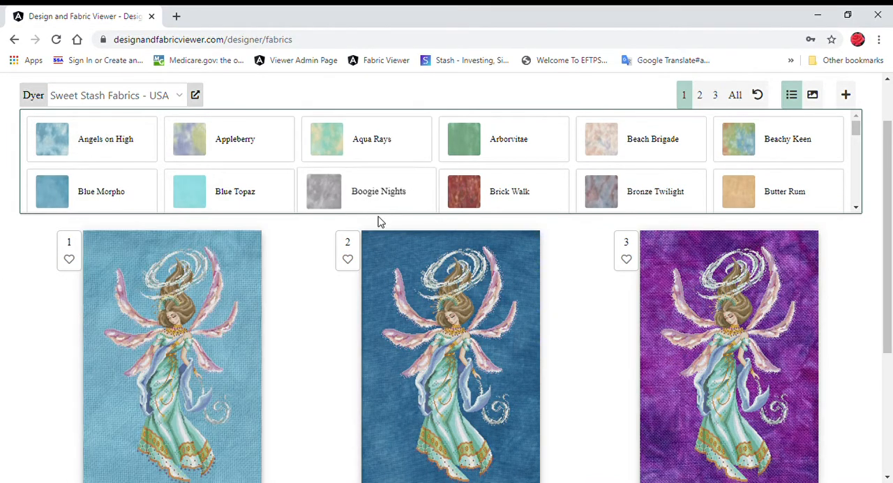
{"action": "scroll", "scroll_direction": "down", "scroll_amount": 3}
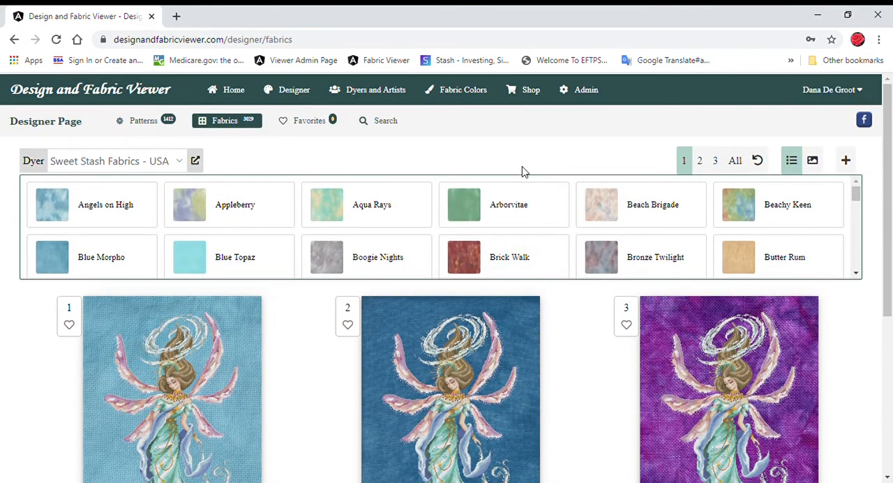
{"action": "mouse_move", "coordinate": [330, 151]}
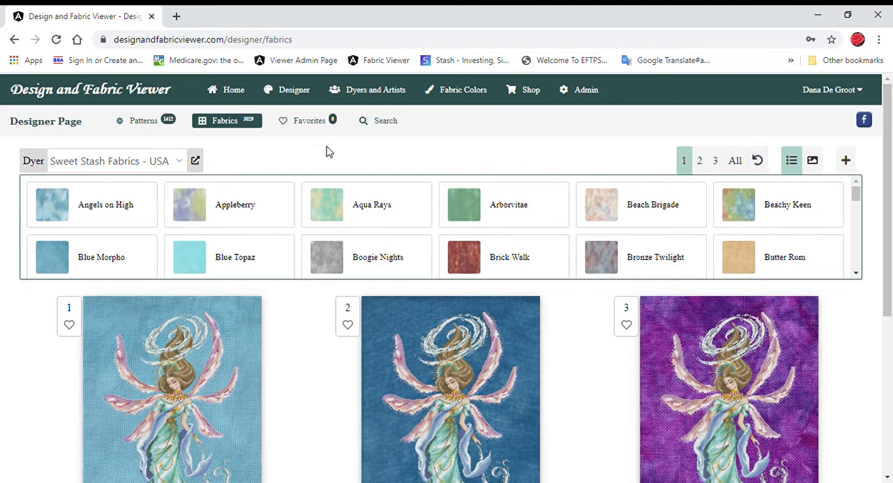
{"action": "mouse_move", "coordinate": [573, 133]}
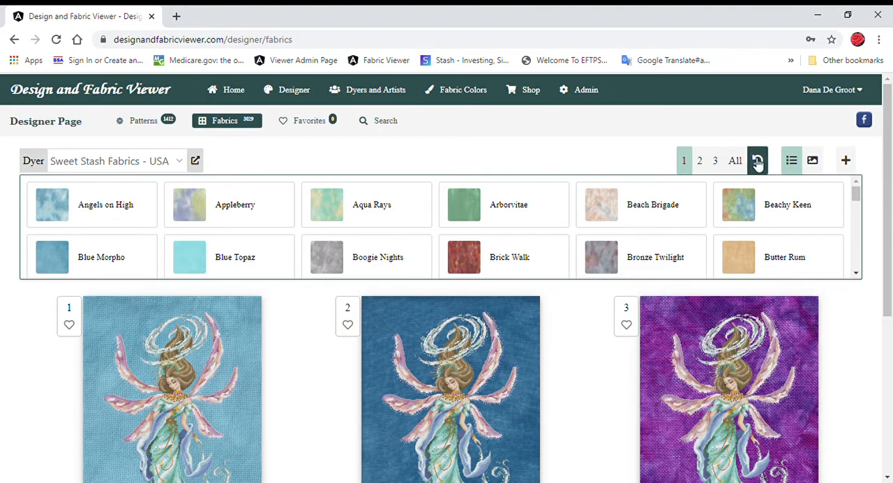
- Reset the fabrics in all three previews and return to the Patterns tab
{"action": "left_click", "coordinate": [757, 160]}
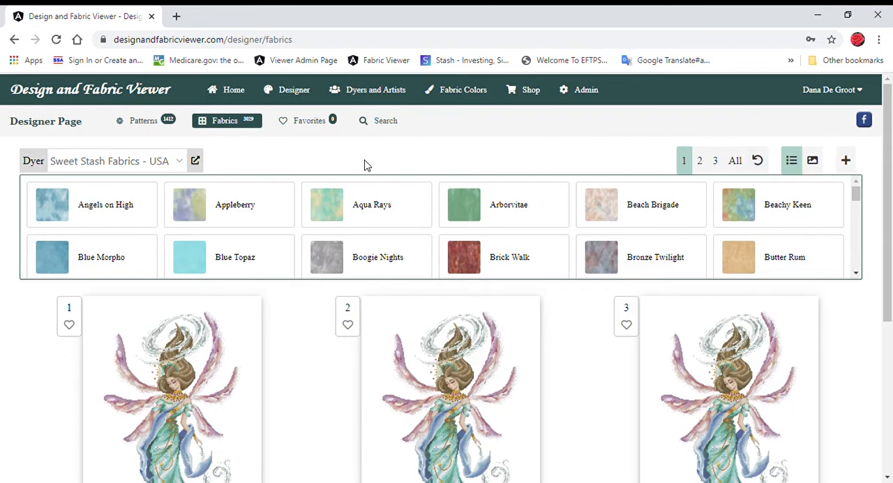
{"action": "mouse_move", "coordinate": [550, 138]}
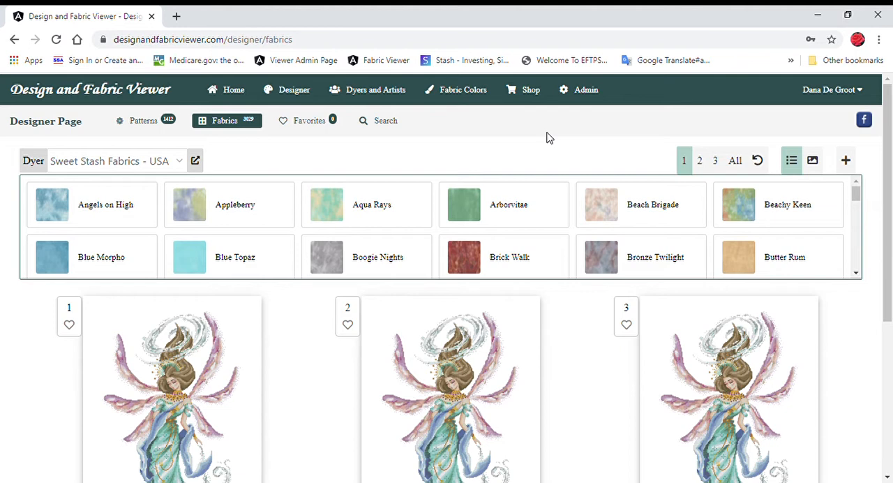
{"action": "mouse_move", "coordinate": [549, 133]}
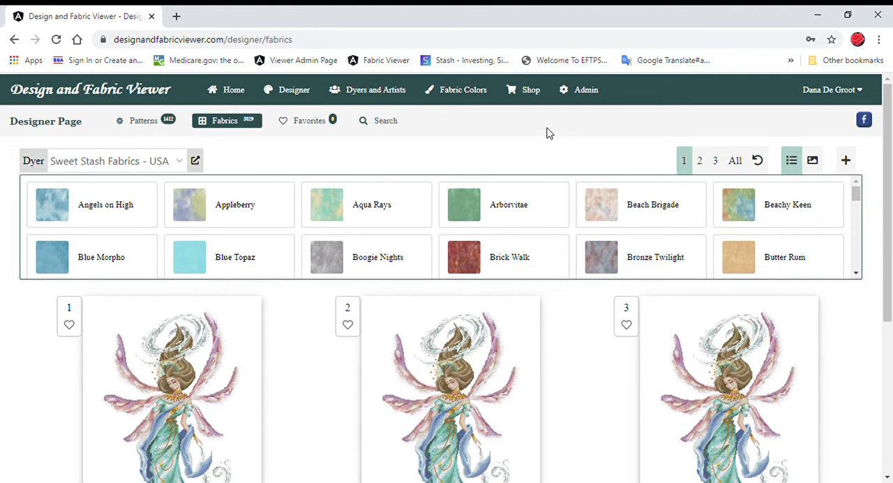
{"action": "mouse_move", "coordinate": [223, 126]}
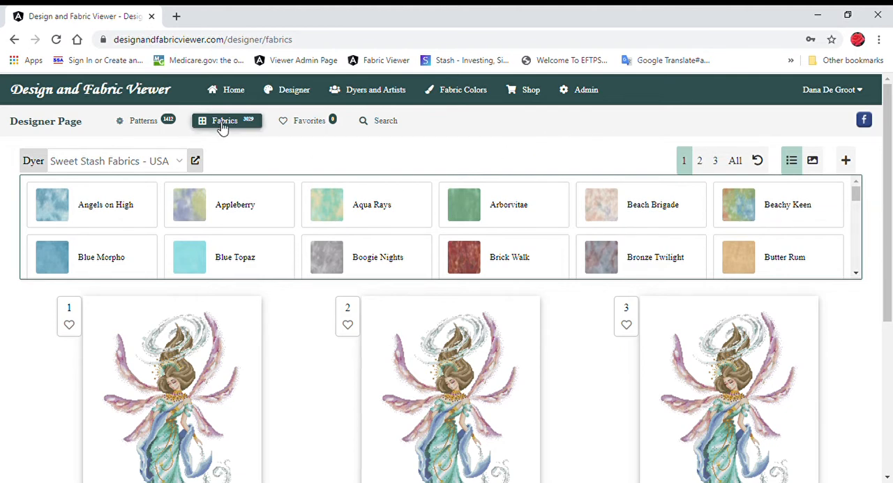
{"action": "mouse_move", "coordinate": [757, 160]}
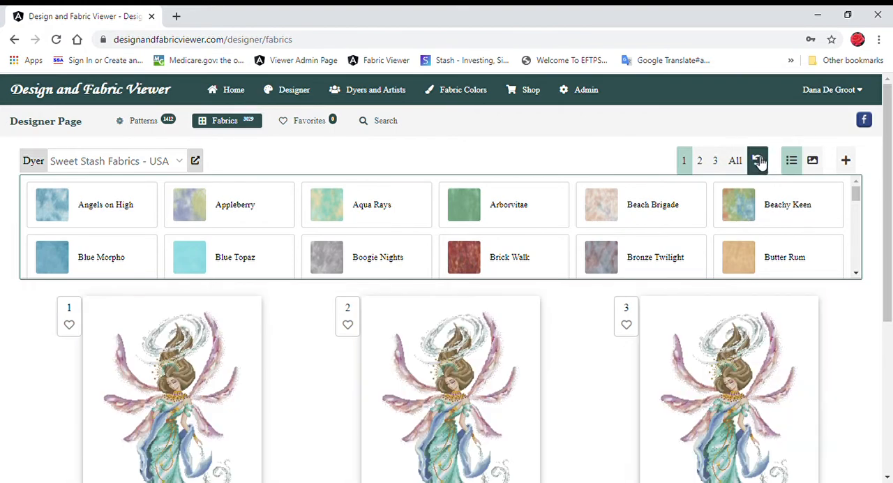
{"action": "mouse_move", "coordinate": [759, 161]}
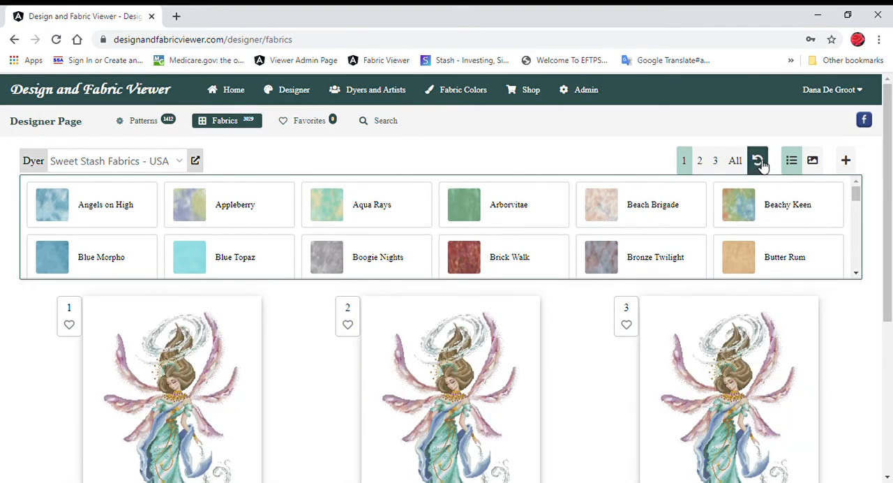
{"action": "mouse_move", "coordinate": [205, 175]}
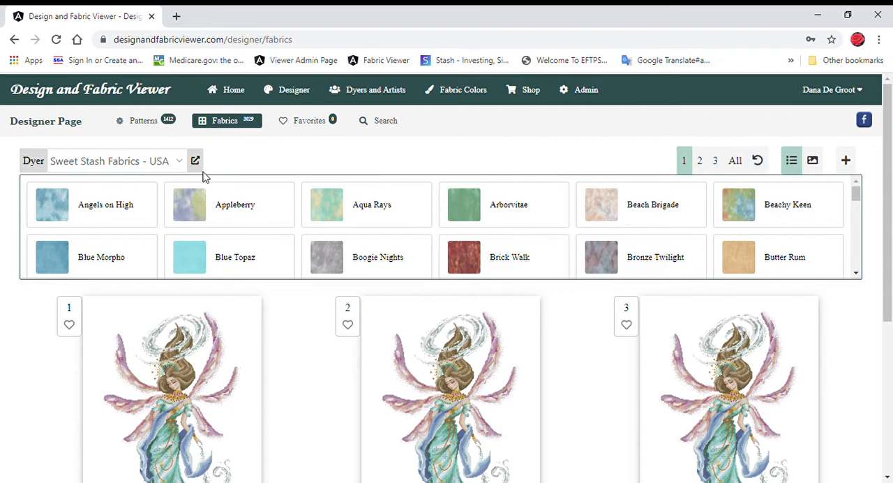
{"action": "left_click", "coordinate": [143, 120]}
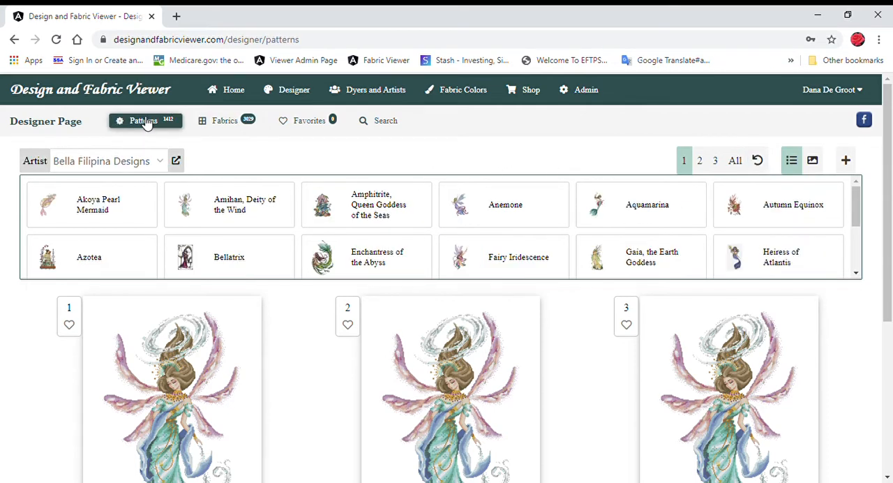
{"action": "mouse_move", "coordinate": [758, 139]}
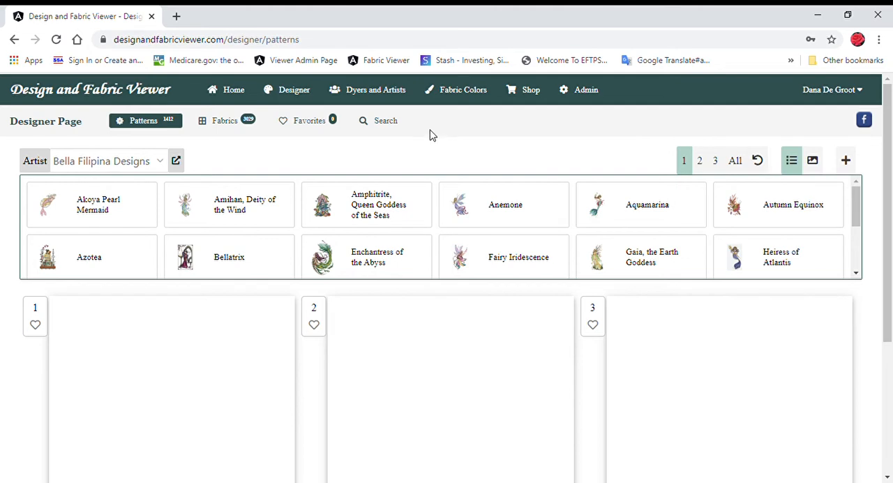
- Put a purple-to-gold Fiberlicious Yummy Fibers fabric in preview slot 1, then return to patterns
{"action": "left_click", "coordinate": [225, 120]}
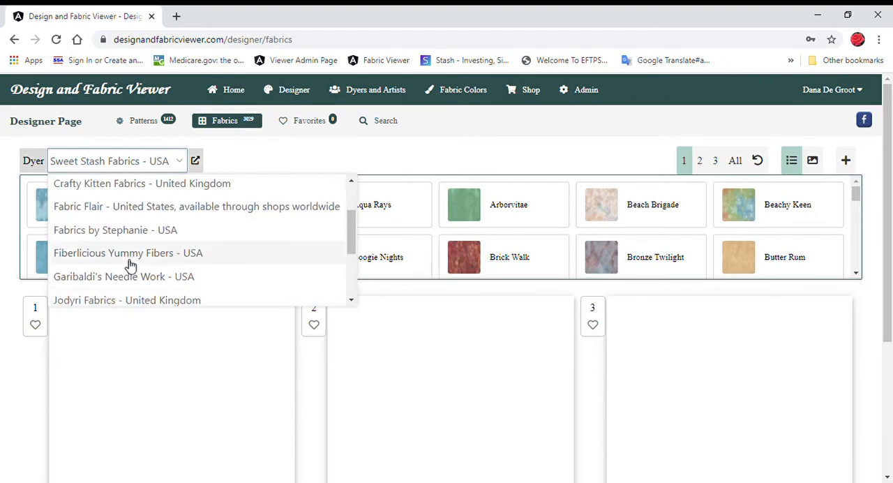
{"action": "mouse_move", "coordinate": [130, 256]}
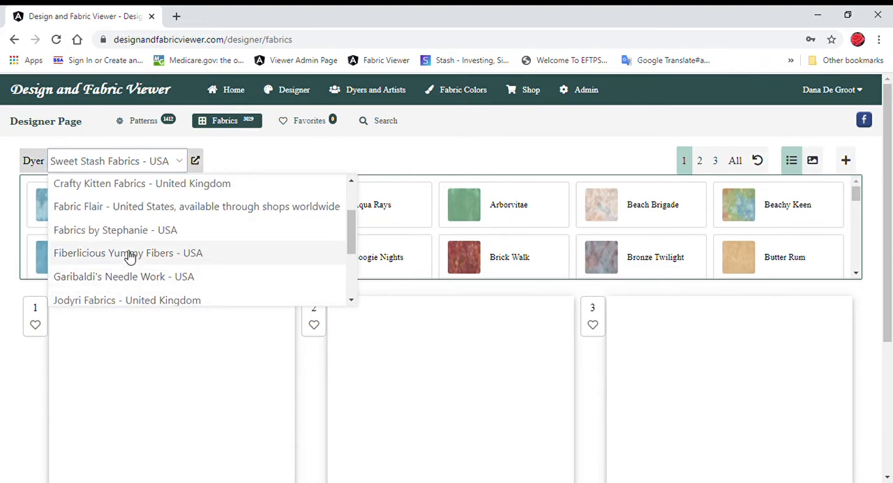
{"action": "left_click", "coordinate": [128, 252]}
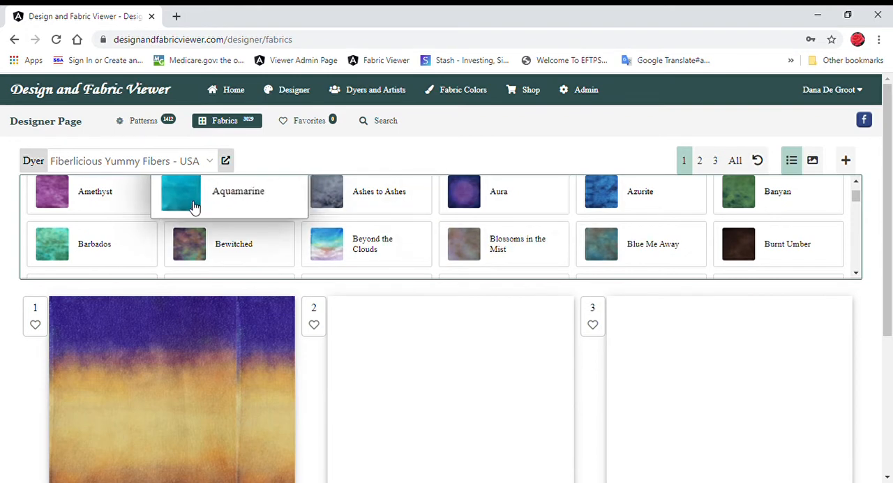
{"action": "left_click", "coordinate": [143, 120]}
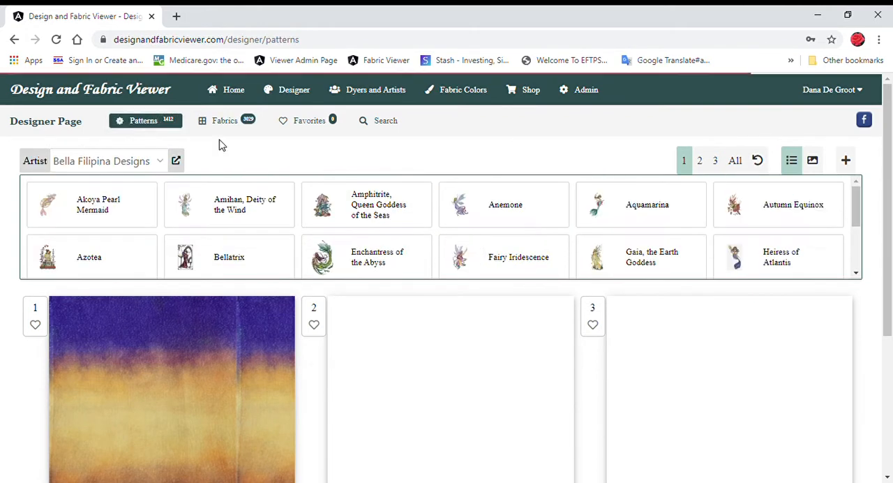
{"action": "mouse_move", "coordinate": [131, 167]}
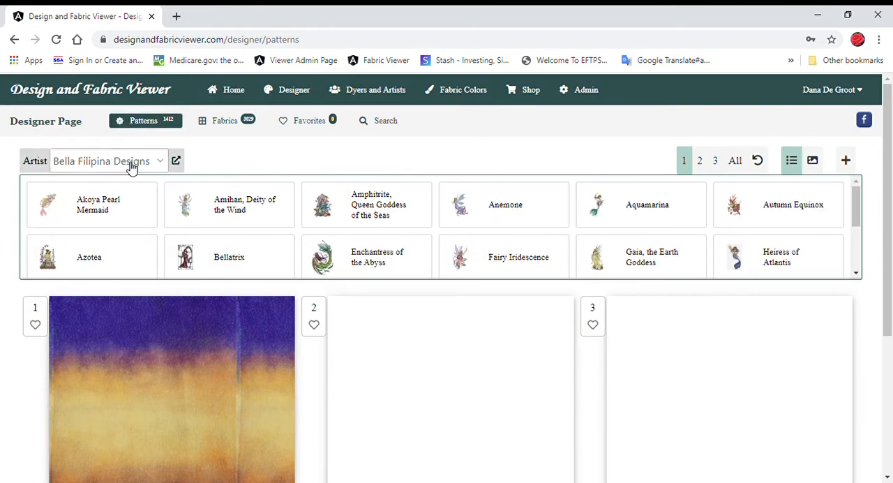
- Choose Cross Stitching Art as the pattern artist to list its designs
{"action": "left_click", "coordinate": [108, 160]}
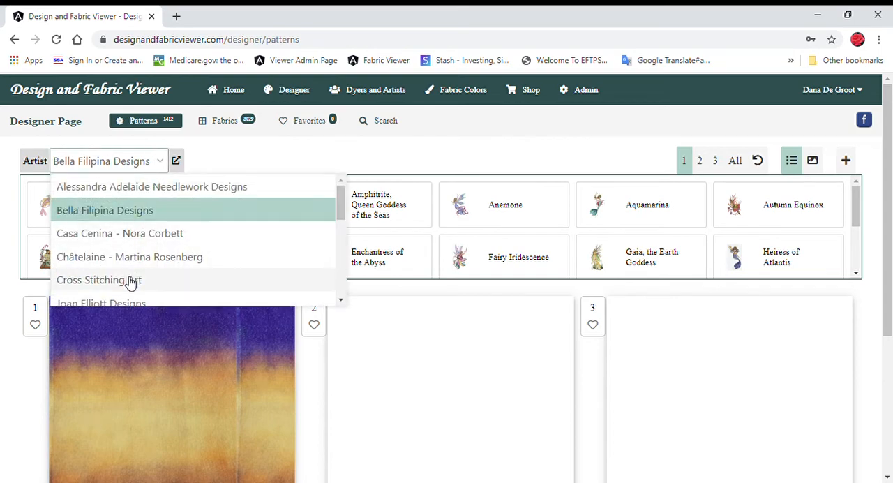
{"action": "left_click", "coordinate": [97, 279]}
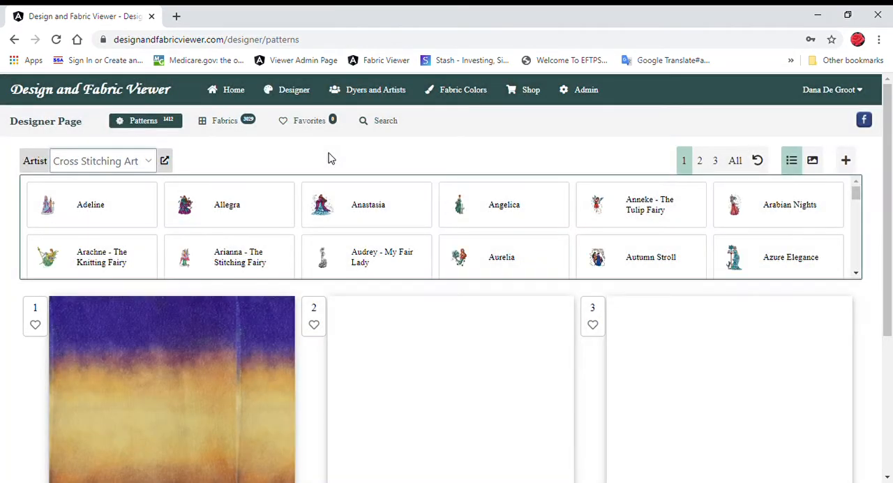
{"action": "mouse_move", "coordinate": [598, 233]}
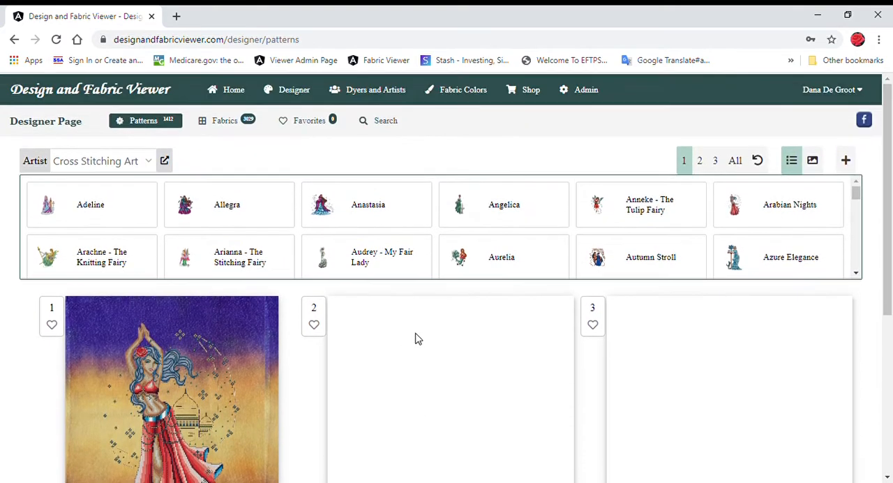
{"action": "mouse_move", "coordinate": [235, 133]}
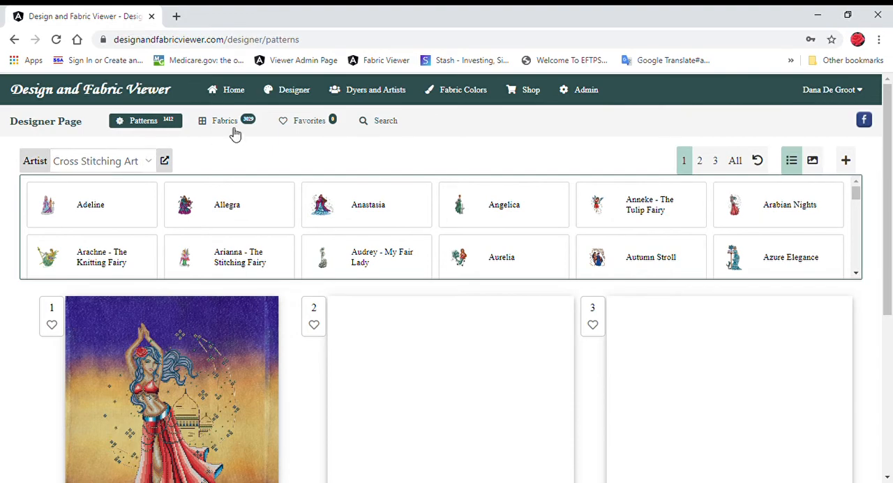
- Apply the Fiberlicious Ambient Fantasy fabric to all three preview slots
{"action": "left_click", "coordinate": [225, 120]}
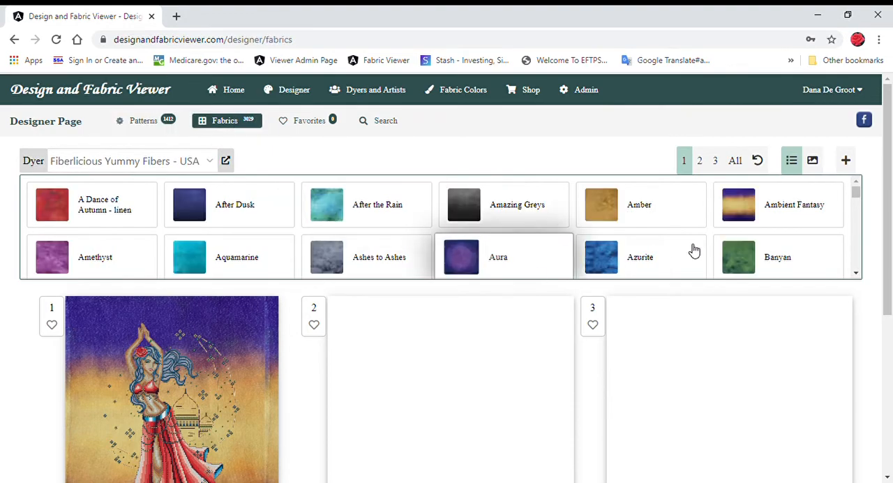
{"action": "left_click", "coordinate": [735, 160]}
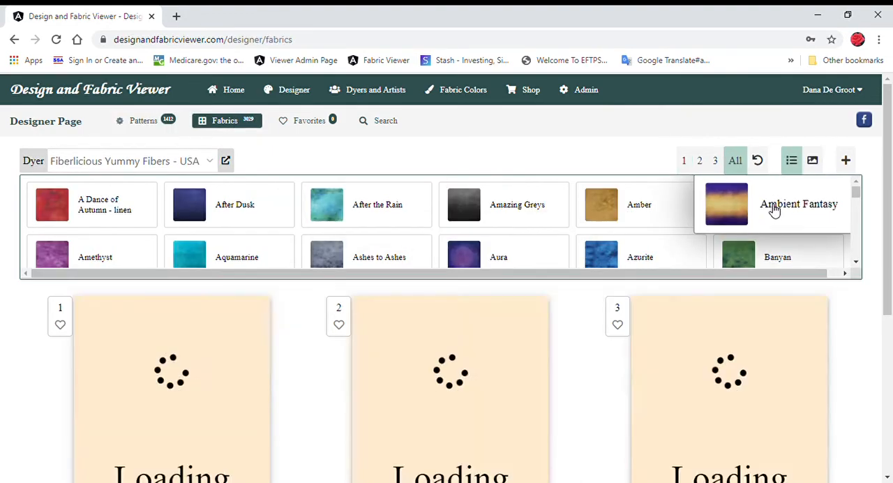
{"action": "left_click", "coordinate": [726, 204]}
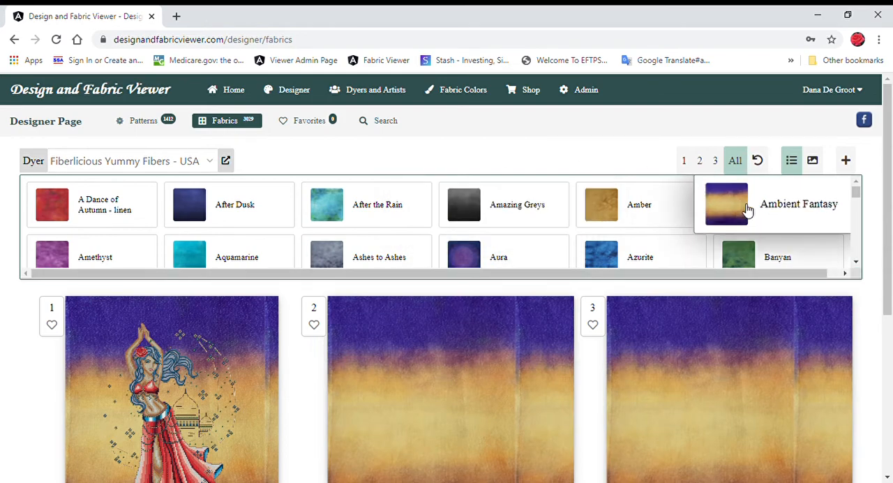
{"action": "mouse_move", "coordinate": [761, 217]}
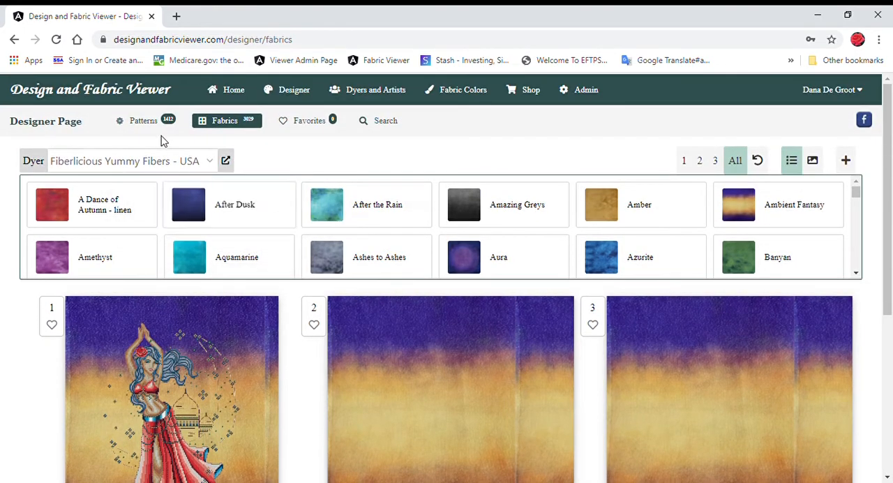
- Load Châtelaine's Amber Ocean Lights pattern into preview slot 2
{"action": "left_click", "coordinate": [143, 120]}
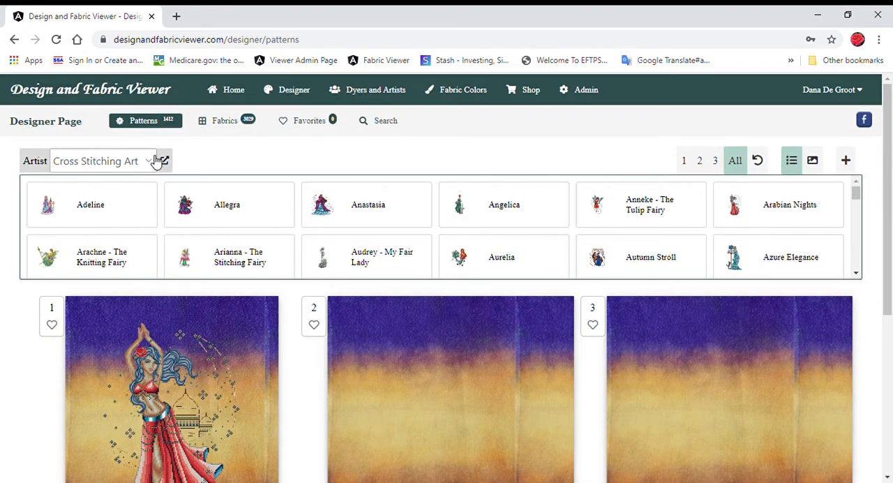
{"action": "left_click", "coordinate": [101, 161]}
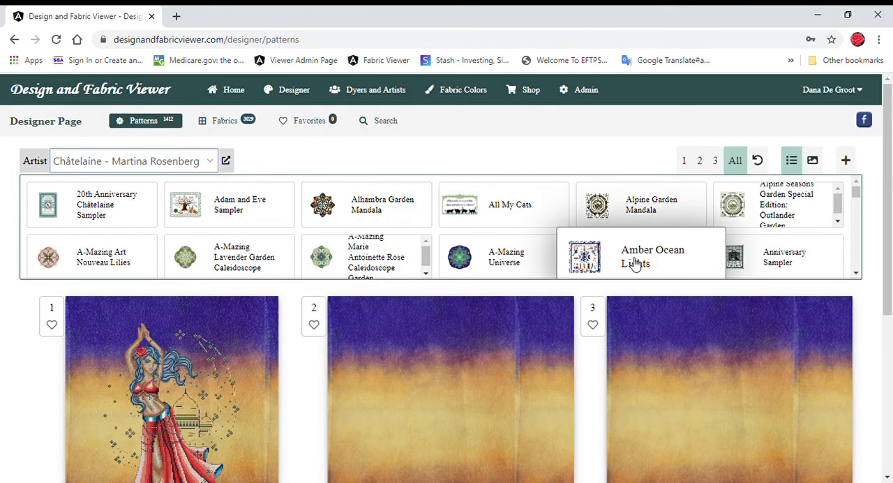
{"action": "left_click", "coordinate": [699, 161]}
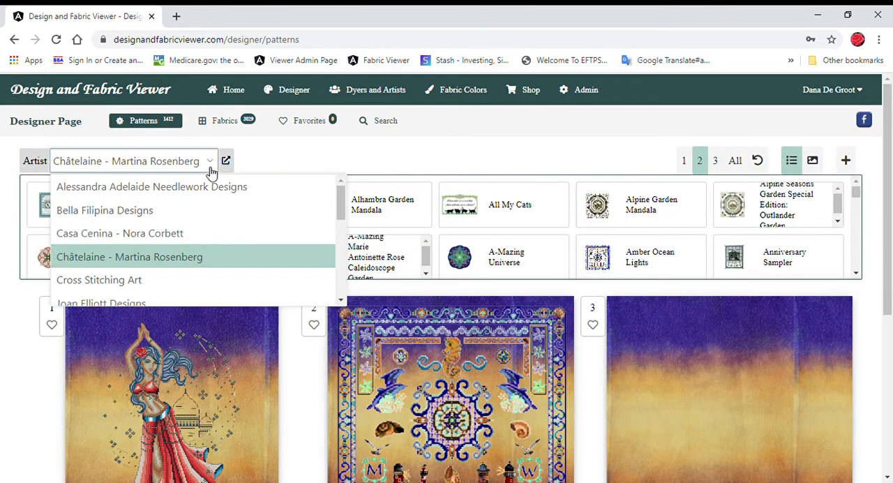
- Load Joan Elliott Designs' Enchanted Aurora pattern into preview slot 3
{"action": "left_click", "coordinate": [98, 300]}
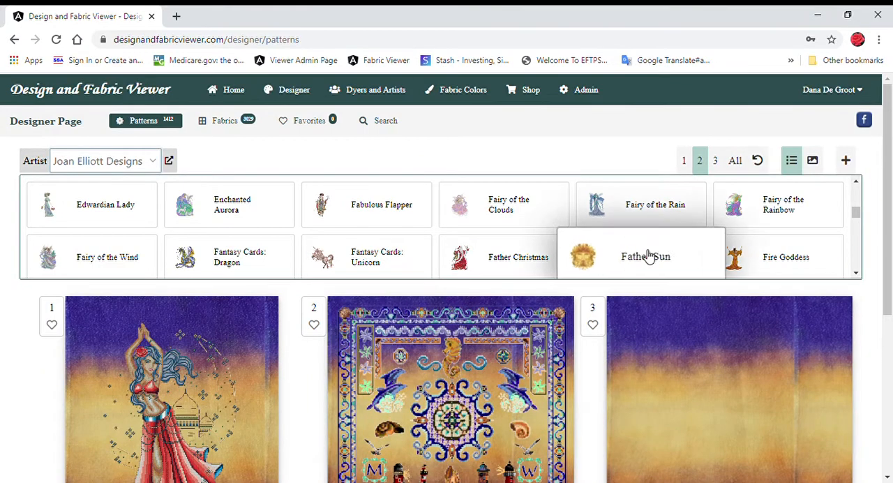
{"action": "mouse_move", "coordinate": [249, 223]}
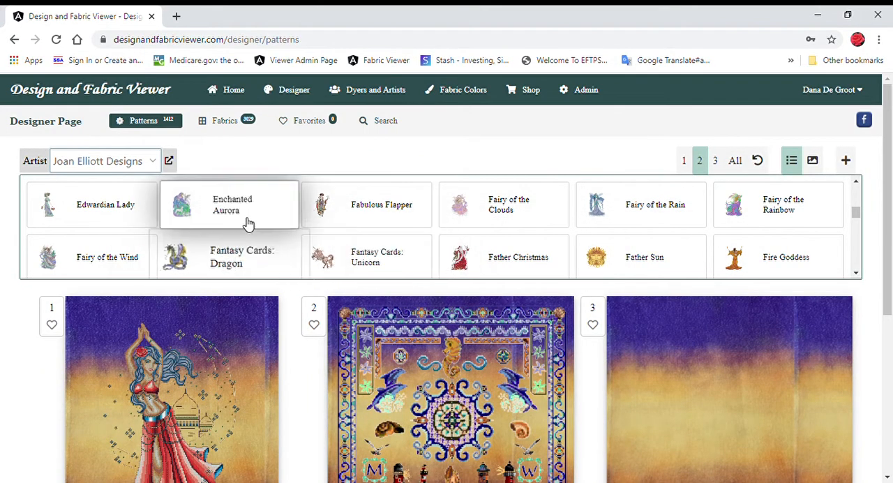
{"action": "mouse_move", "coordinate": [754, 158]}
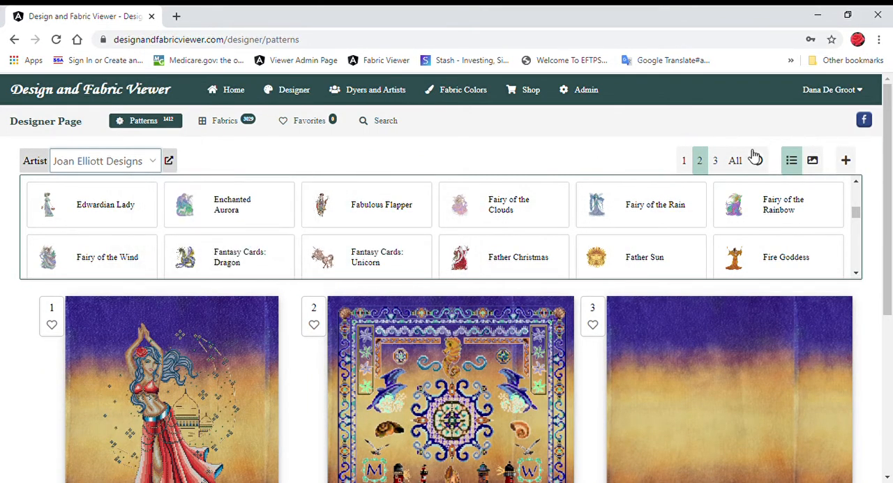
{"action": "left_click", "coordinate": [716, 160]}
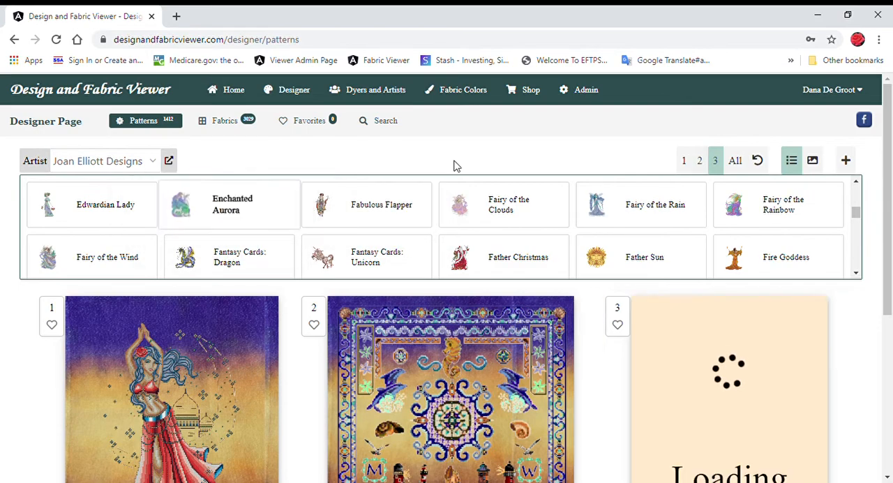
{"action": "scroll", "scroll_direction": "down", "scroll_amount": 3}
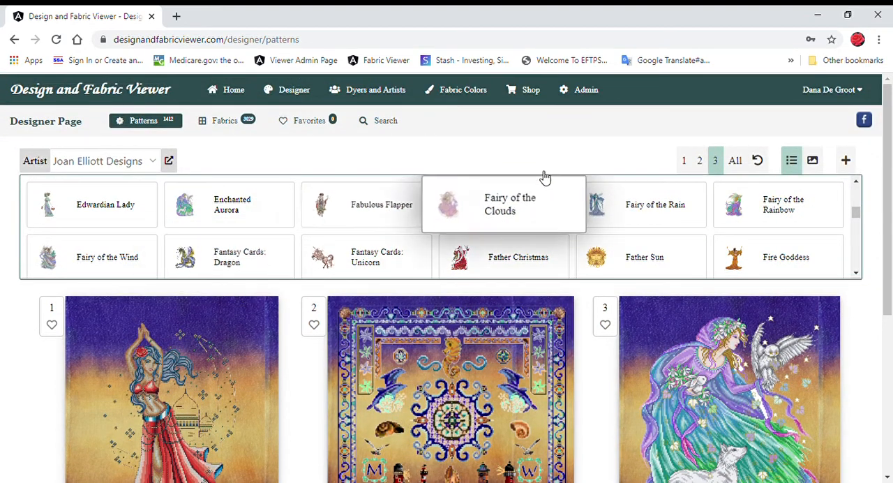
{"action": "mouse_move", "coordinate": [476, 176]}
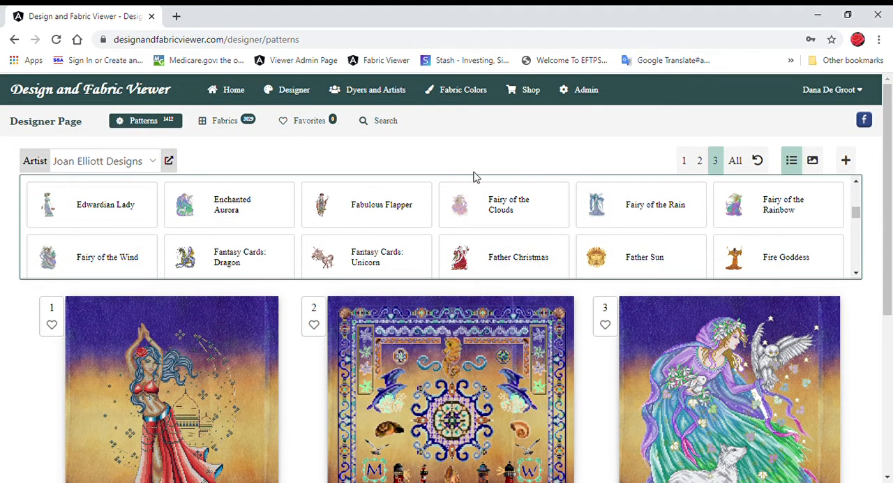
{"action": "mouse_move", "coordinate": [489, 129]}
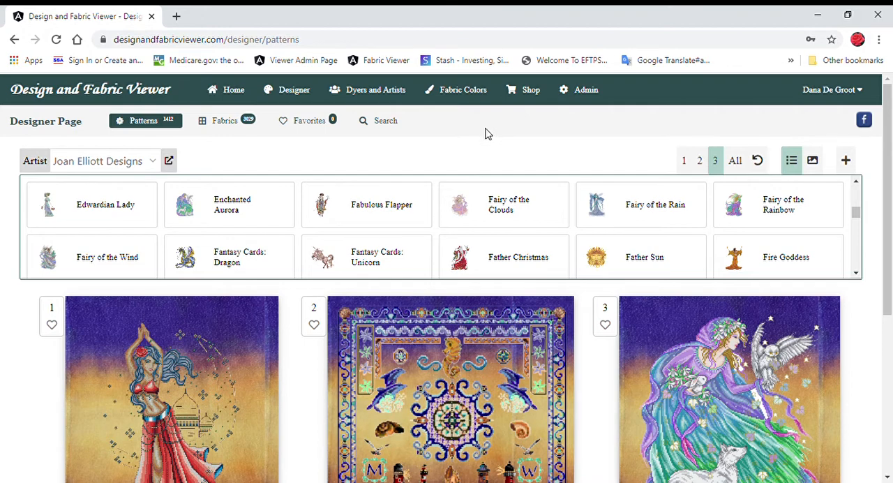
- Heart Enchanted Aurora in slot 3 and Arabian Nights in slot 1 as favourites
{"action": "scroll", "scroll_direction": "down", "scroll_amount": 3}
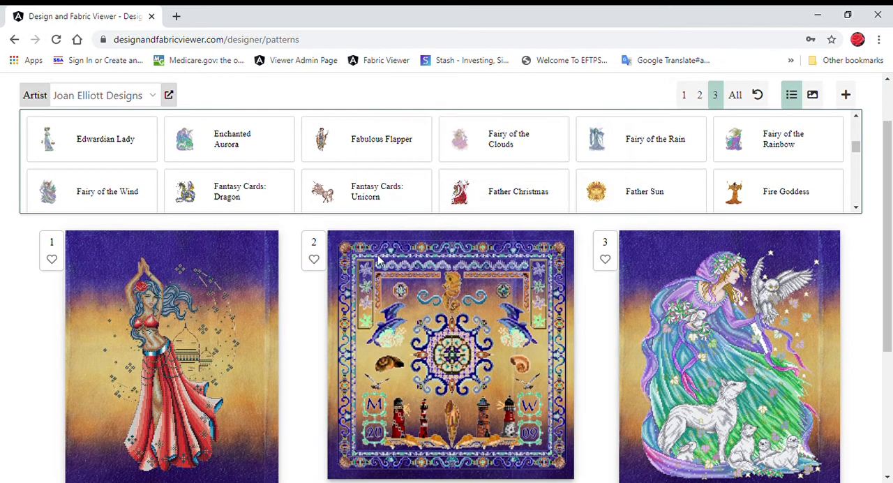
{"action": "mouse_move", "coordinate": [303, 272]}
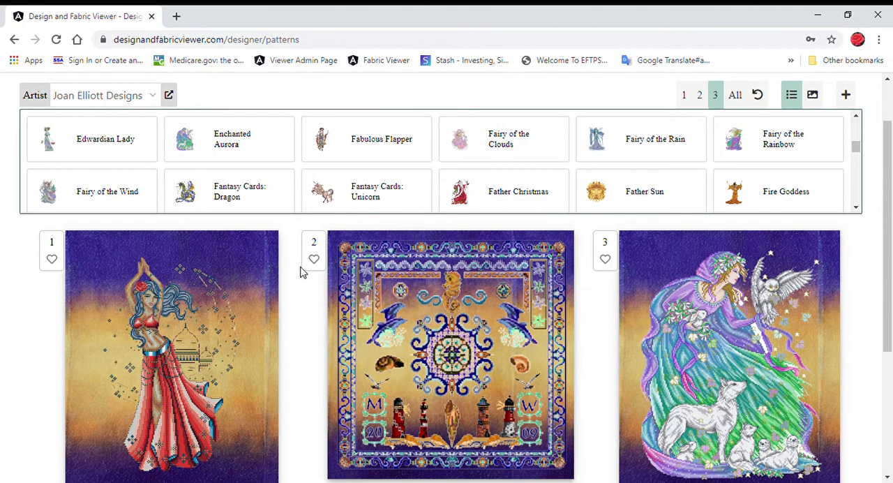
{"action": "mouse_move", "coordinate": [604, 261]}
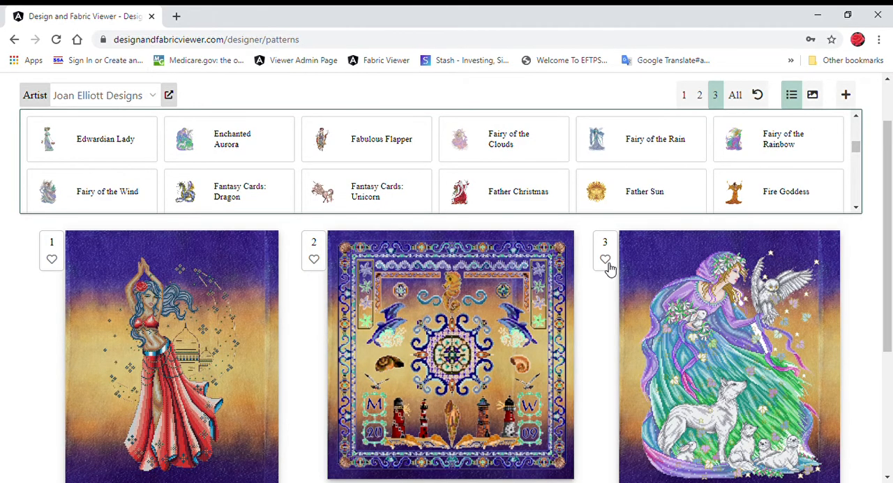
{"action": "left_click", "coordinate": [605, 259]}
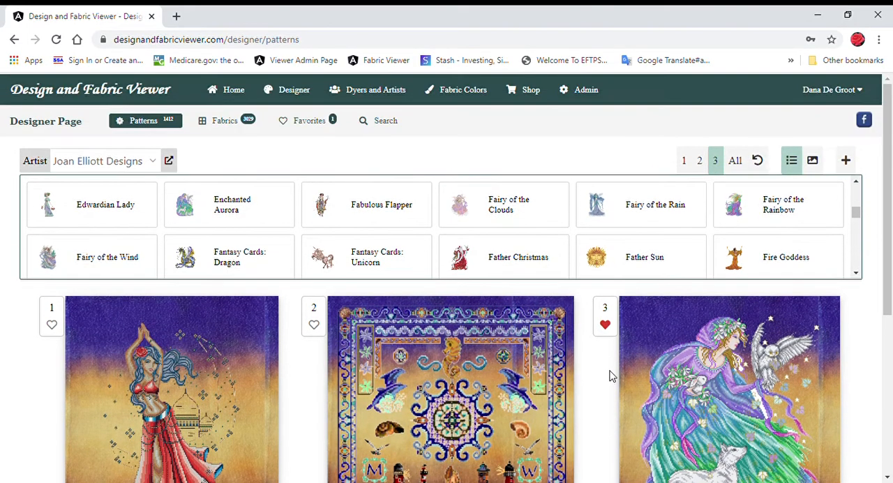
{"action": "scroll", "scroll_direction": "down", "scroll_amount": 3}
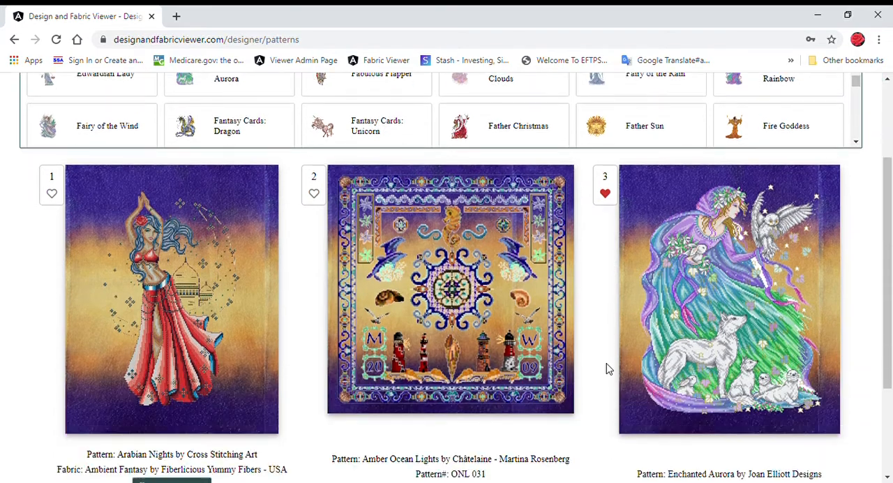
{"action": "mouse_move", "coordinate": [644, 385]}
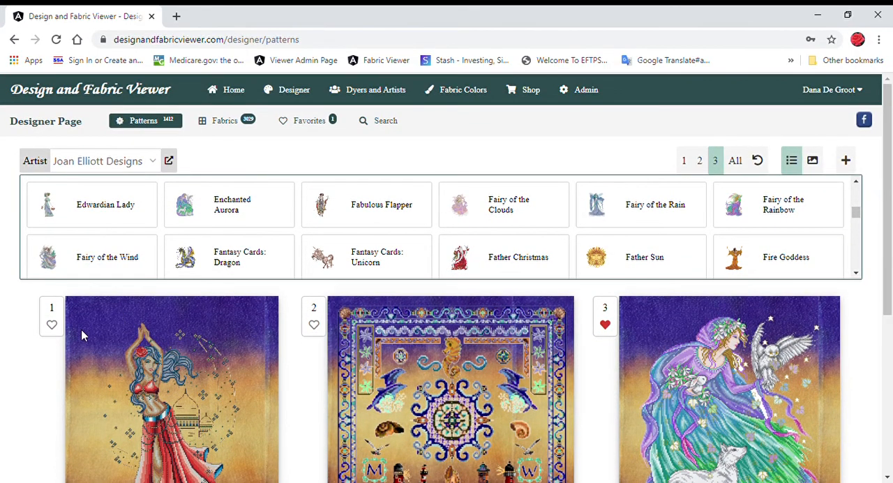
{"action": "left_click", "coordinate": [51, 325]}
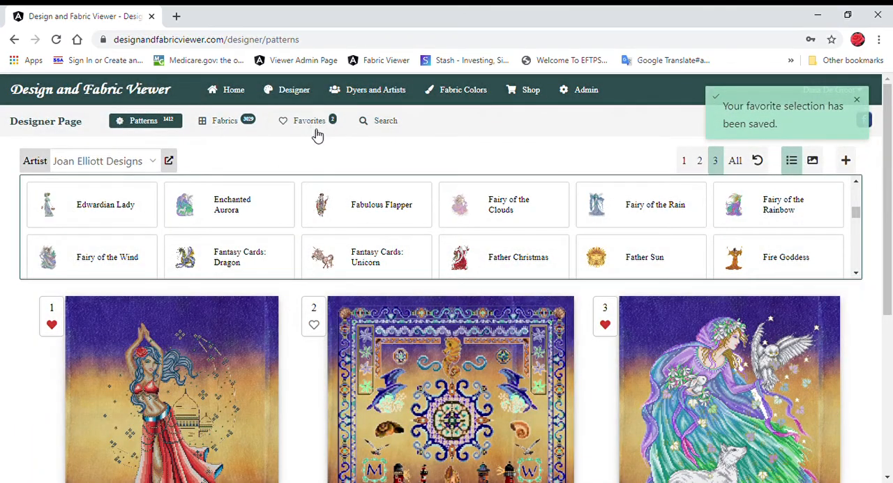
- Open the Favorites page listing Enchanted Aurora and Arabian Nights (2 of 200)
{"action": "left_click", "coordinate": [312, 120]}
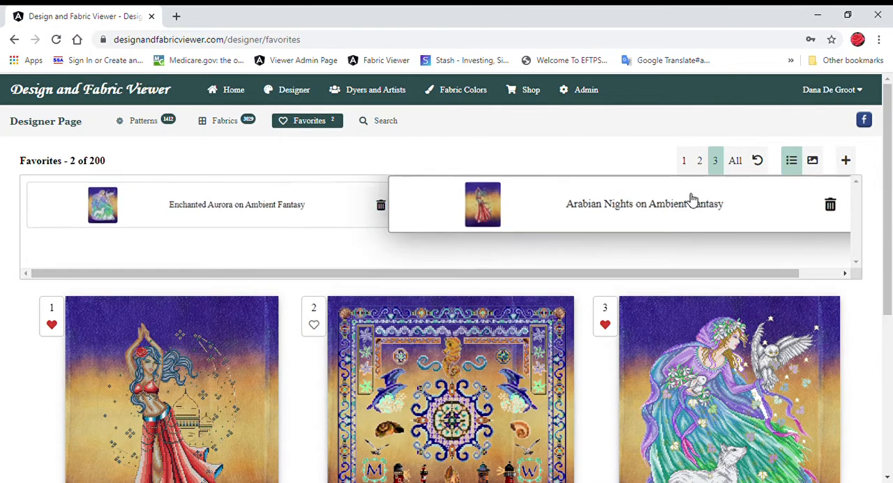
{"action": "mouse_move", "coordinate": [546, 192]}
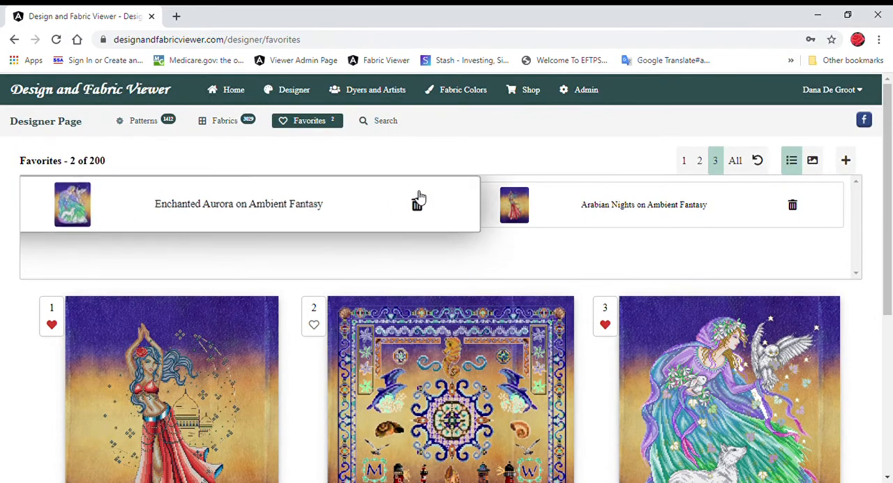
{"action": "mouse_move", "coordinate": [518, 138]}
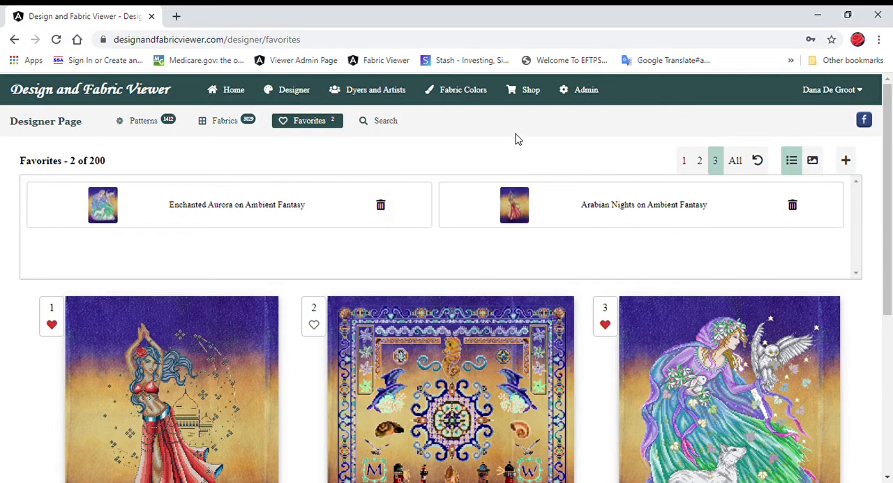
{"action": "mouse_move", "coordinate": [143, 126]}
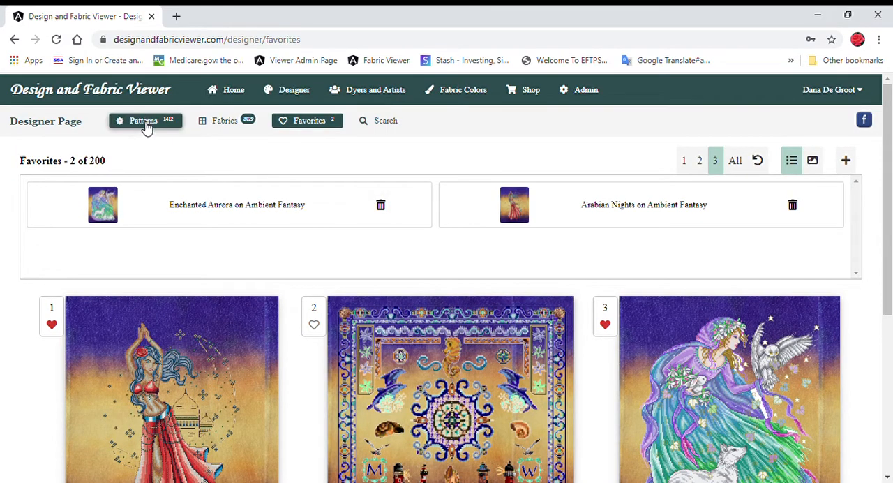
{"action": "left_click", "coordinate": [144, 120]}
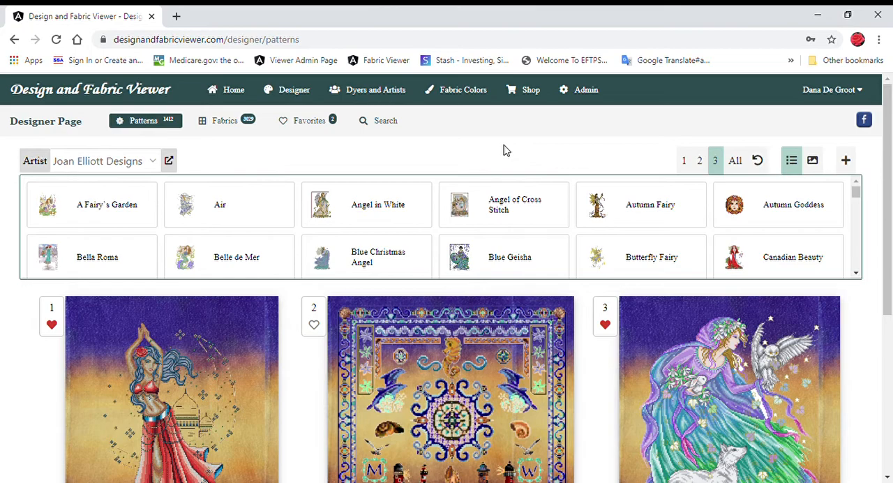
{"action": "mouse_move", "coordinate": [313, 326]}
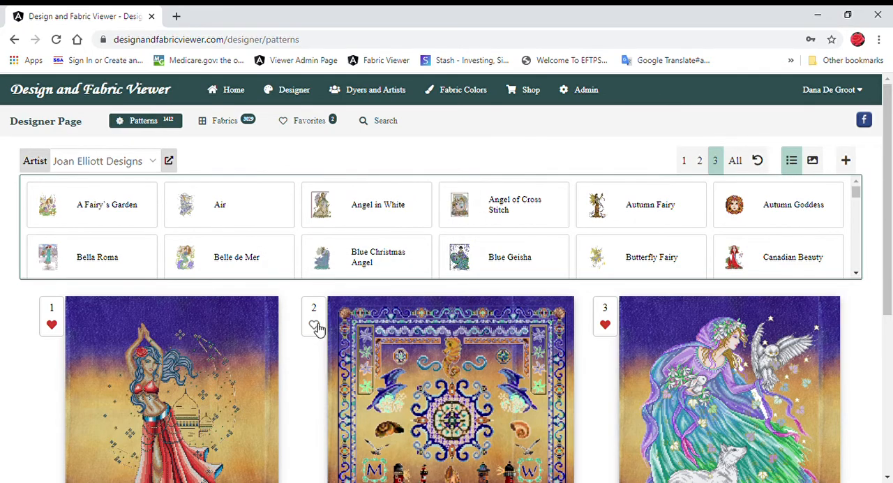
{"action": "left_click", "coordinate": [313, 326]}
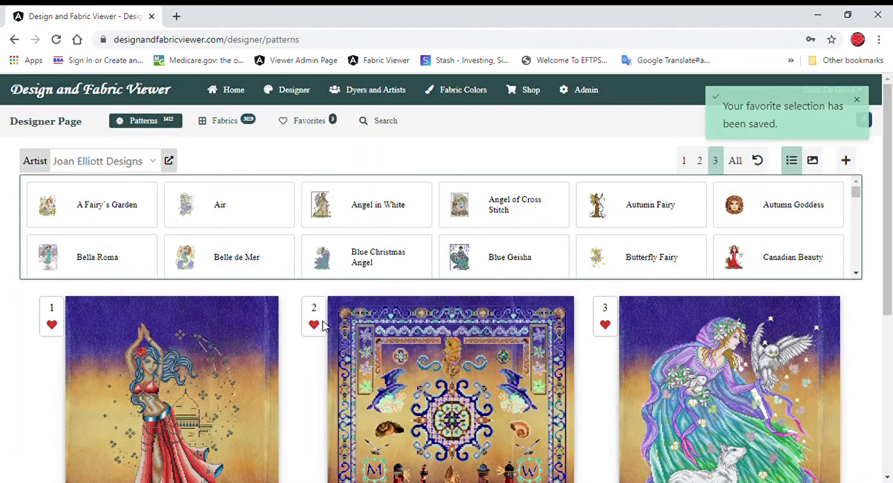
{"action": "left_click", "coordinate": [314, 327]}
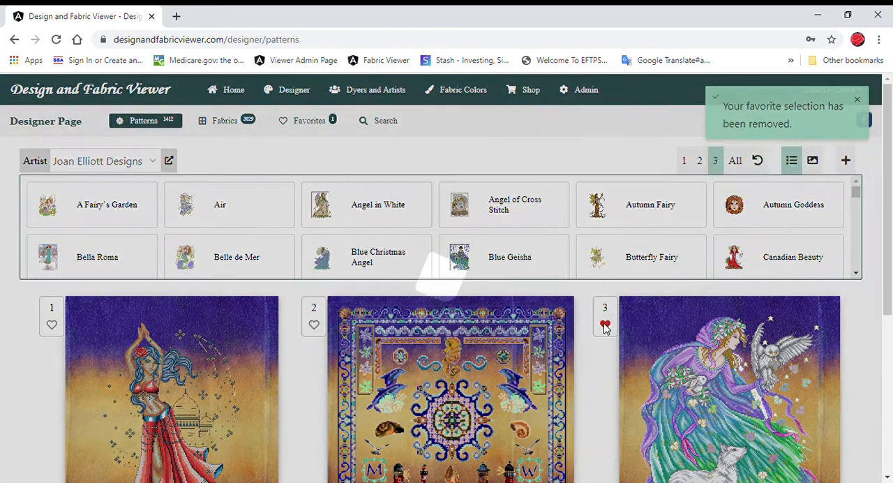
{"action": "left_click", "coordinate": [605, 323]}
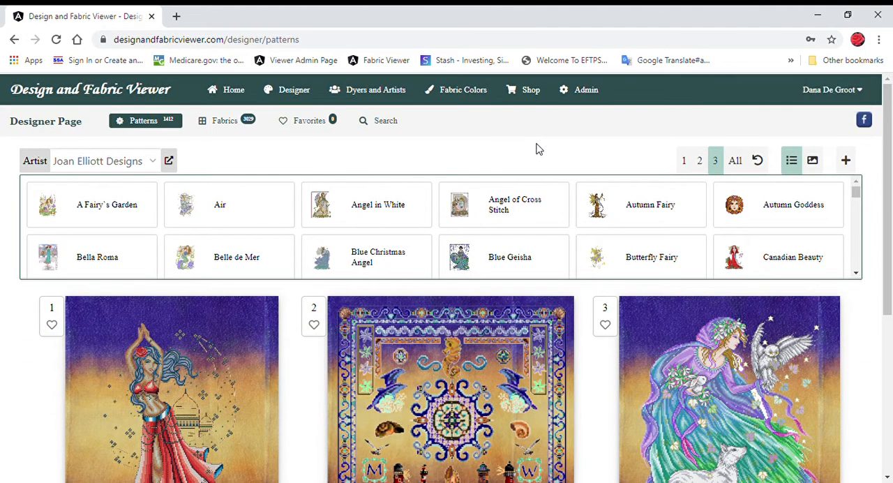
{"action": "mouse_move", "coordinate": [520, 153]}
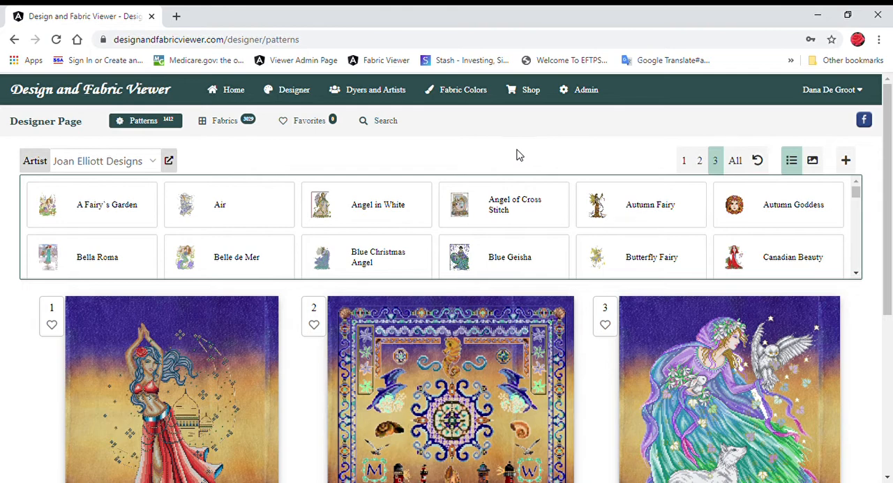
{"action": "mouse_move", "coordinate": [551, 149]}
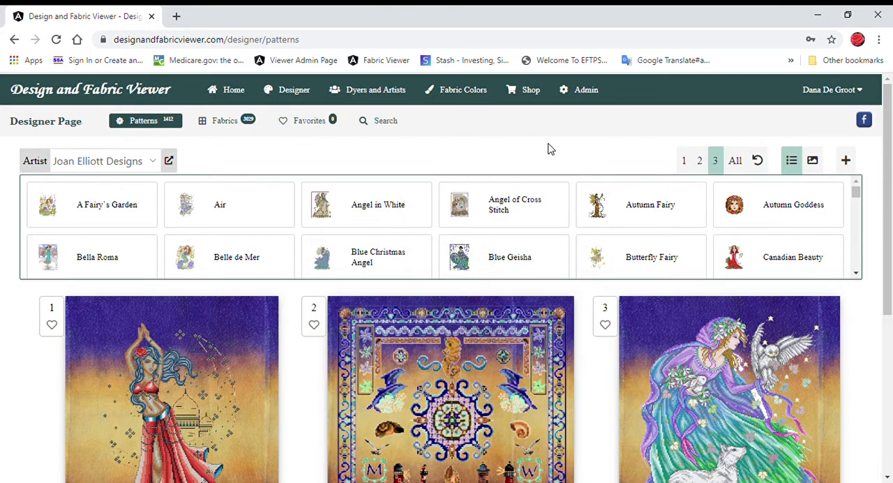
{"action": "mouse_move", "coordinate": [633, 134]}
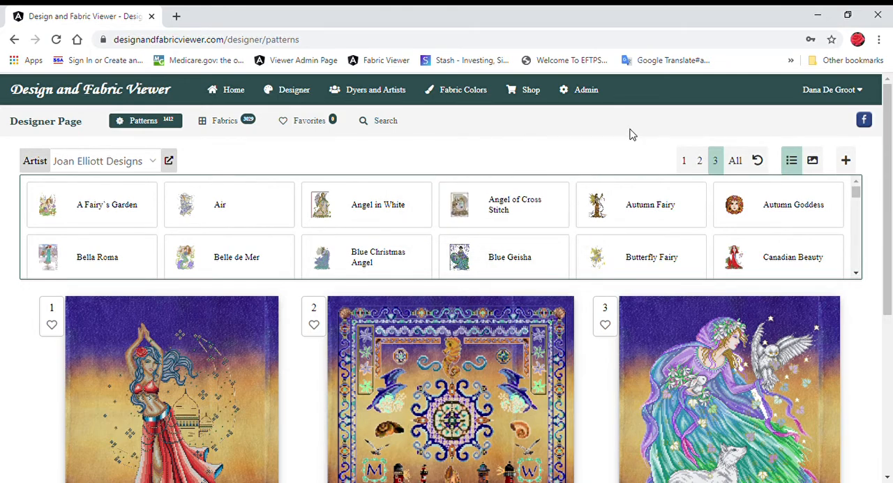
{"action": "mouse_move", "coordinate": [521, 139]}
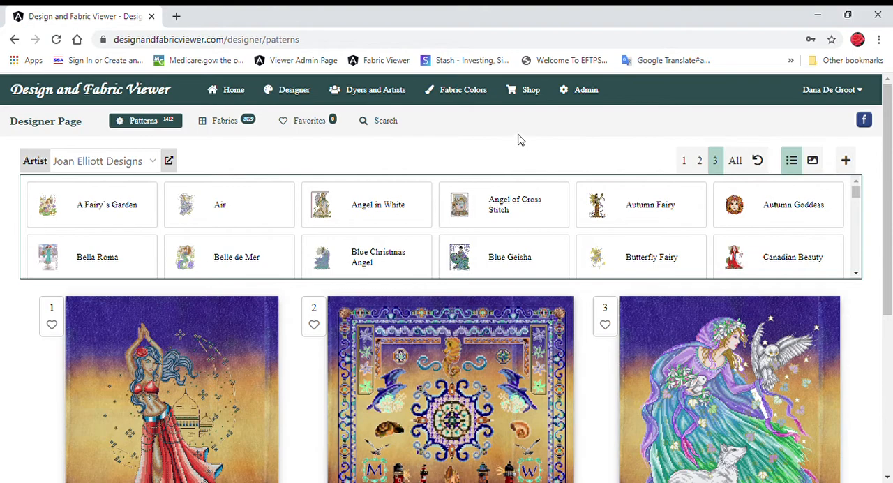
{"action": "mouse_move", "coordinate": [509, 133]}
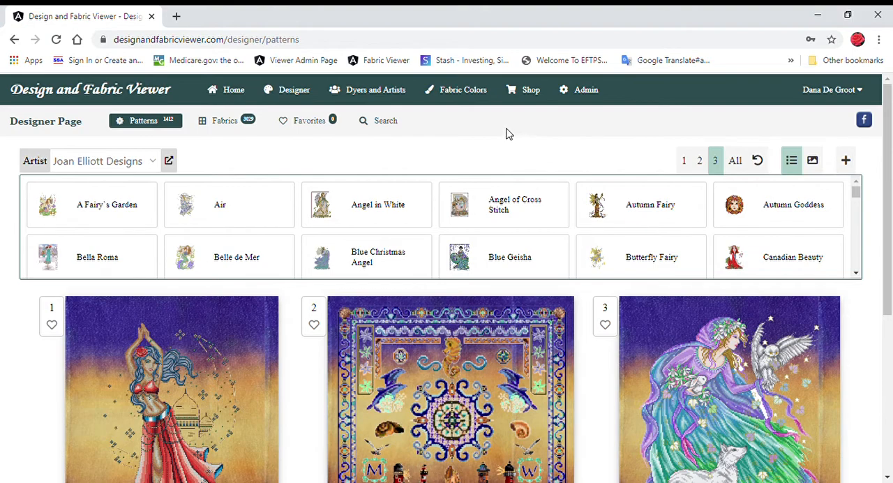
- Go to Home via the account menu, then browse the Shop's Free versus Favorites plans
{"action": "left_click", "coordinate": [828, 90]}
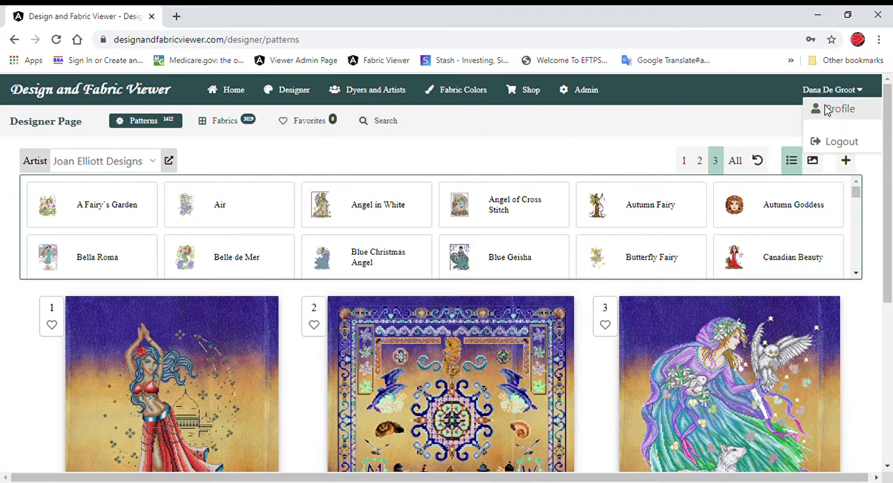
{"action": "left_click", "coordinate": [844, 108]}
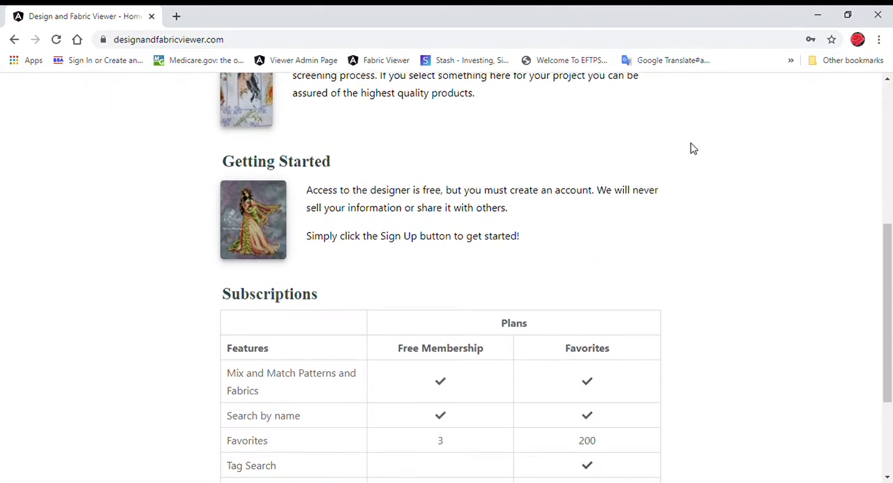
{"action": "scroll", "scroll_direction": "down", "scroll_amount": 3}
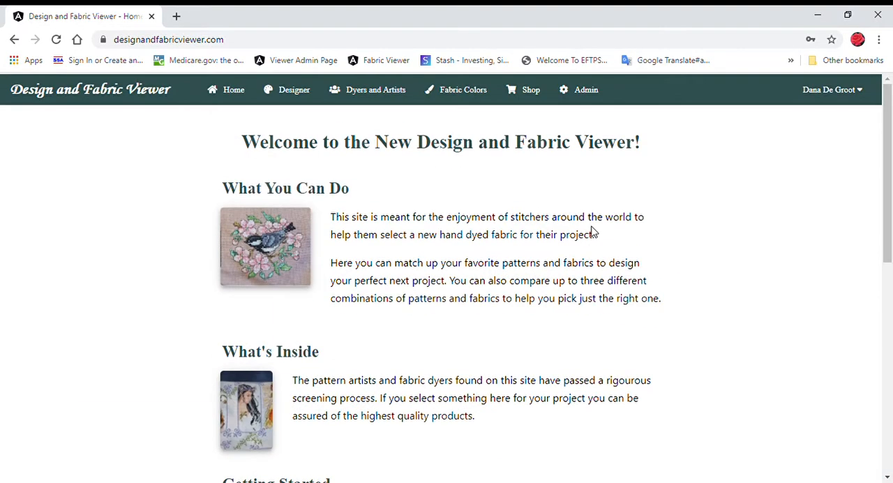
{"action": "left_click", "coordinate": [530, 90]}
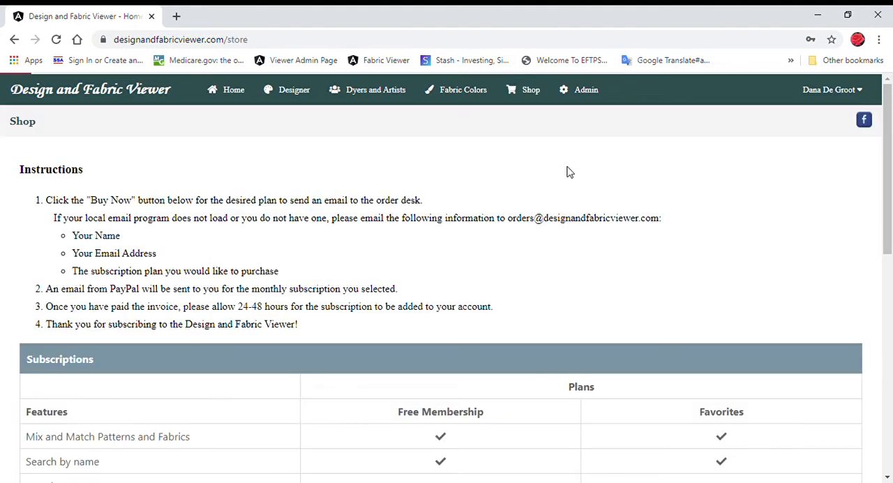
{"action": "scroll", "scroll_direction": "down", "scroll_amount": 3}
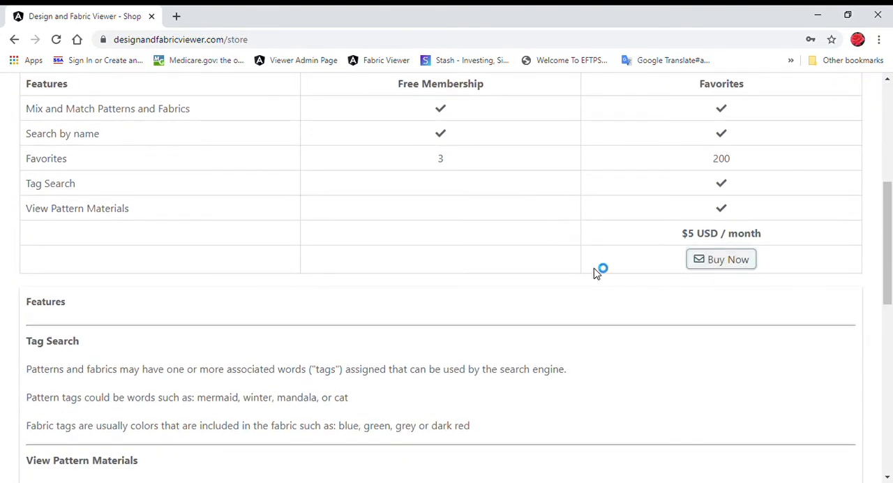
{"action": "scroll", "scroll_direction": "up", "scroll_amount": 3}
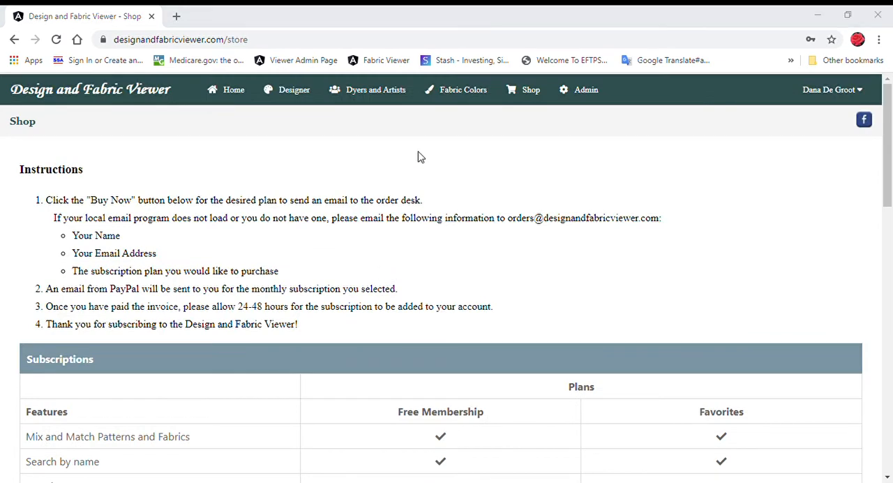
{"action": "mouse_move", "coordinate": [614, 244]}
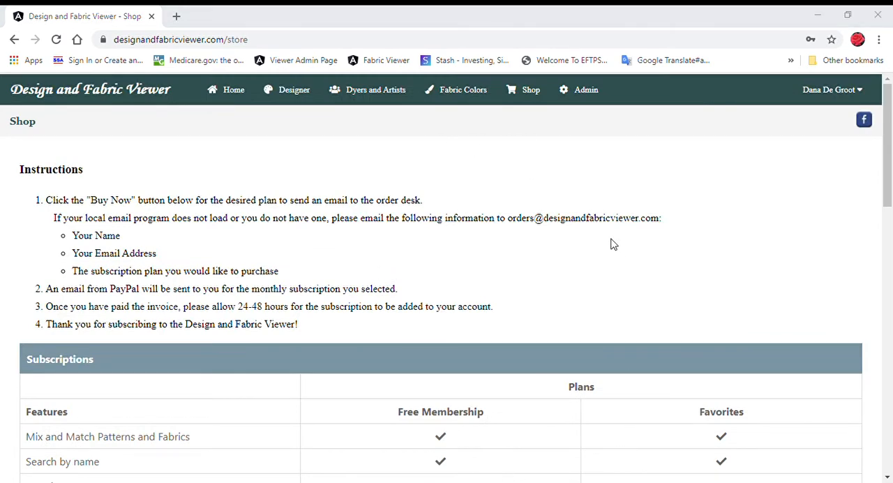
{"action": "mouse_move", "coordinate": [606, 241]}
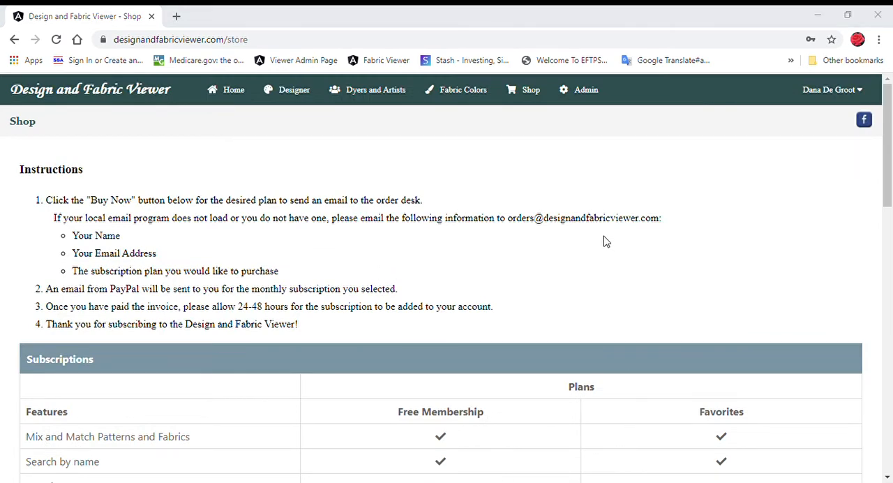
{"action": "mouse_move", "coordinate": [631, 188]}
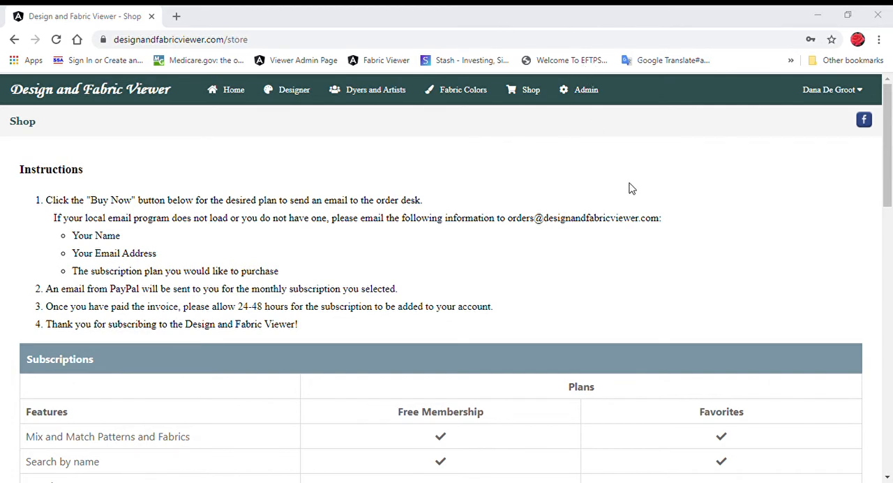
{"action": "mouse_move", "coordinate": [554, 198]}
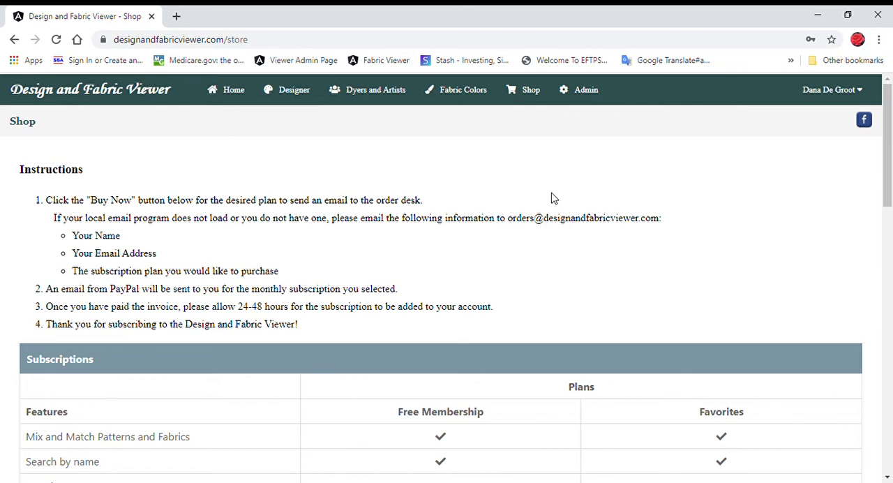
{"action": "mouse_move", "coordinate": [488, 264]}
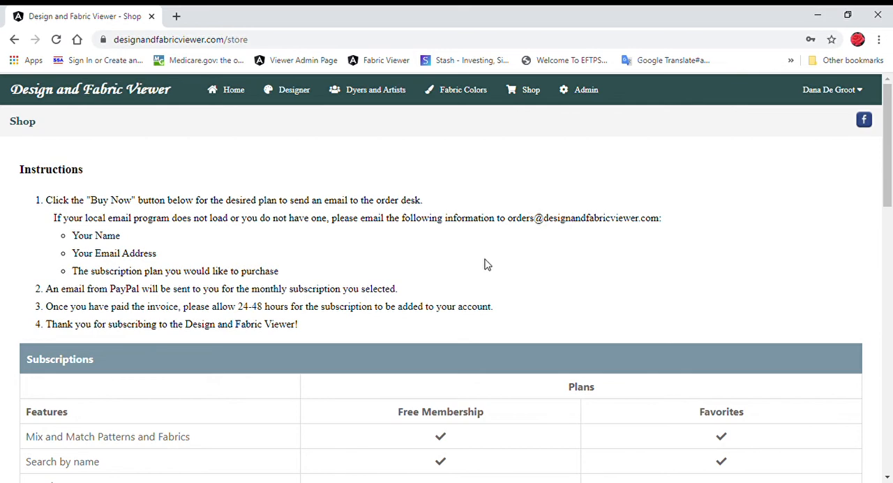
{"action": "mouse_move", "coordinate": [389, 245]}
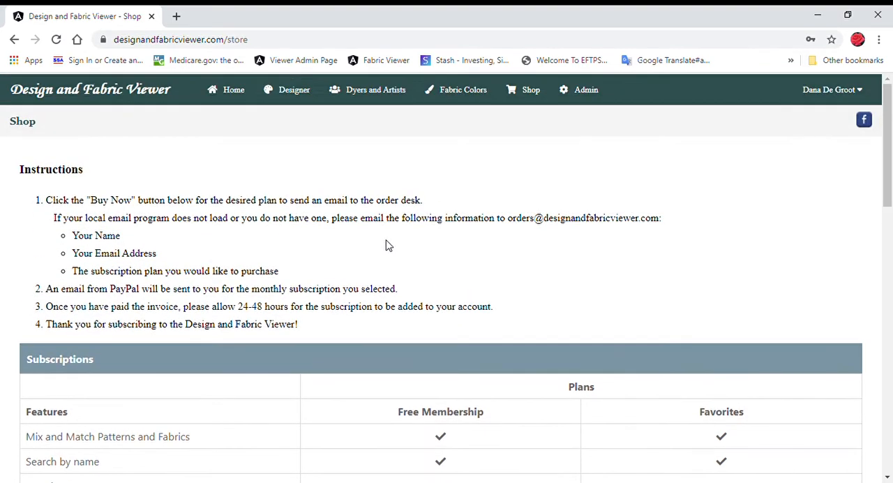
- Return to the Designer page with the three Ambient Fantasy pattern previews
{"action": "left_click", "coordinate": [293, 90]}
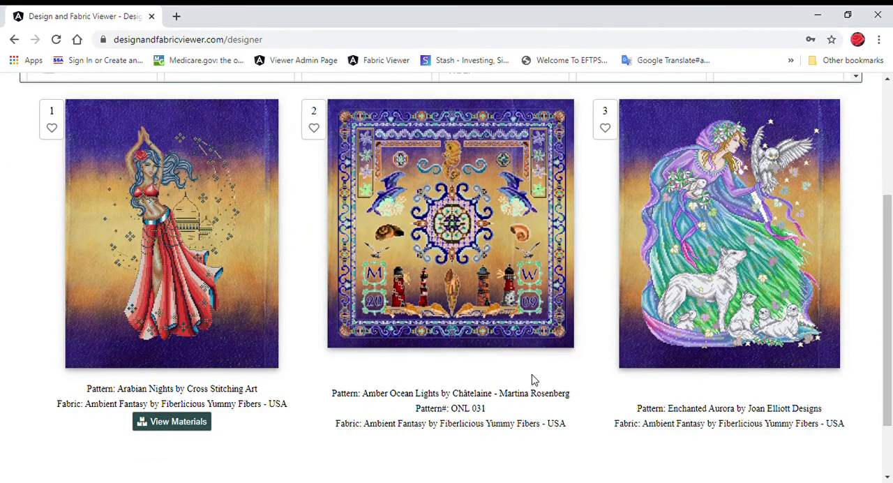
{"action": "mouse_move", "coordinate": [614, 437]}
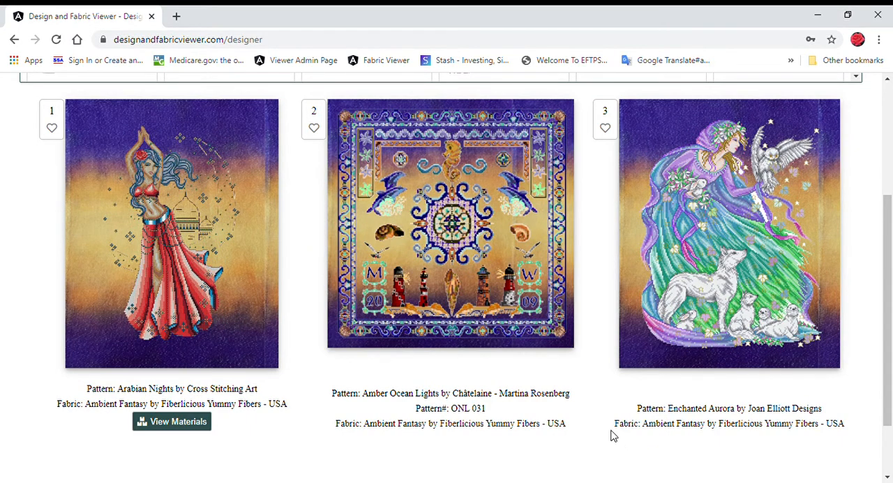
{"action": "mouse_move", "coordinate": [606, 420]}
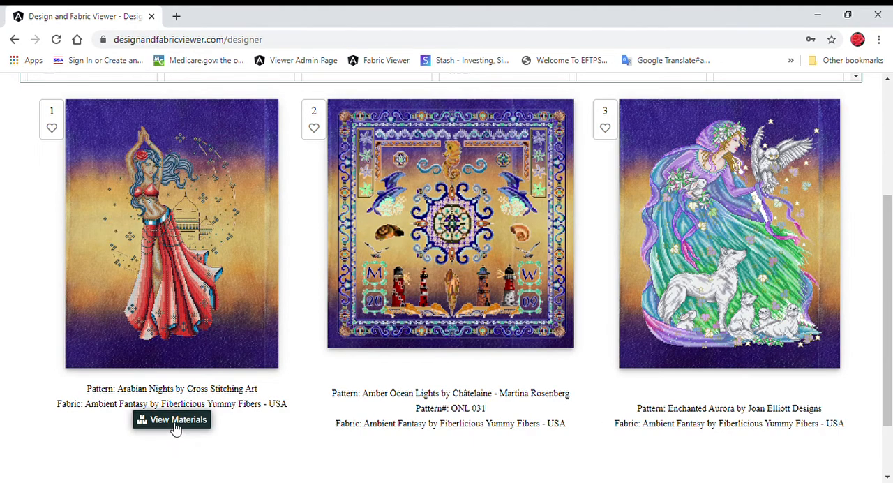
{"action": "mouse_move", "coordinate": [196, 289]}
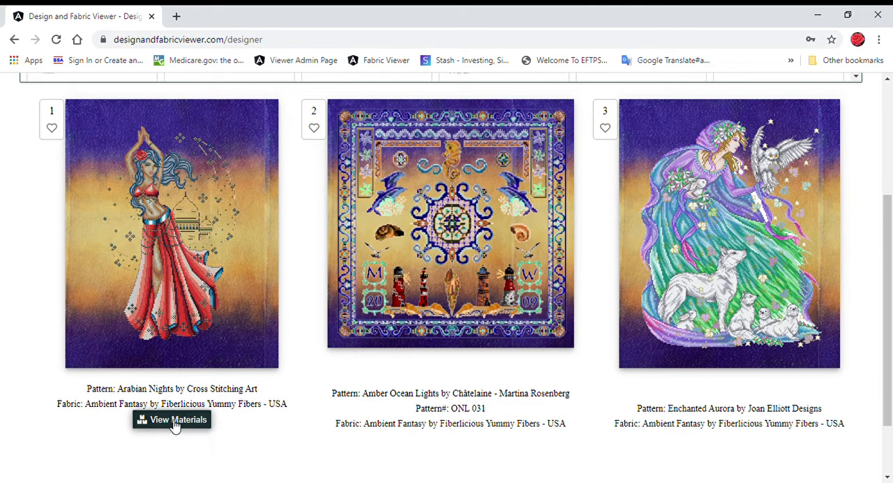
- View Arabian Nights materials: 25 DMC colours, 3 Kreinik braids, 3 Mill Hill bead packs
{"action": "left_click", "coordinate": [178, 418]}
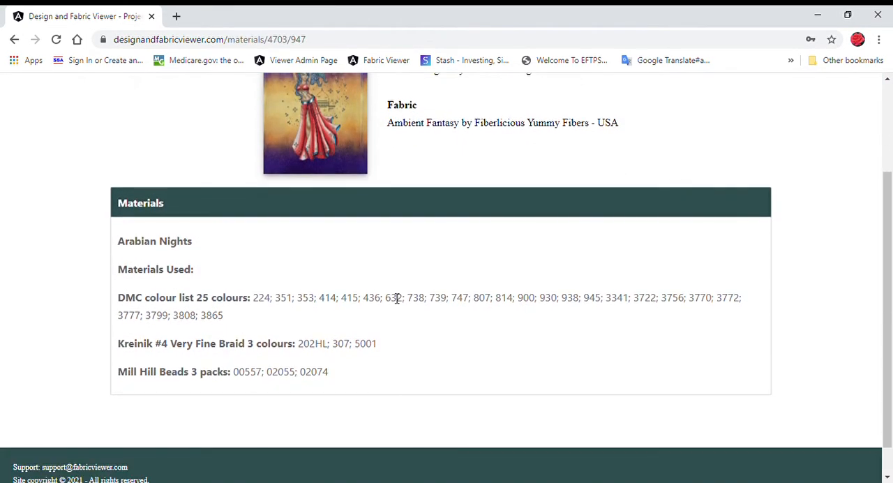
{"action": "scroll", "scroll_direction": "down", "scroll_amount": 3}
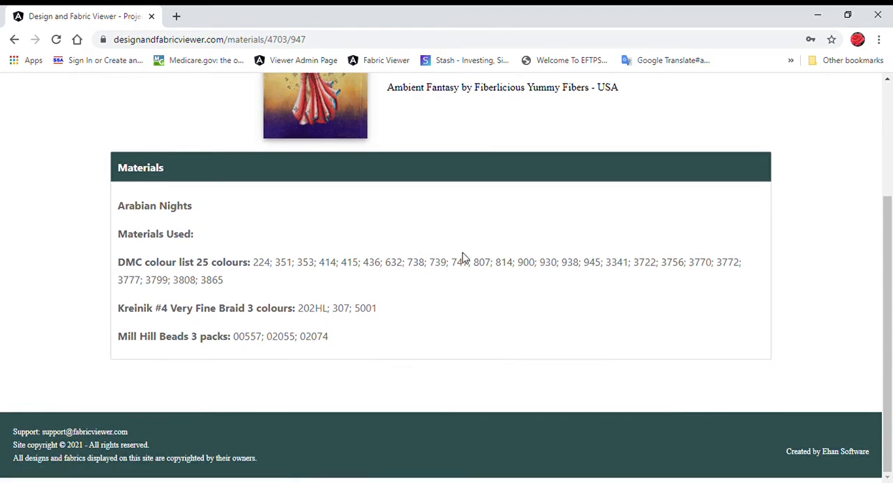
{"action": "mouse_move", "coordinate": [237, 262]}
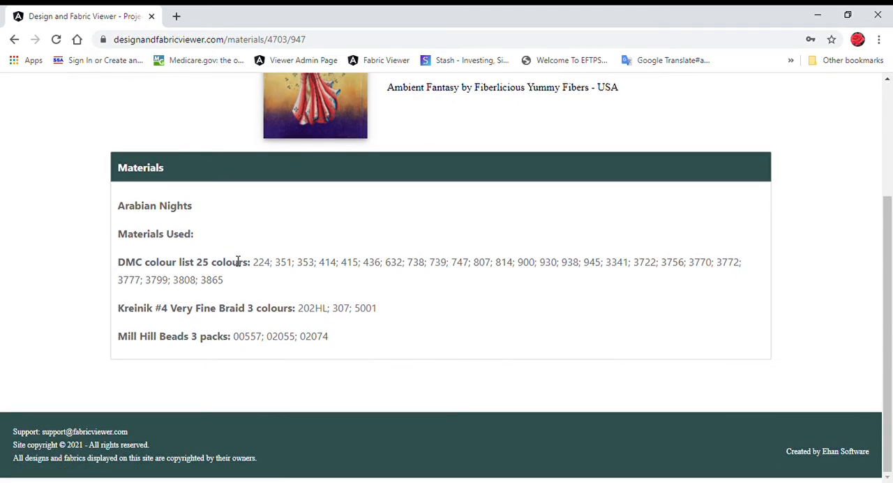
{"action": "mouse_move", "coordinate": [256, 270]}
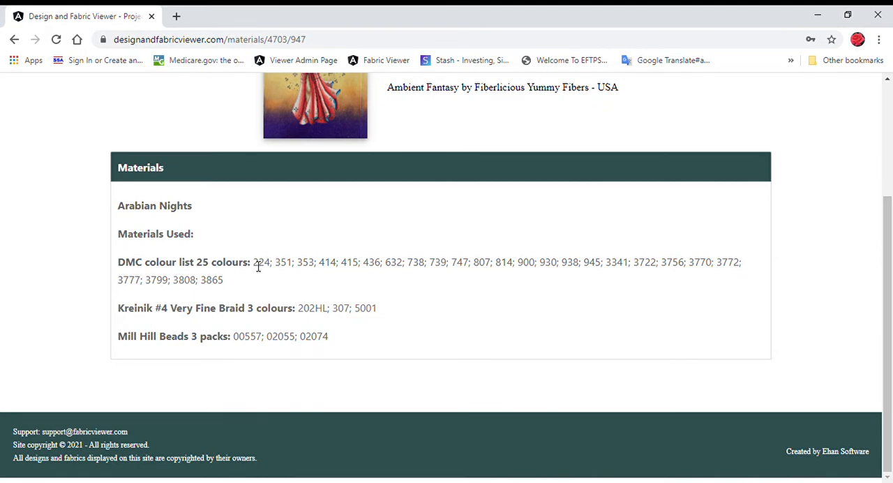
{"action": "left_click_drag", "start_coordinate": [252, 262], "coordinate": [223, 280]}
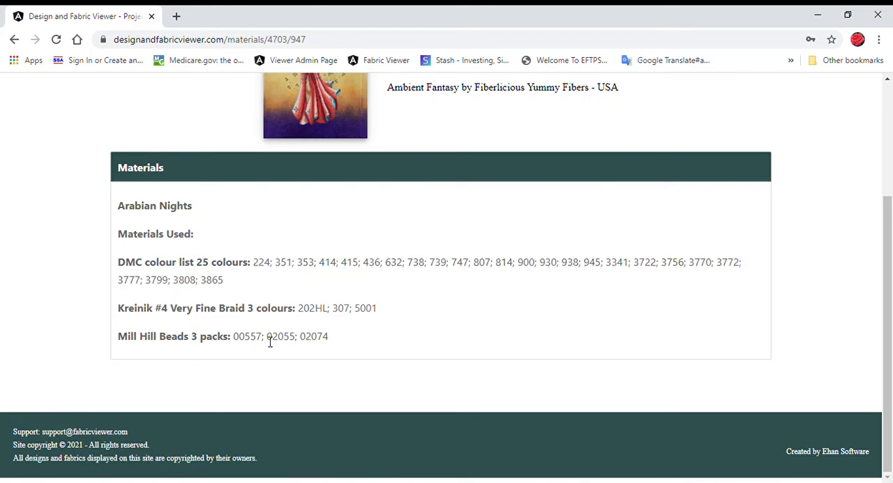
{"action": "mouse_move", "coordinate": [239, 344]}
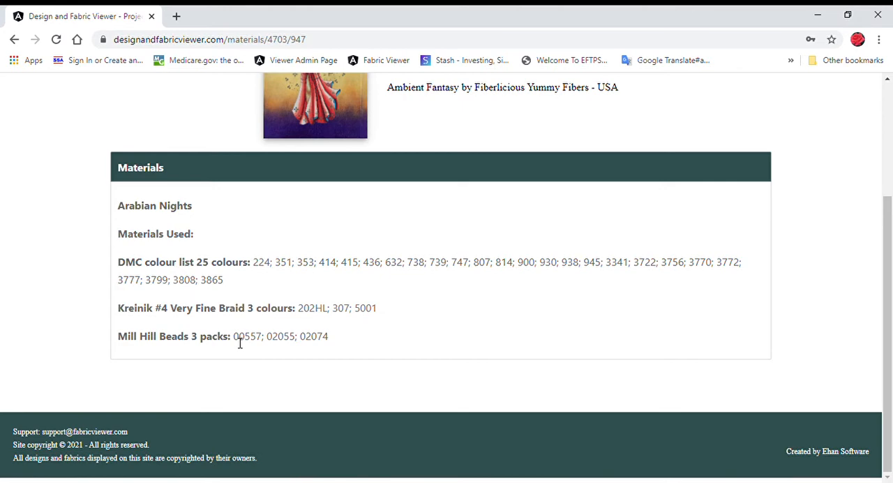
{"action": "mouse_move", "coordinate": [354, 332]}
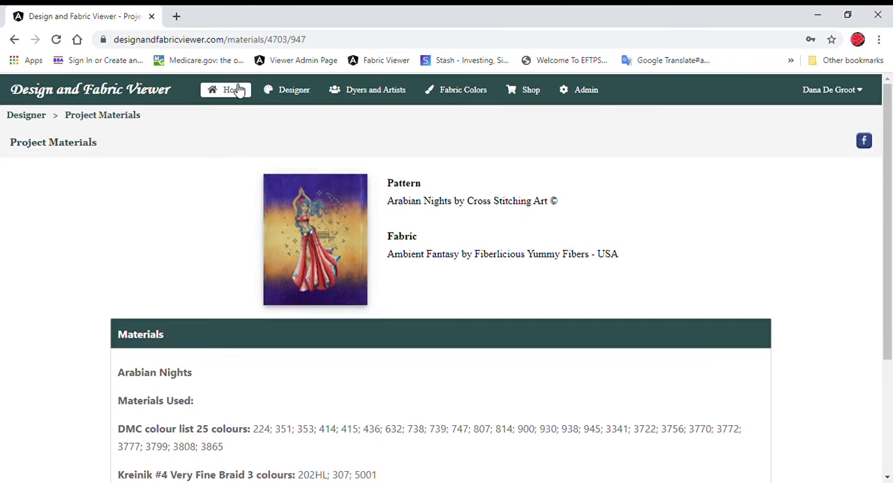
{"action": "left_click", "coordinate": [226, 89]}
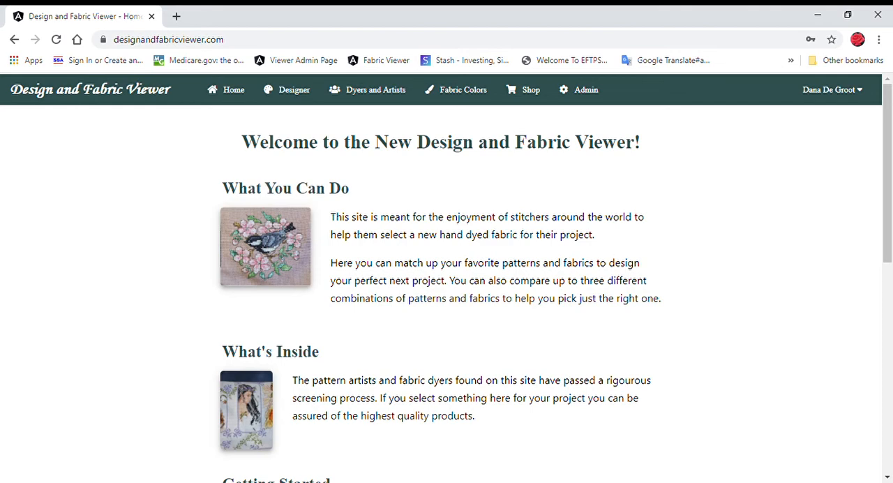
{"action": "mouse_move", "coordinate": [608, 296]}
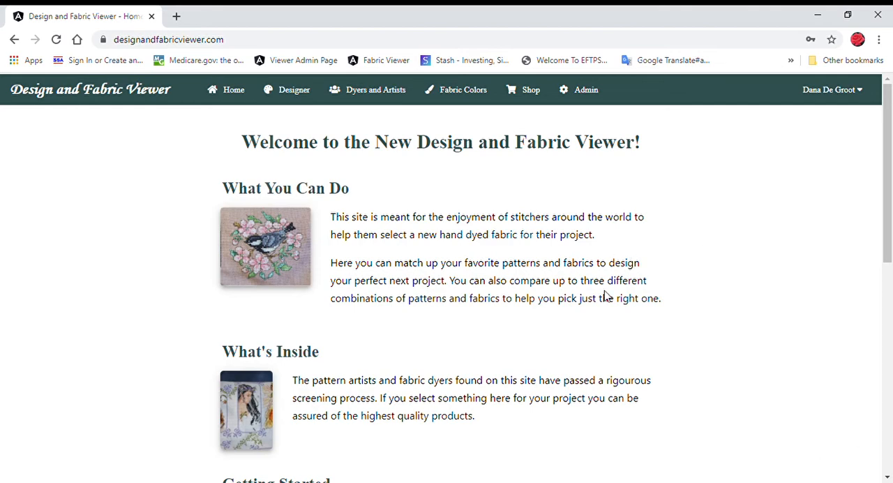
{"action": "mouse_move", "coordinate": [347, 351]}
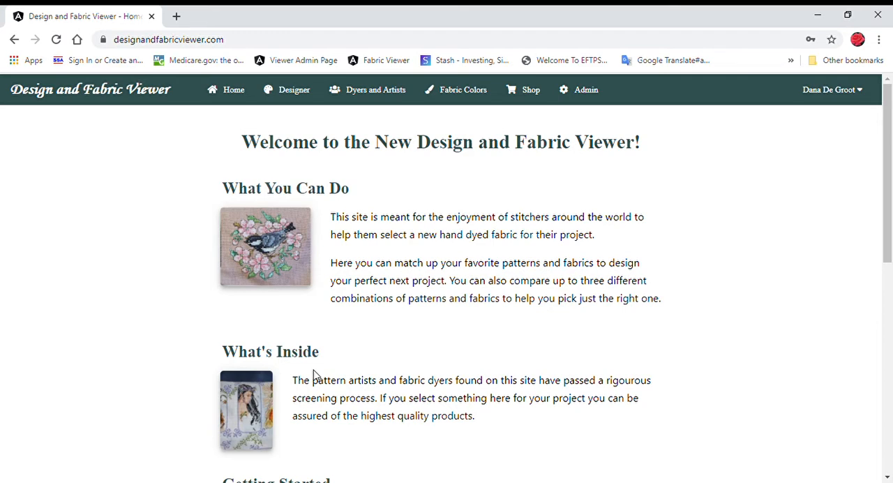
{"action": "mouse_move", "coordinate": [326, 355]}
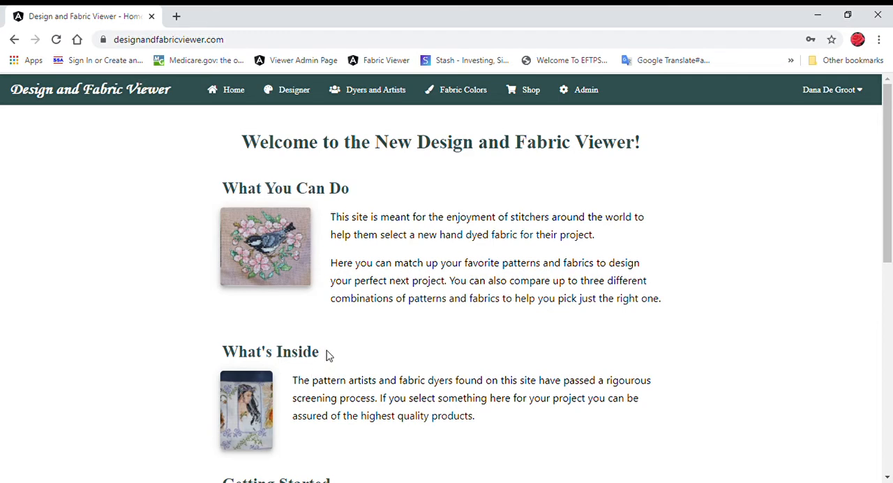
{"action": "mouse_move", "coordinate": [327, 353]}
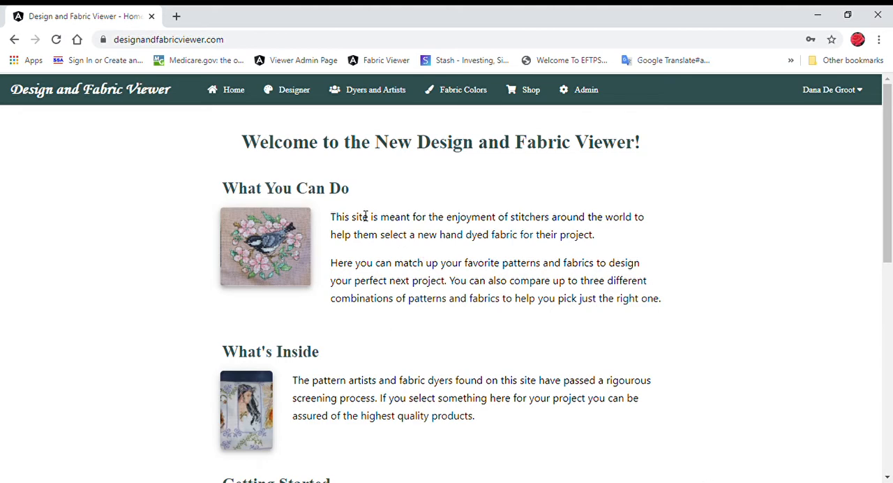
{"action": "mouse_move", "coordinate": [486, 212]}
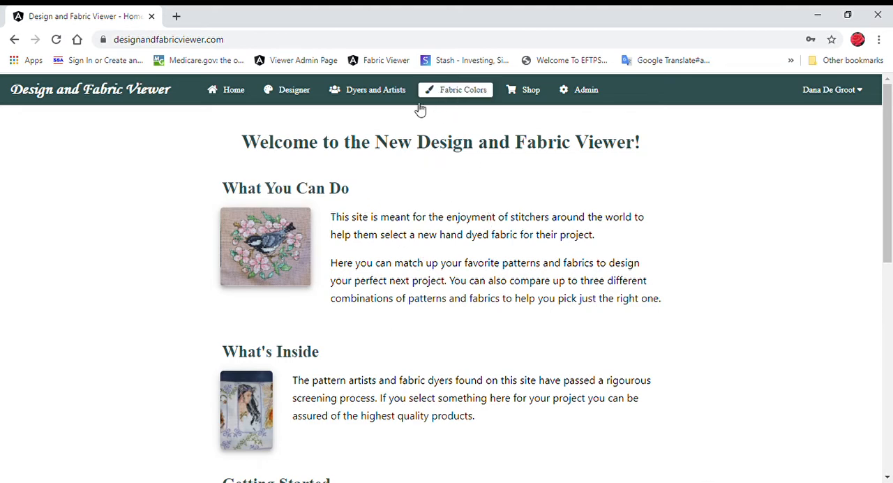
- Open the Dyers and Artists page from the top navigation bar
{"action": "left_click", "coordinate": [376, 90]}
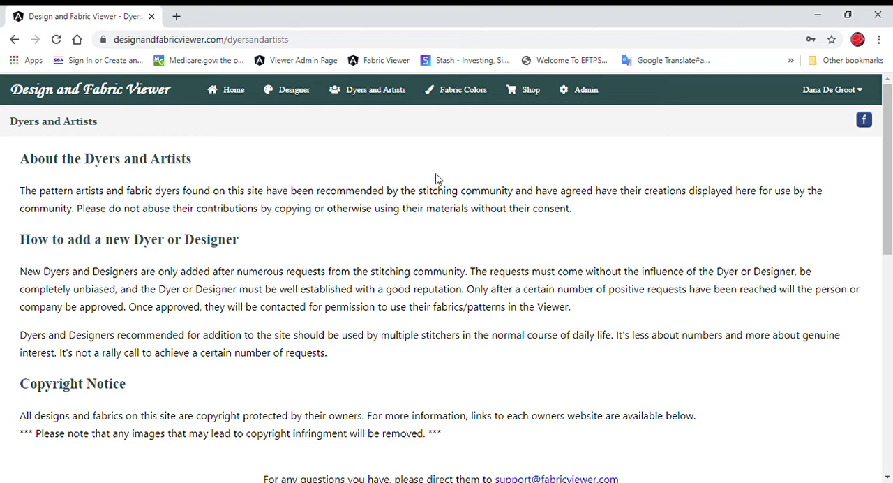
{"action": "mouse_move", "coordinate": [442, 187]}
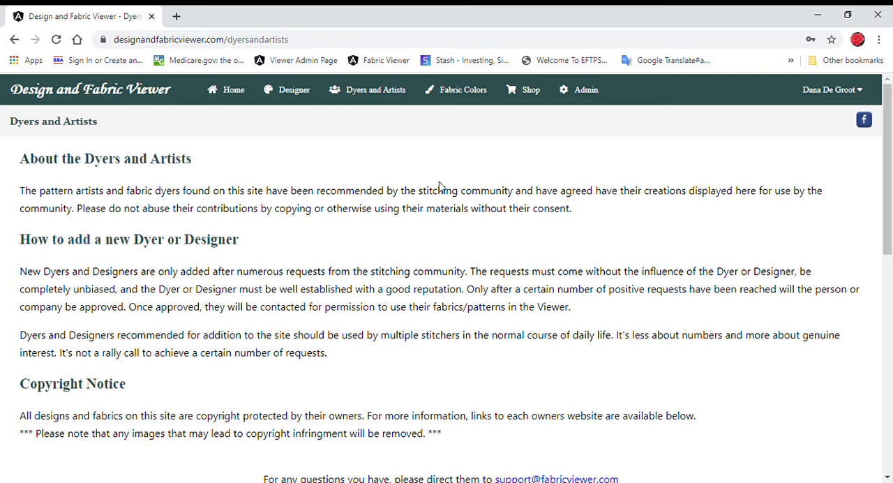
{"action": "mouse_move", "coordinate": [436, 183]}
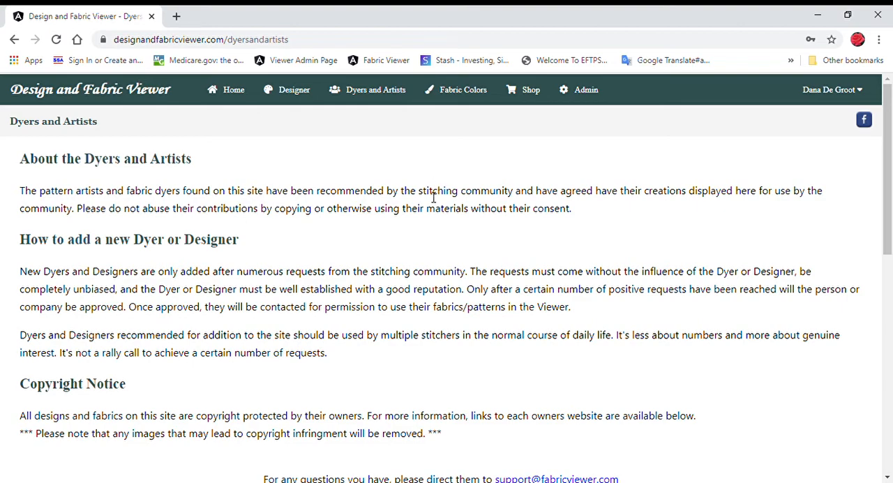
{"action": "mouse_move", "coordinate": [430, 184]}
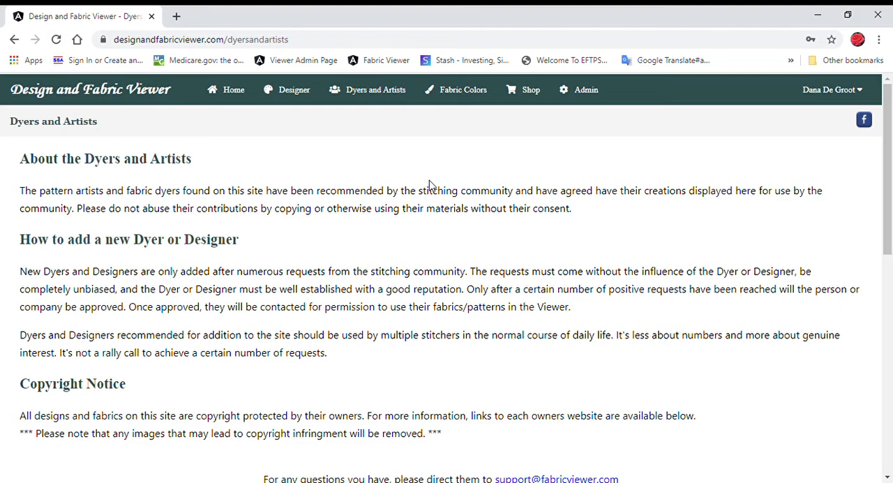
{"action": "mouse_move", "coordinate": [440, 173]}
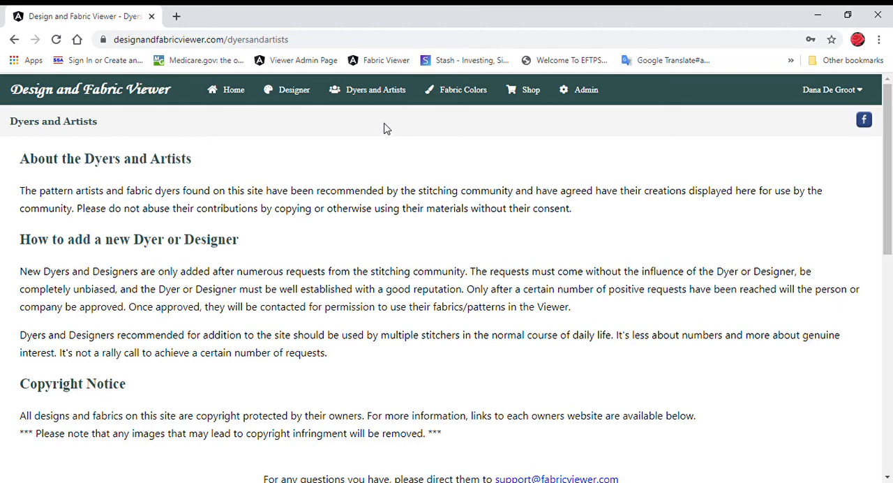
- Open the Fabric Colors page and scroll through its hand-dyed fabric comparison photos
{"action": "left_click", "coordinate": [463, 89]}
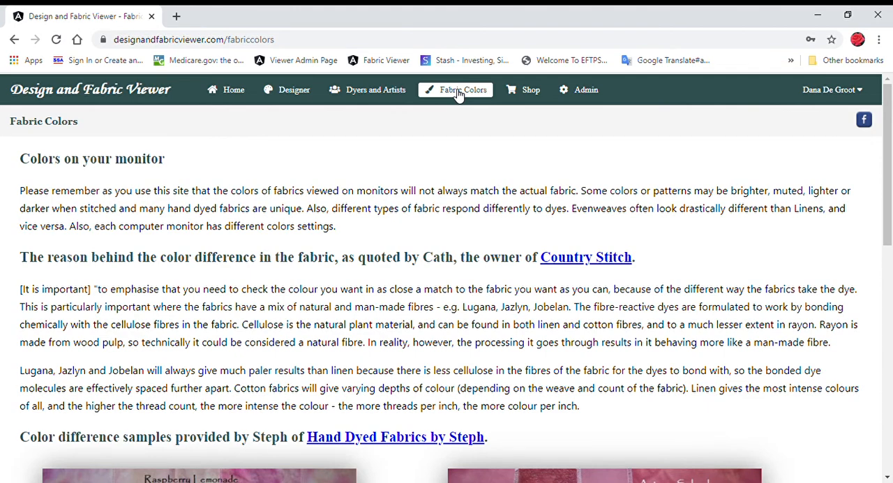
{"action": "mouse_move", "coordinate": [454, 132]}
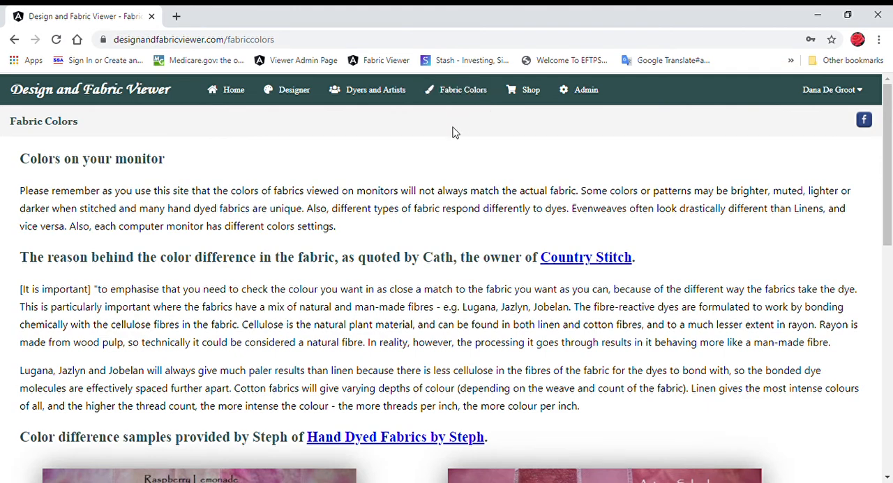
{"action": "scroll", "scroll_direction": "down", "scroll_amount": 3}
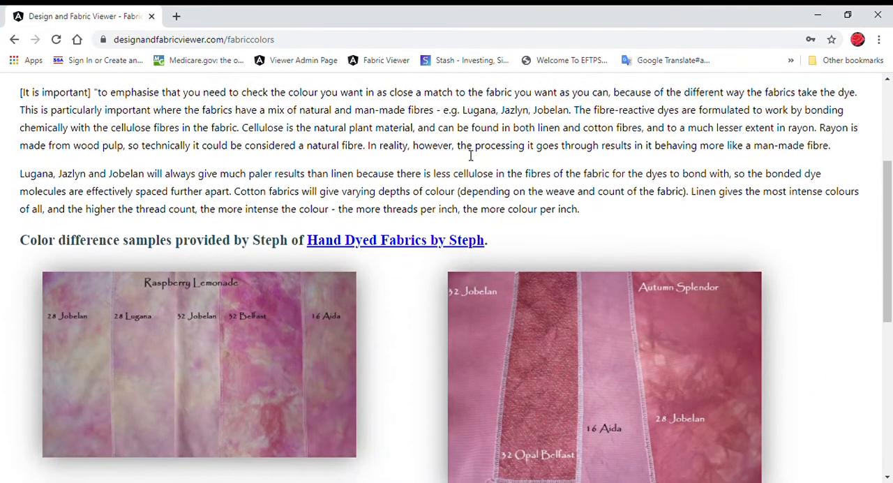
{"action": "mouse_move", "coordinate": [467, 168]}
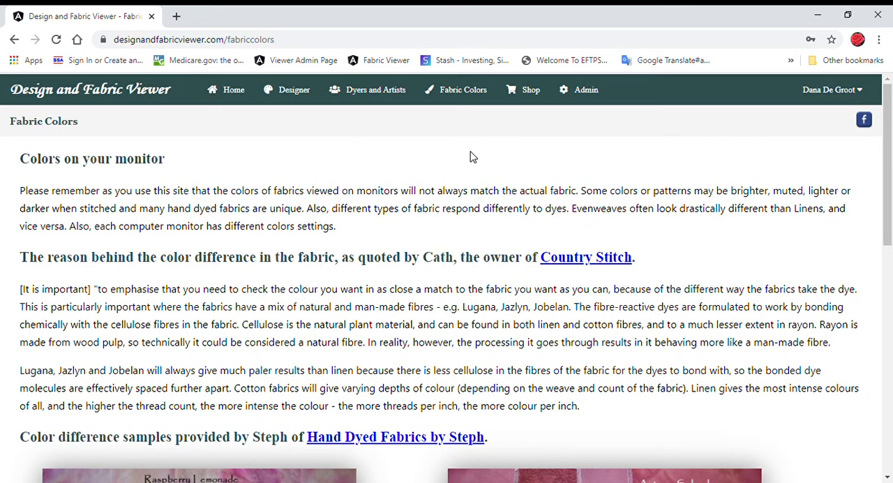
{"action": "scroll", "scroll_direction": "down", "scroll_amount": 3}
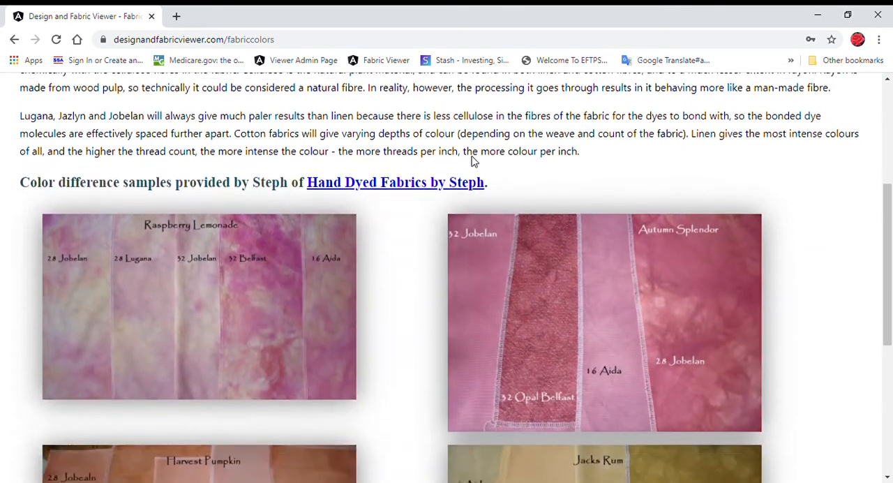
{"action": "scroll", "scroll_direction": "down", "scroll_amount": 3}
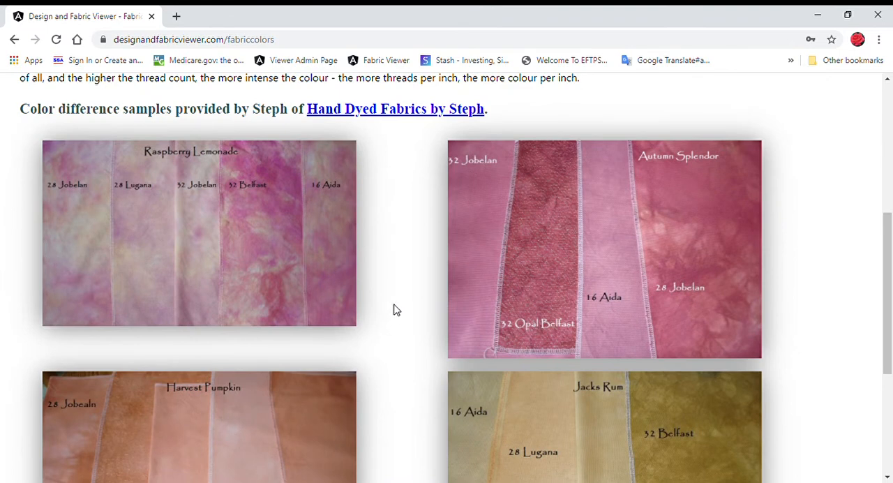
{"action": "mouse_move", "coordinate": [437, 324]}
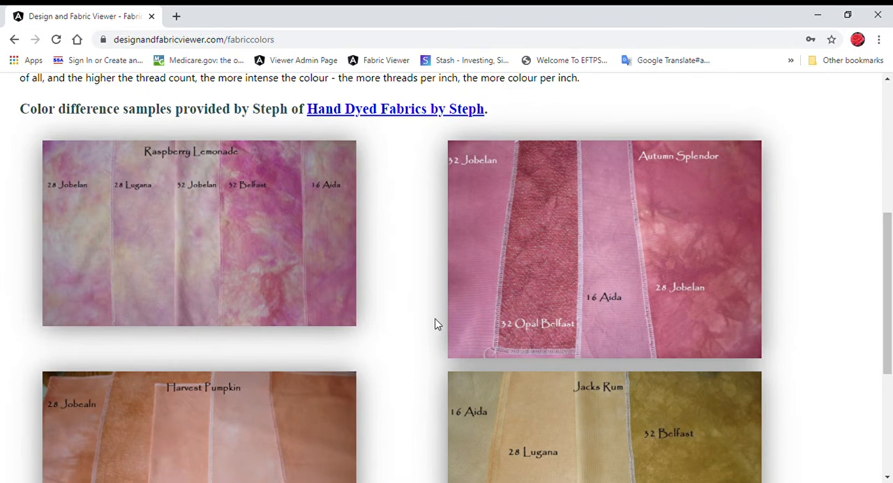
{"action": "scroll", "scroll_direction": "down", "scroll_amount": 3}
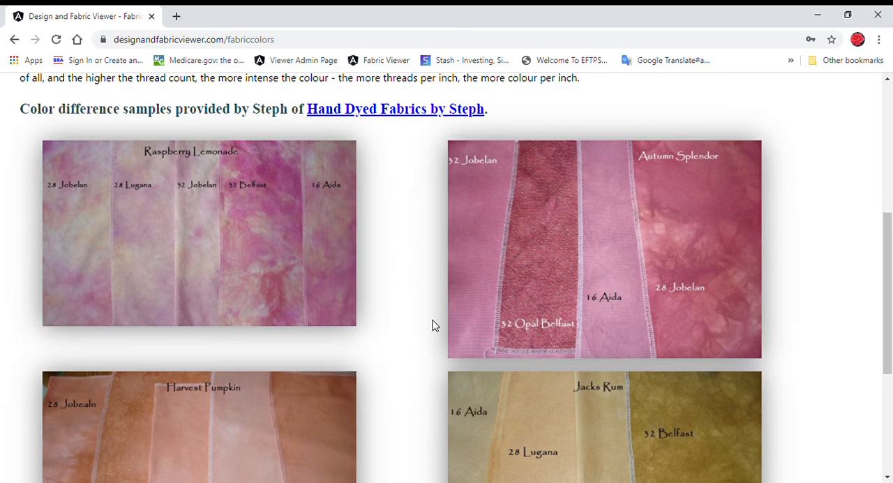
{"action": "mouse_move", "coordinate": [438, 323]}
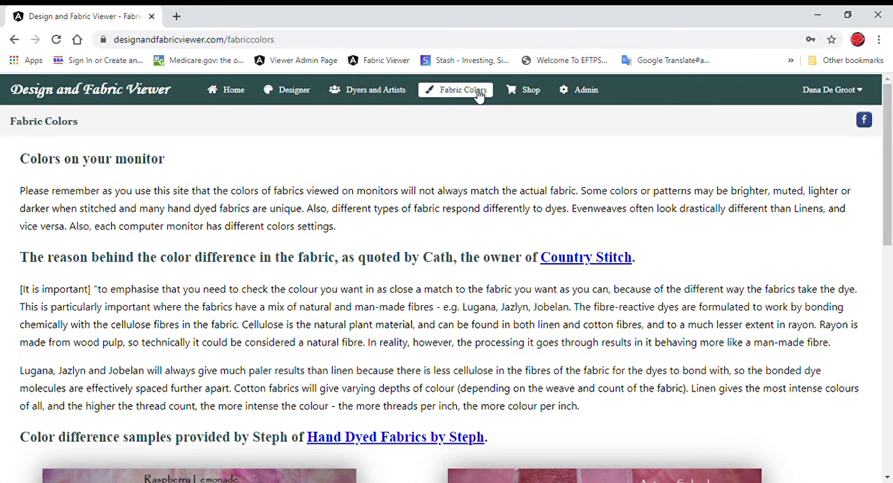
{"action": "scroll", "scroll_direction": "down", "scroll_amount": 3}
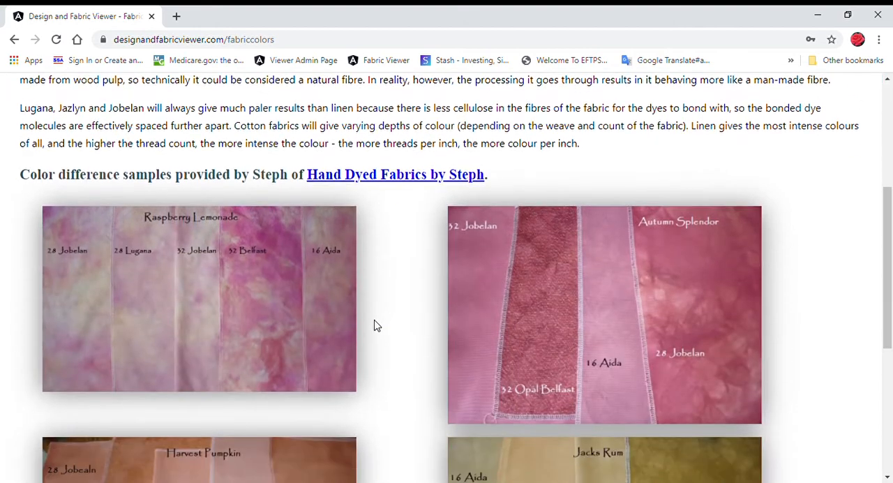
{"action": "scroll", "scroll_direction": "down", "scroll_amount": 3}
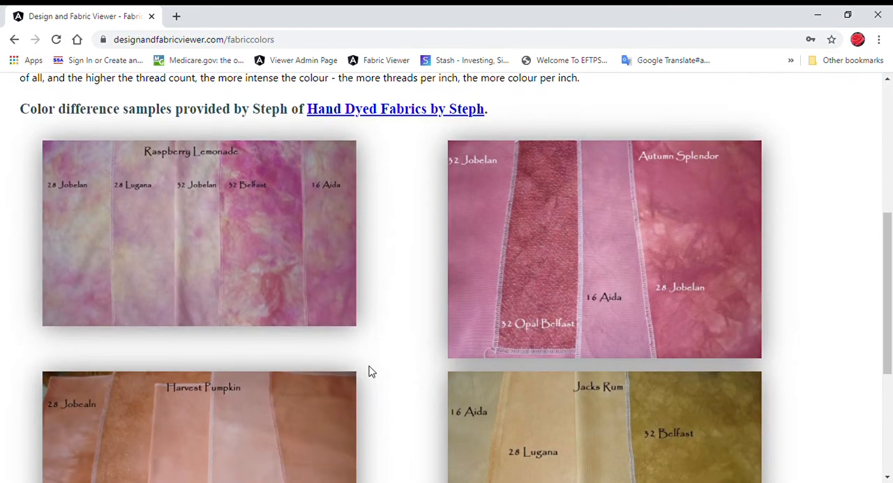
{"action": "mouse_move", "coordinate": [322, 315]}
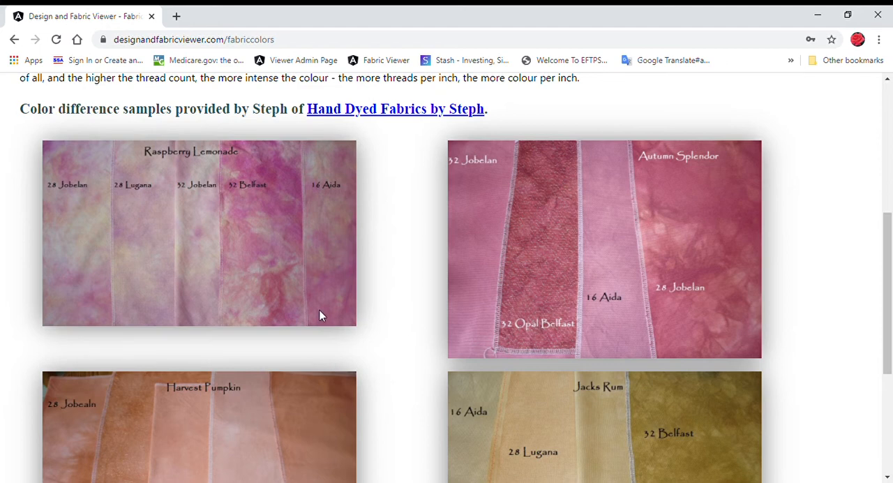
{"action": "mouse_move", "coordinate": [694, 178]}
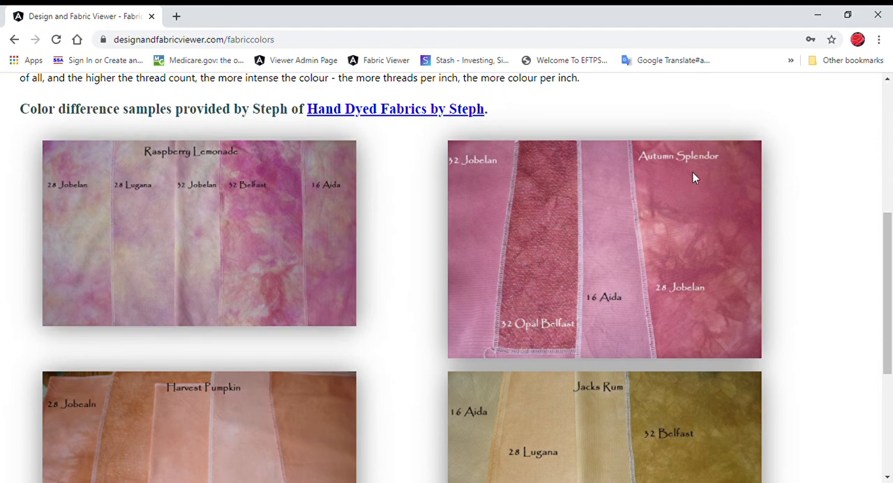
{"action": "mouse_move", "coordinate": [617, 258]}
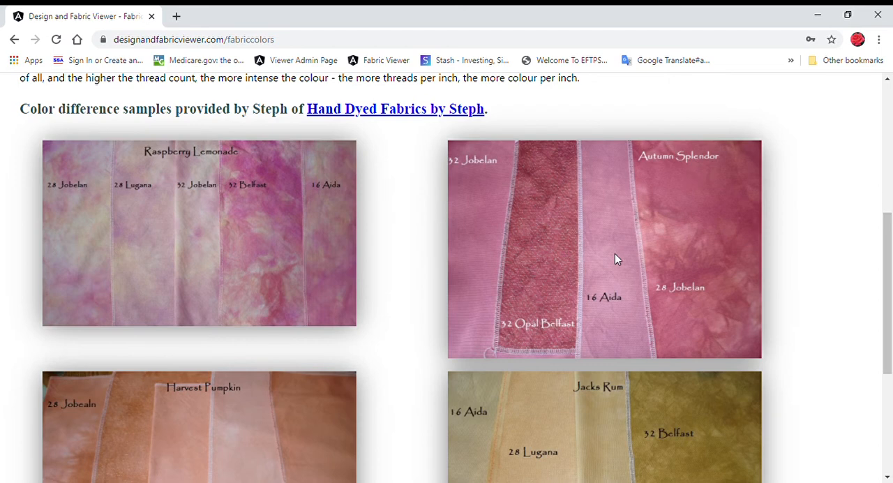
{"action": "mouse_move", "coordinate": [528, 249]}
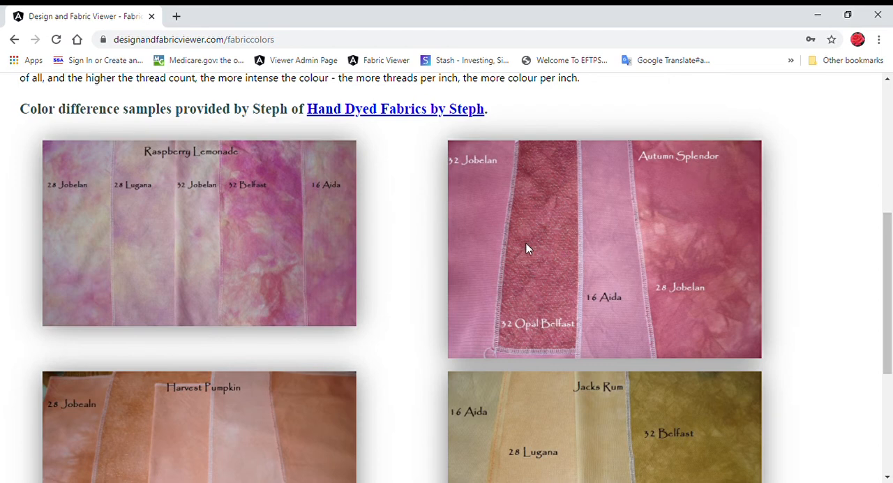
{"action": "mouse_move", "coordinate": [644, 239]}
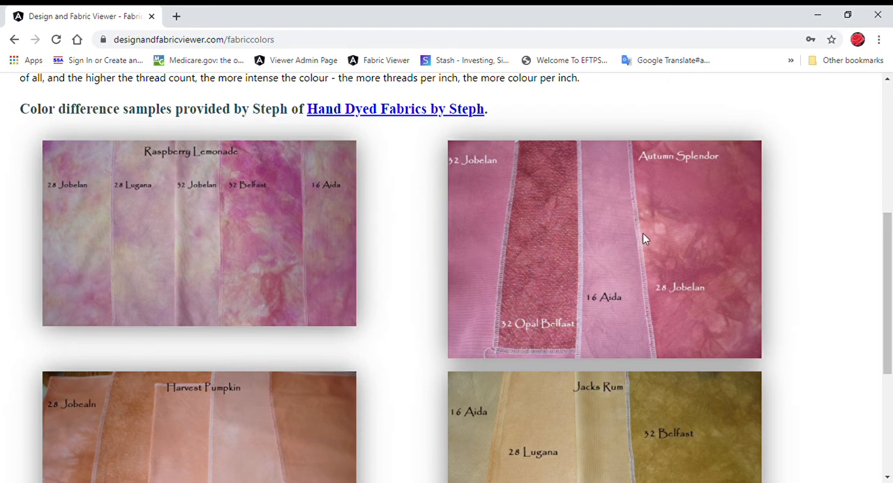
{"action": "mouse_move", "coordinate": [632, 228]}
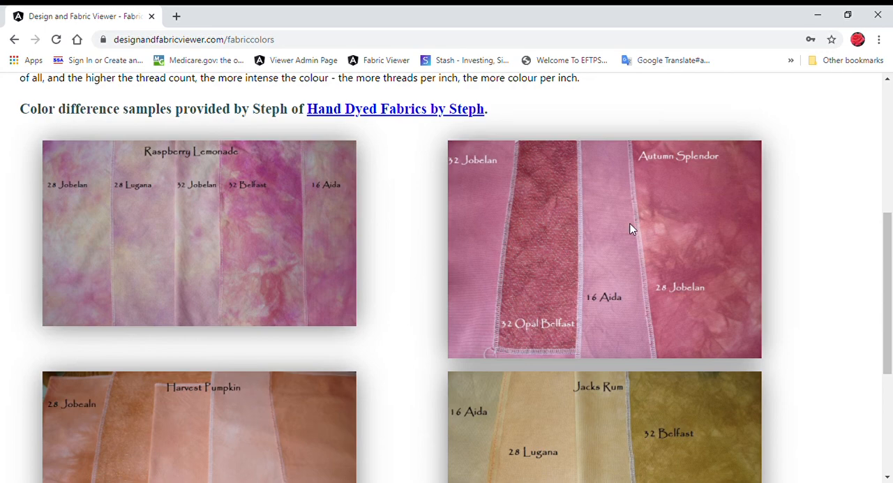
{"action": "mouse_move", "coordinate": [557, 264]}
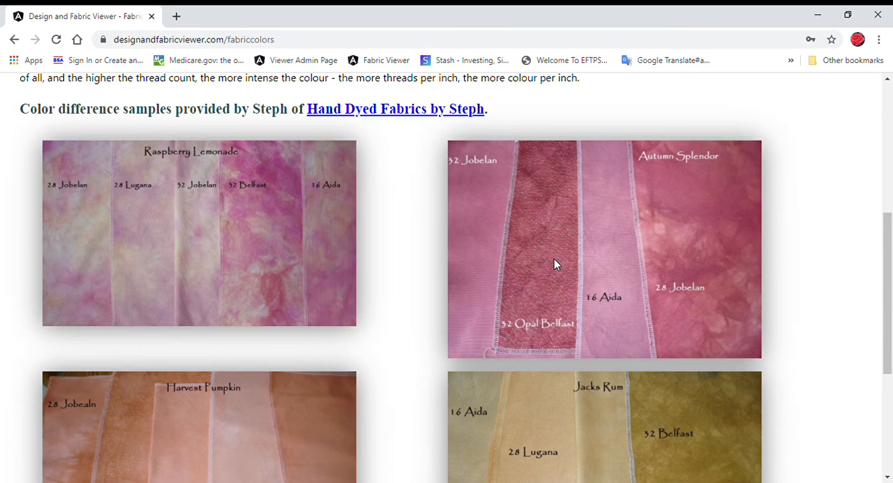
{"action": "scroll", "scroll_direction": "down", "scroll_amount": 3}
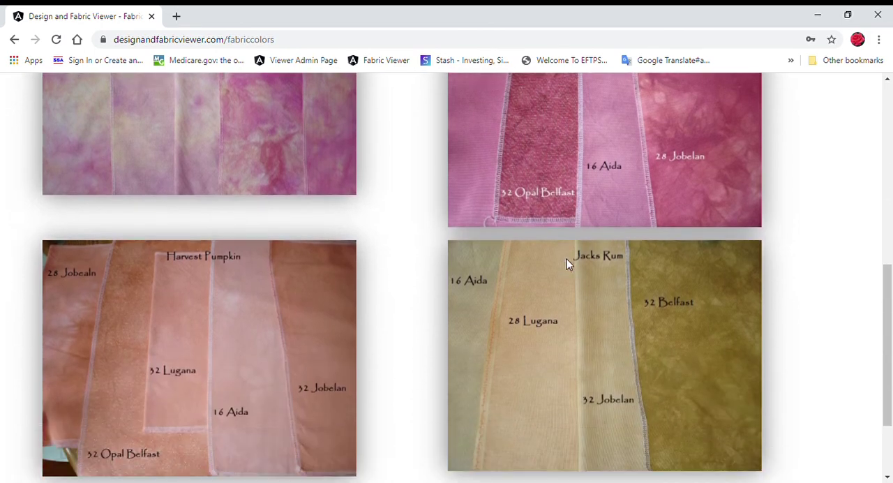
{"action": "scroll", "scroll_direction": "down", "scroll_amount": 3}
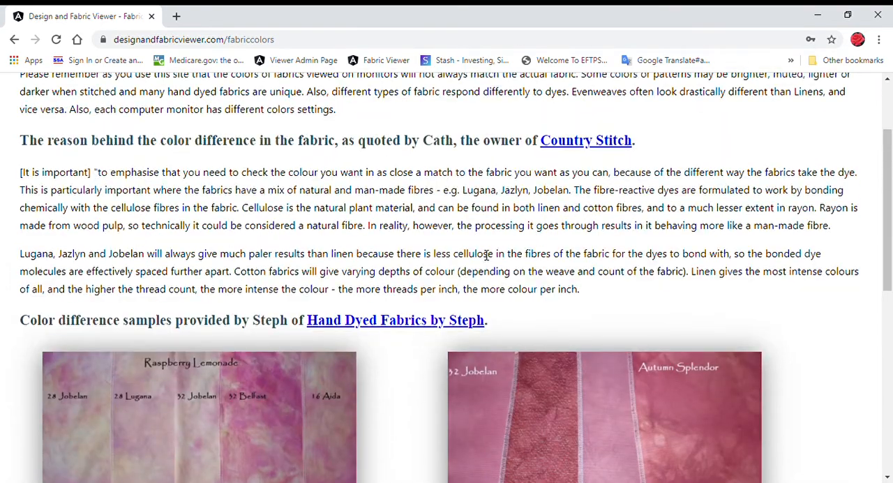
{"action": "scroll", "scroll_direction": "down", "scroll_amount": 3}
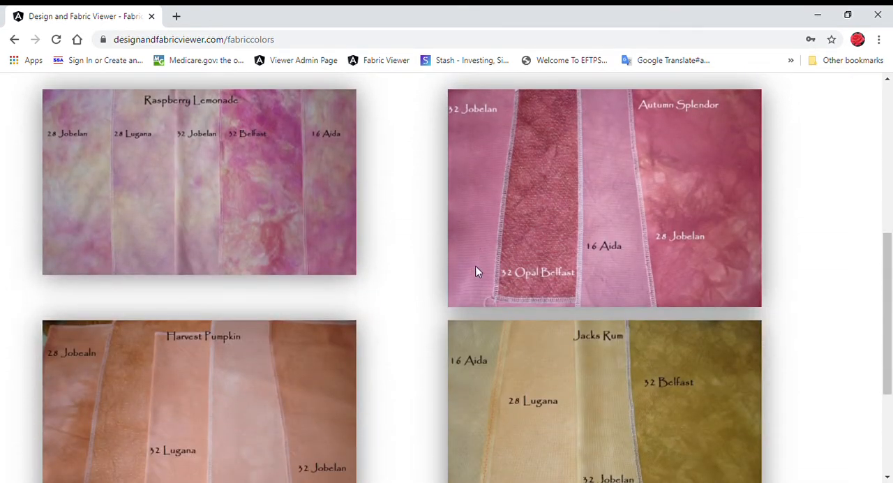
{"action": "mouse_move", "coordinate": [494, 255]}
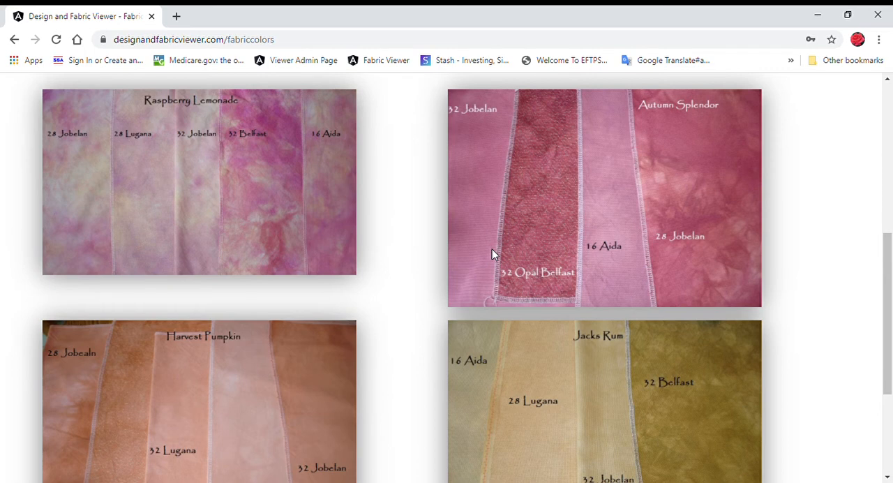
{"action": "mouse_move", "coordinate": [546, 242]}
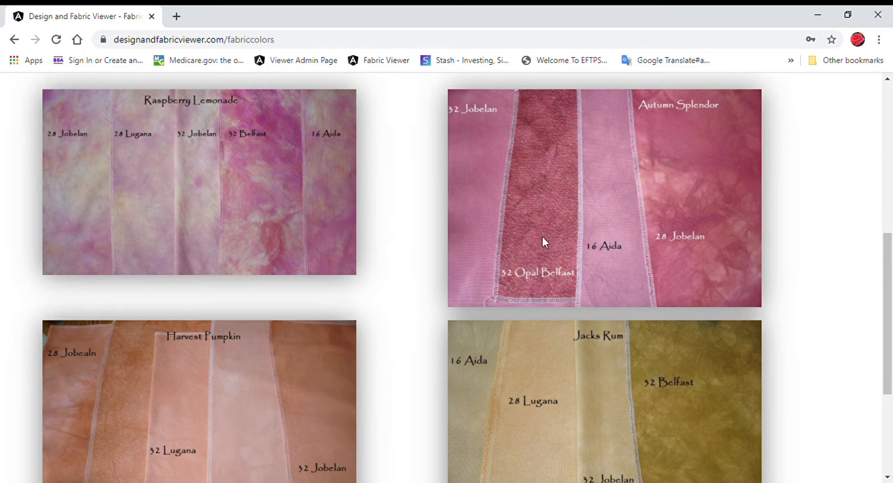
{"action": "mouse_move", "coordinate": [411, 231]}
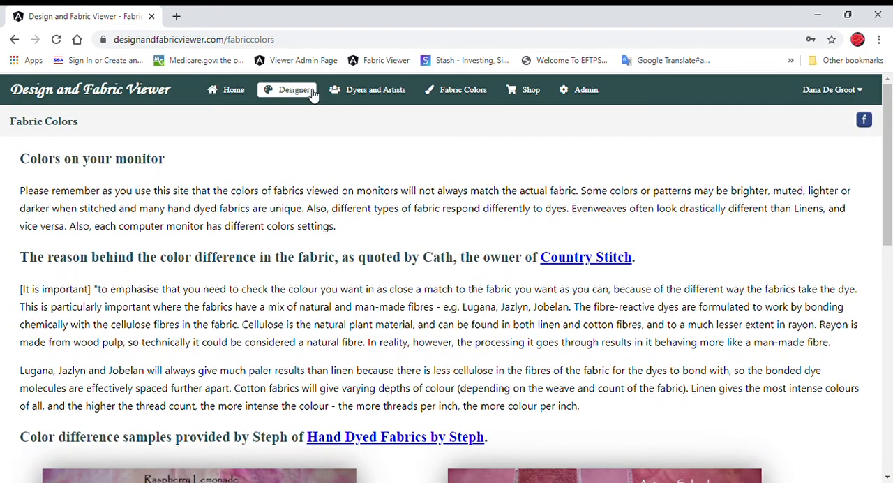
- Browse Fiberlicious Yummy Fibers - USA fabrics on the Designer page and open the dyer's website
{"action": "left_click", "coordinate": [292, 89]}
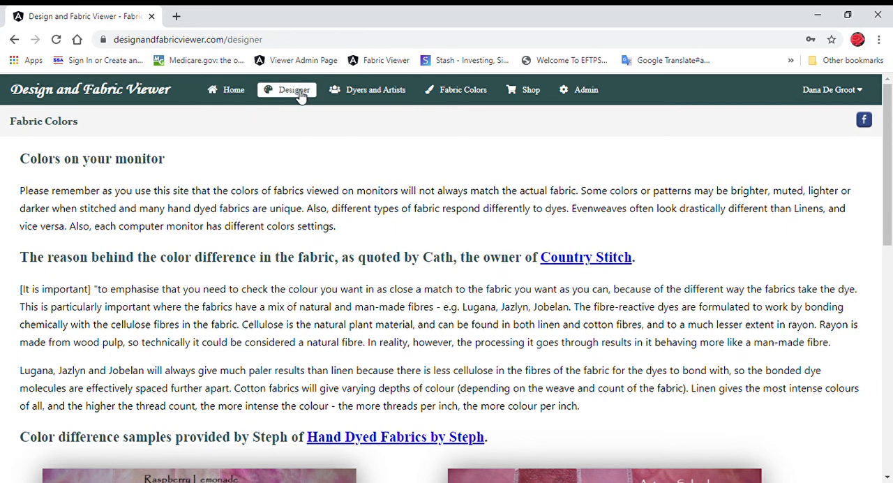
{"action": "left_click", "coordinate": [296, 89]}
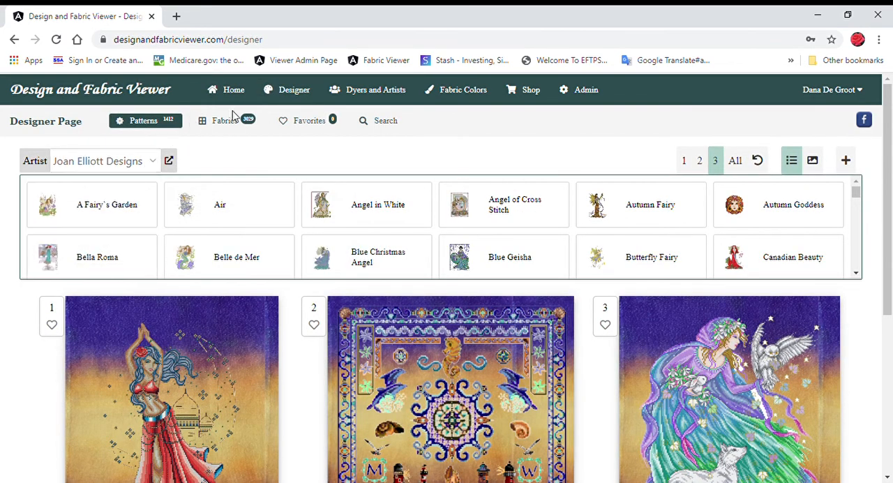
{"action": "left_click", "coordinate": [225, 120]}
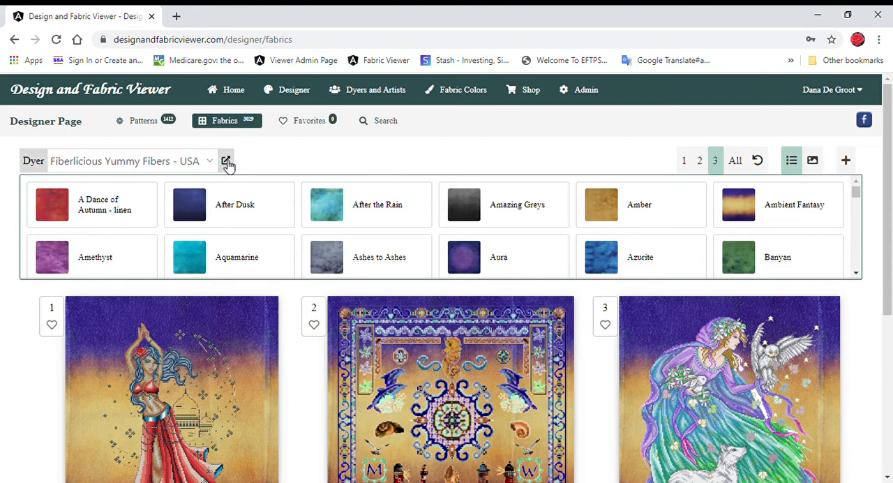
{"action": "left_click", "coordinate": [226, 161]}
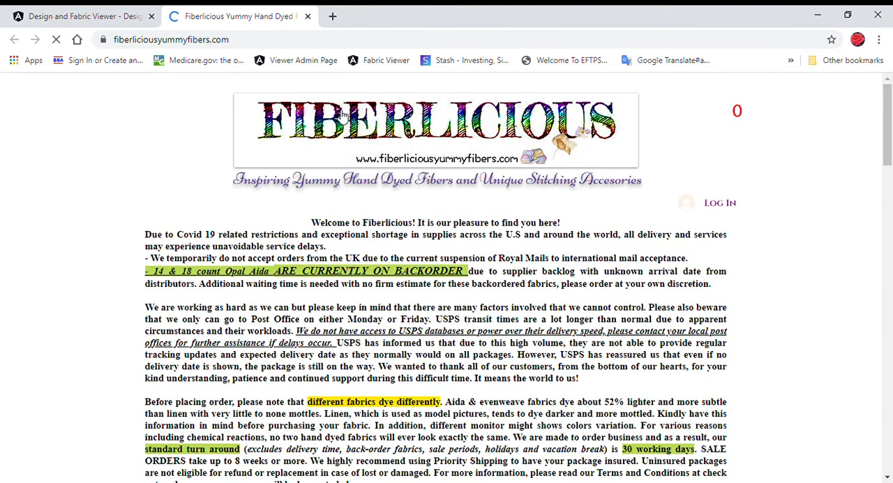
- Skim the Fiberlicious welcome notice, then go back to the Design and Fabric Viewer tab
{"action": "scroll", "scroll_direction": "down", "scroll_amount": 3}
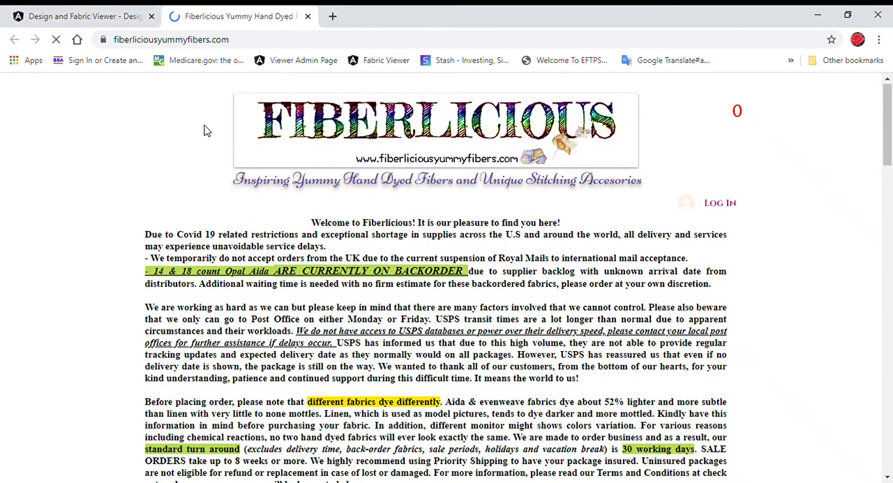
{"action": "left_click", "coordinate": [84, 15]}
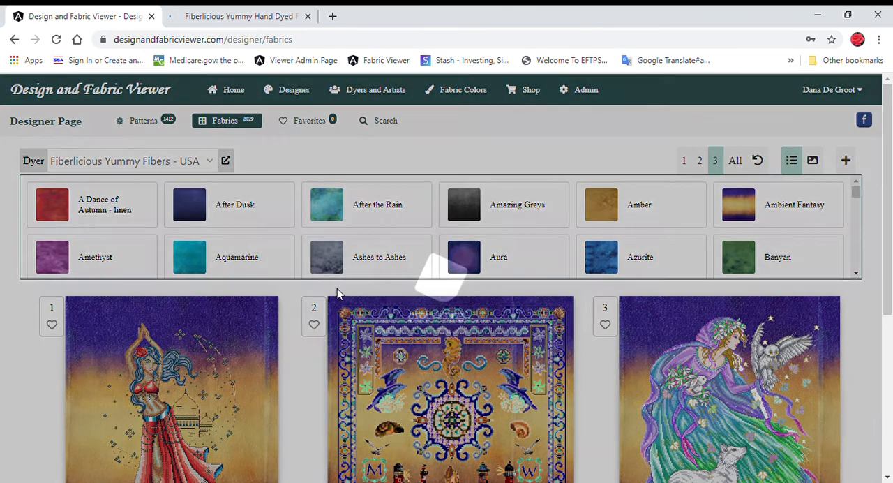
- Favourite the mandala in pattern slot 2 and bring up the empty Search tab
{"action": "left_click", "coordinate": [314, 325]}
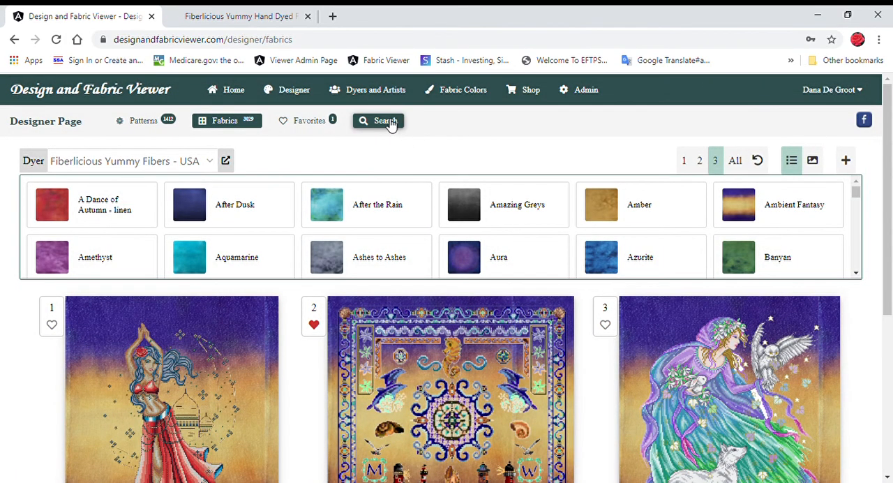
{"action": "left_click", "coordinate": [385, 120]}
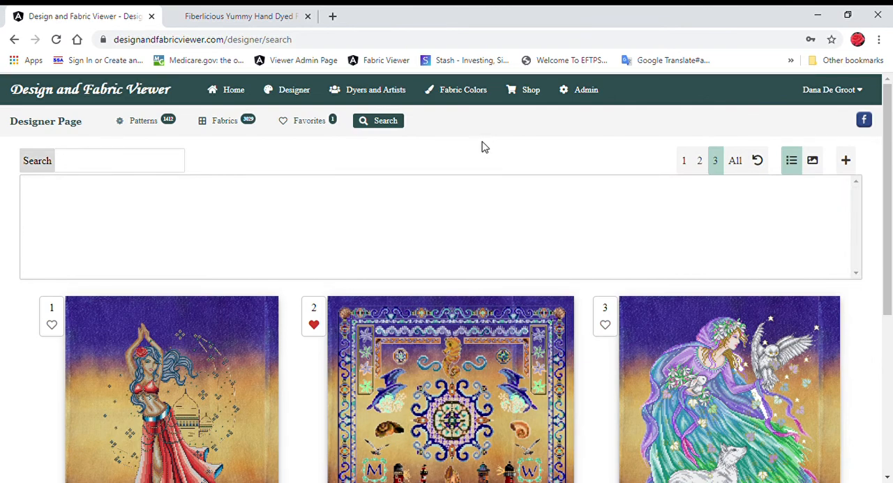
{"action": "mouse_move", "coordinate": [479, 150]}
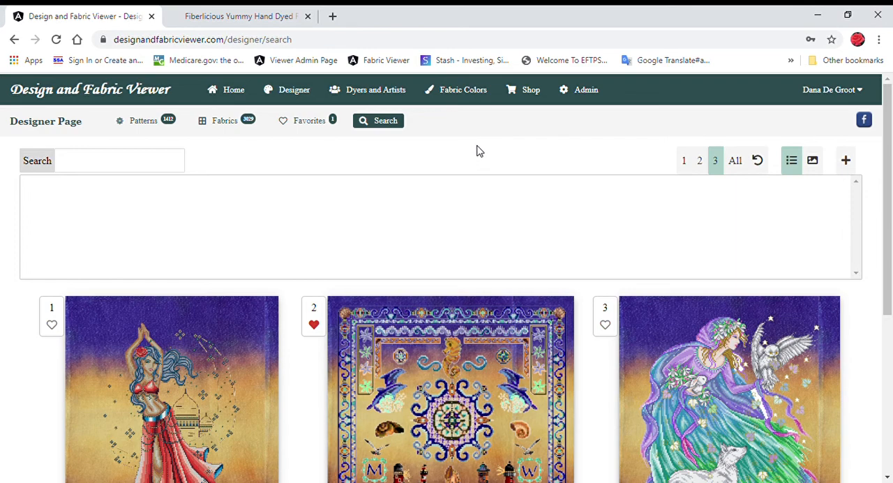
{"action": "mouse_move", "coordinate": [478, 148]}
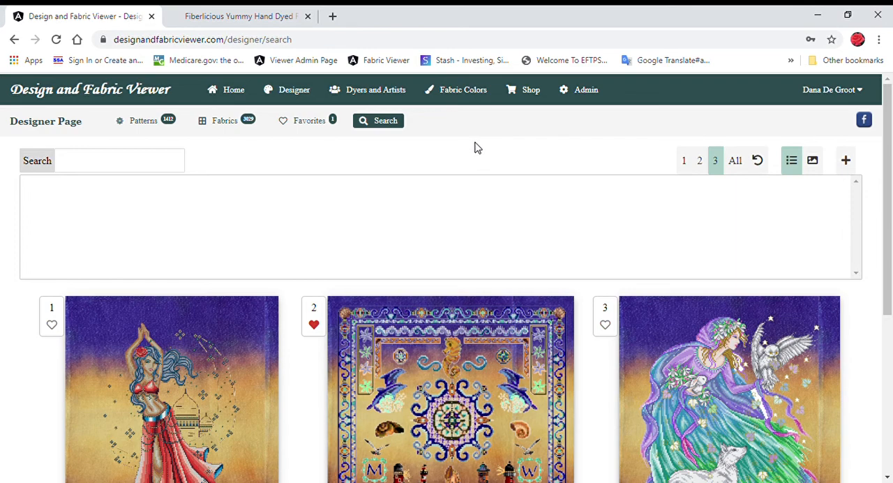
- Search patterns for 'mermaid' and scroll the 75 matching designs
{"action": "left_click", "coordinate": [119, 160]}
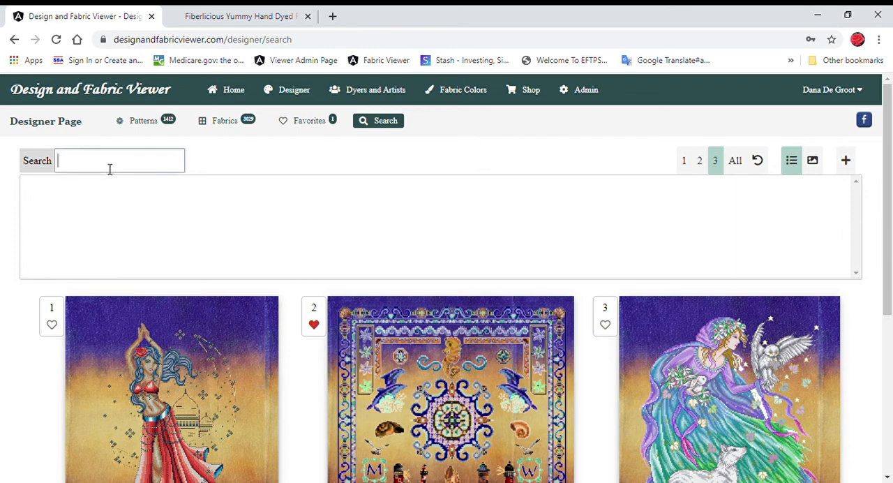
{"action": "type", "text": "merma"}
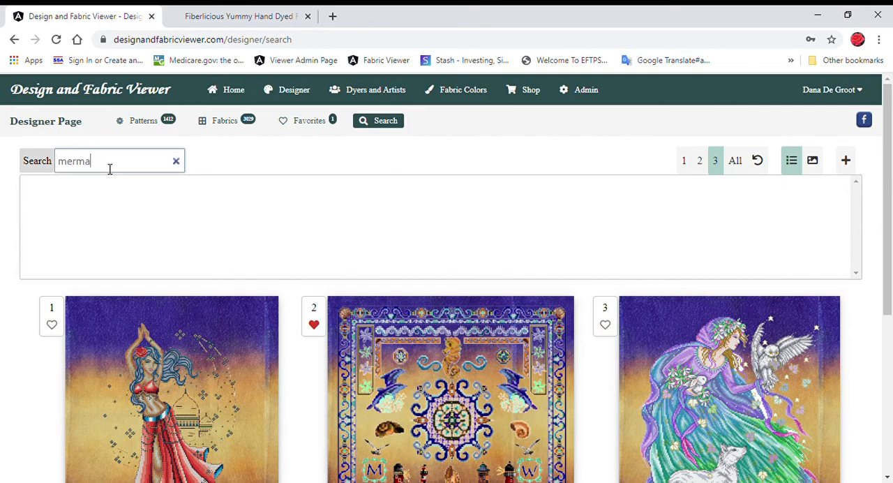
{"action": "type", "text": "ids"}
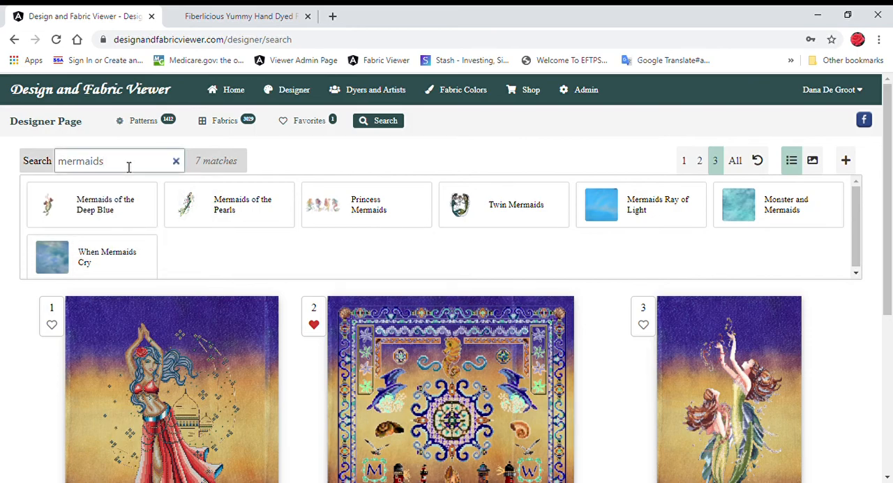
{"action": "key", "text": "Backspace"}
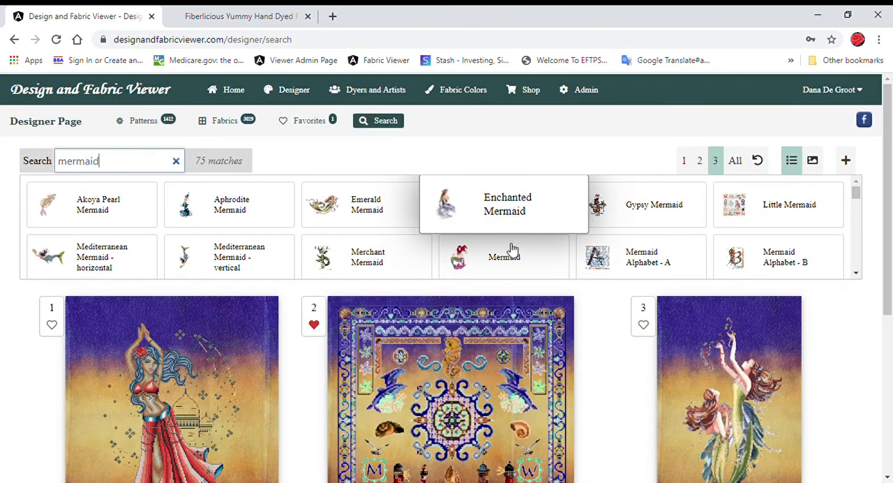
{"action": "scroll", "scroll_direction": "down", "scroll_amount": 3}
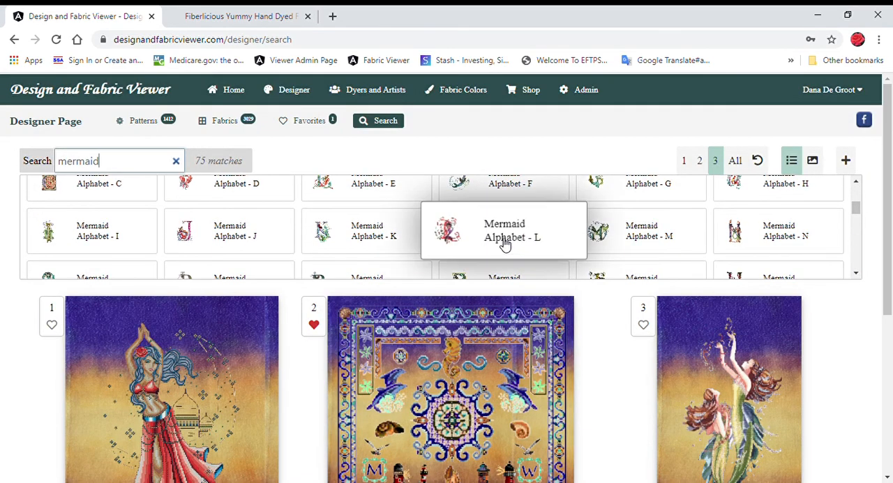
{"action": "scroll", "scroll_direction": "down", "scroll_amount": 3}
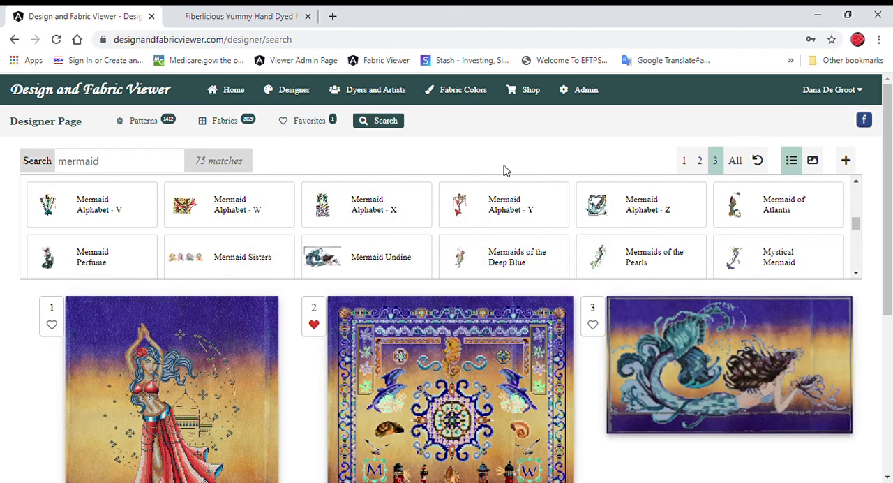
{"action": "mouse_move", "coordinate": [503, 204]}
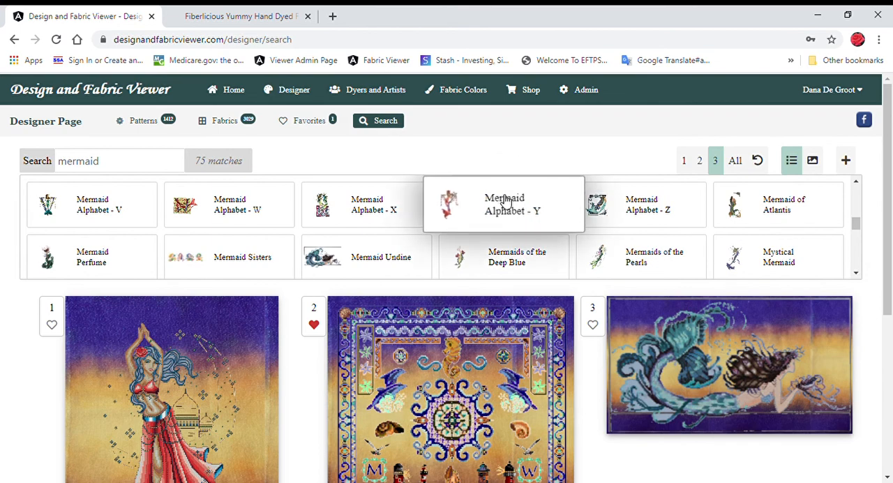
{"action": "mouse_move", "coordinate": [529, 134]}
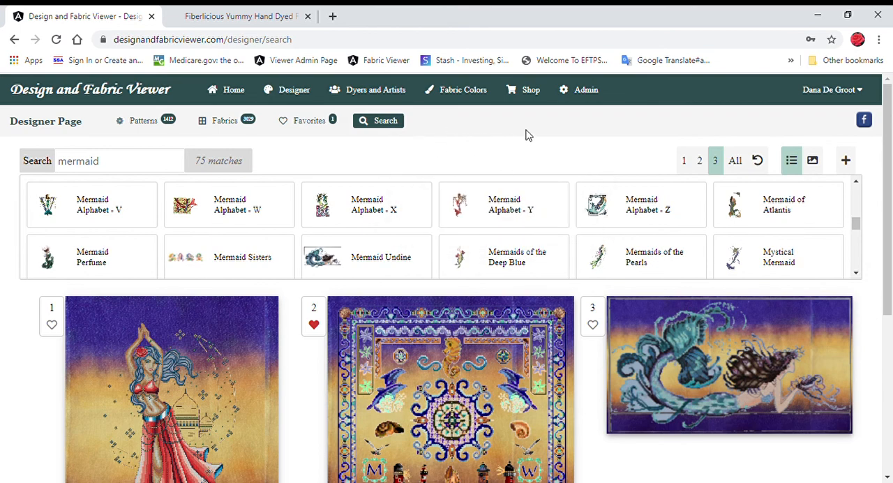
{"action": "mouse_move", "coordinate": [586, 128]}
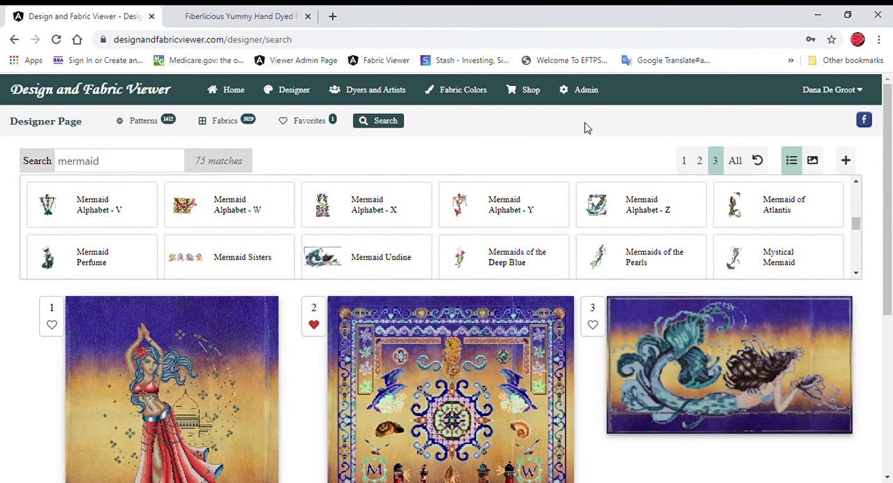
{"action": "mouse_move", "coordinate": [574, 143]}
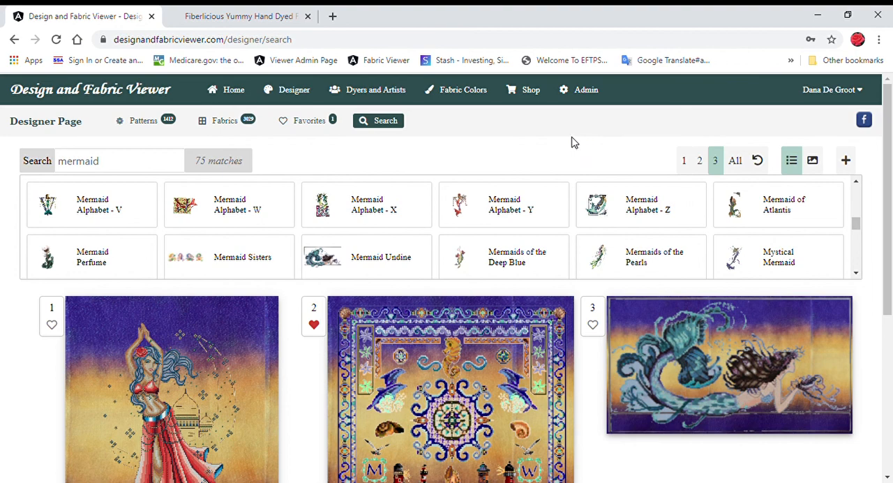
{"action": "mouse_move", "coordinate": [553, 137]}
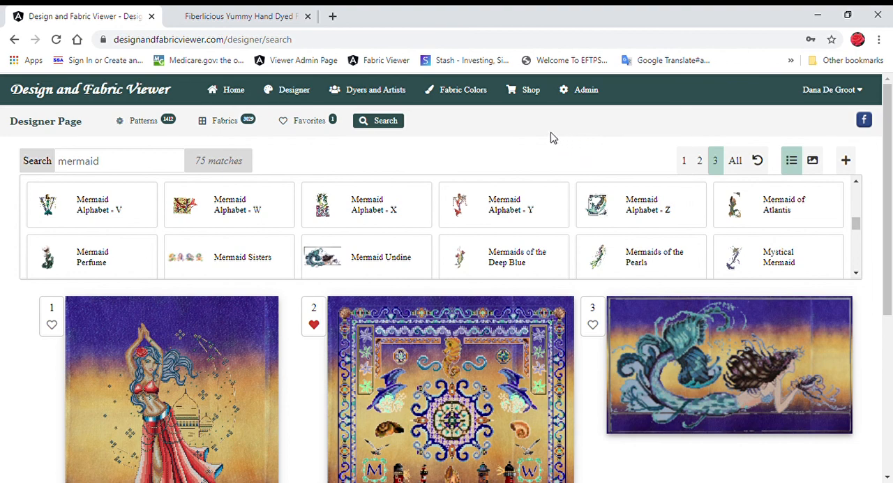
{"action": "mouse_move", "coordinate": [579, 150]}
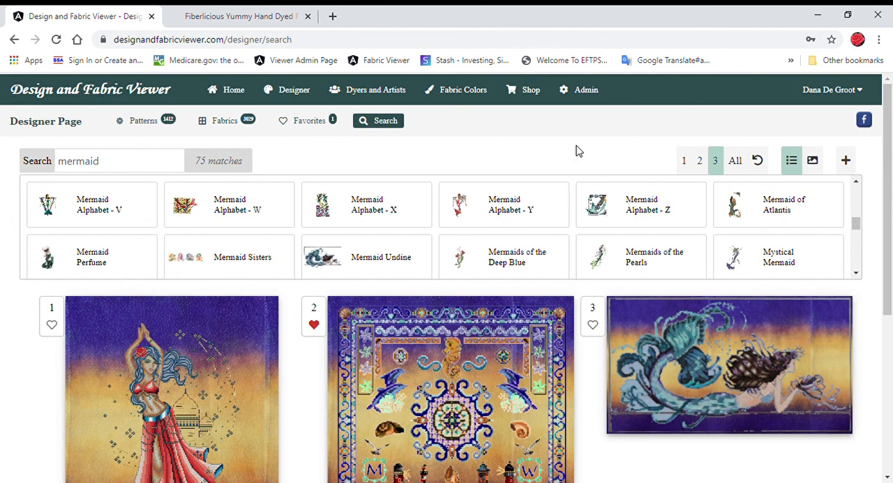